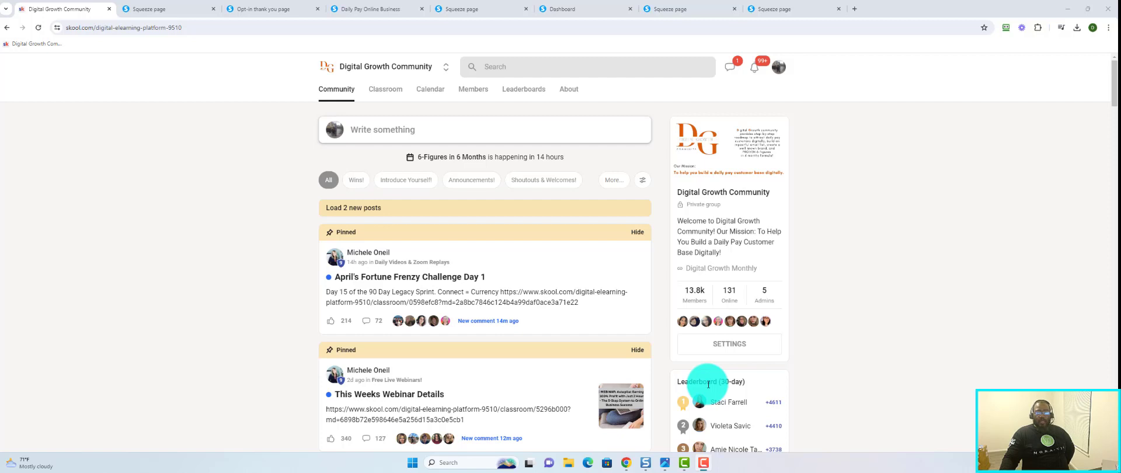
pyautogui.moveTo(873, 307)
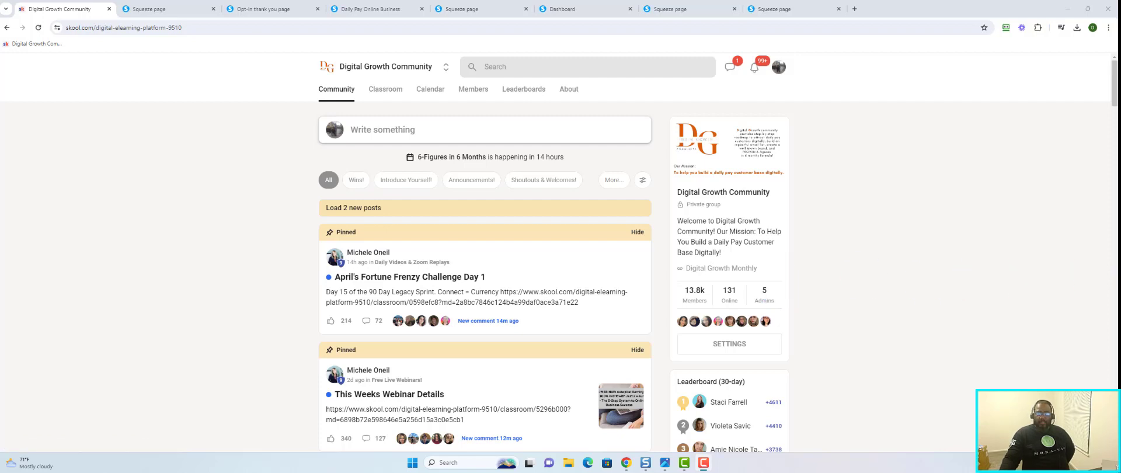
pyautogui.moveTo(594, 193)
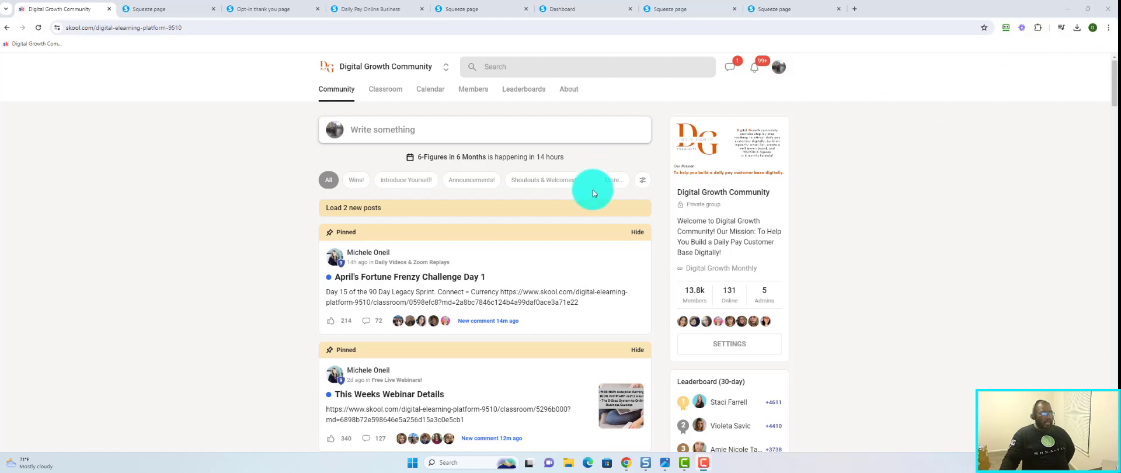
pyautogui.moveTo(430, 280)
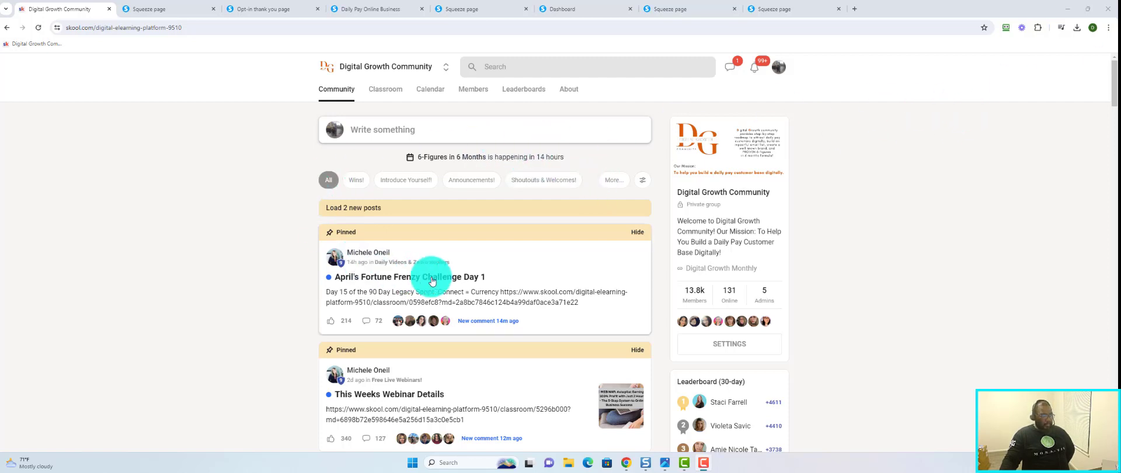
pyautogui.moveTo(867, 215)
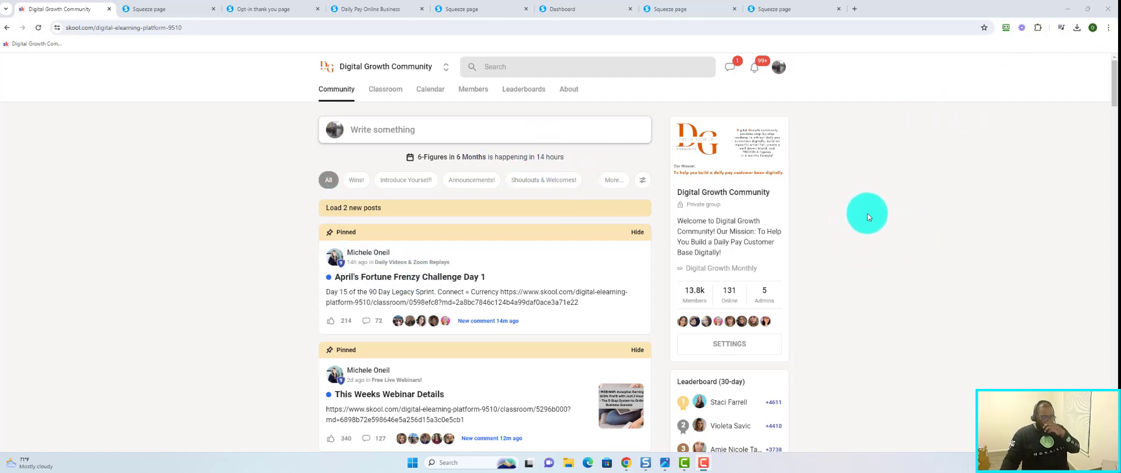
pyautogui.moveTo(207, 393)
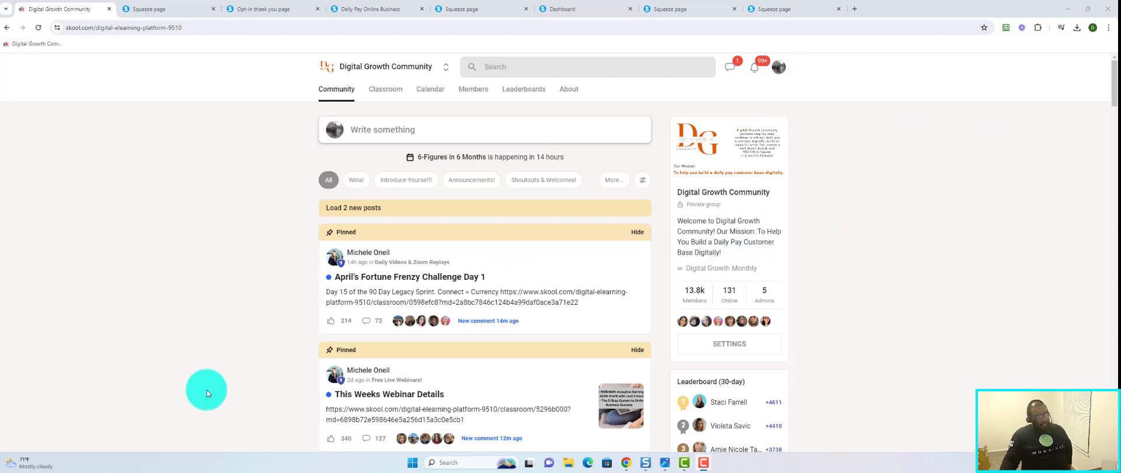
pyautogui.moveTo(221, 323)
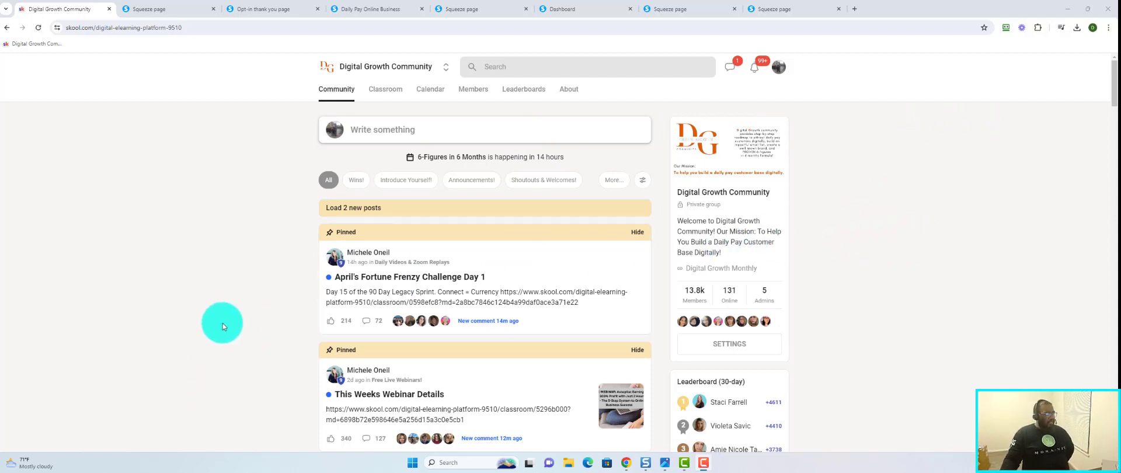
pyautogui.moveTo(120, 177)
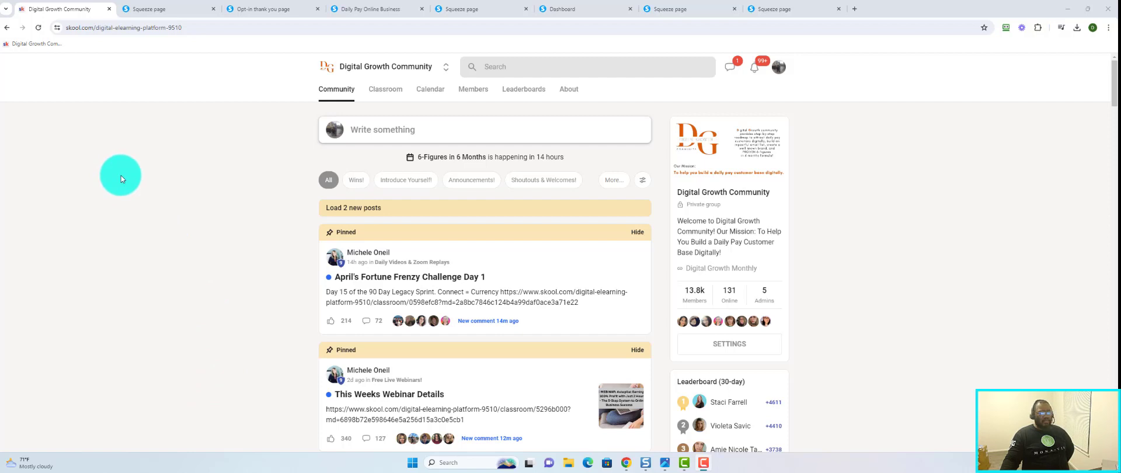
pyautogui.moveTo(116, 176)
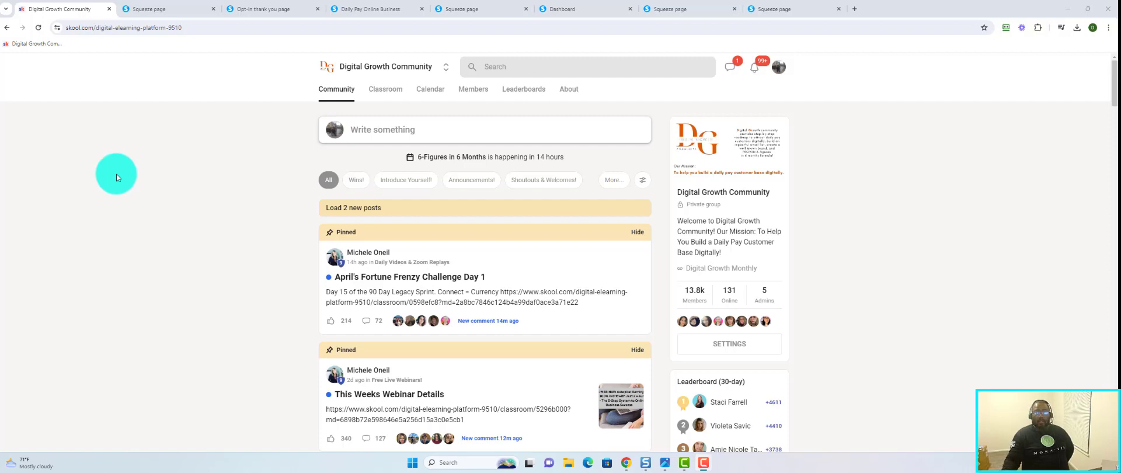
pyautogui.moveTo(129, 281)
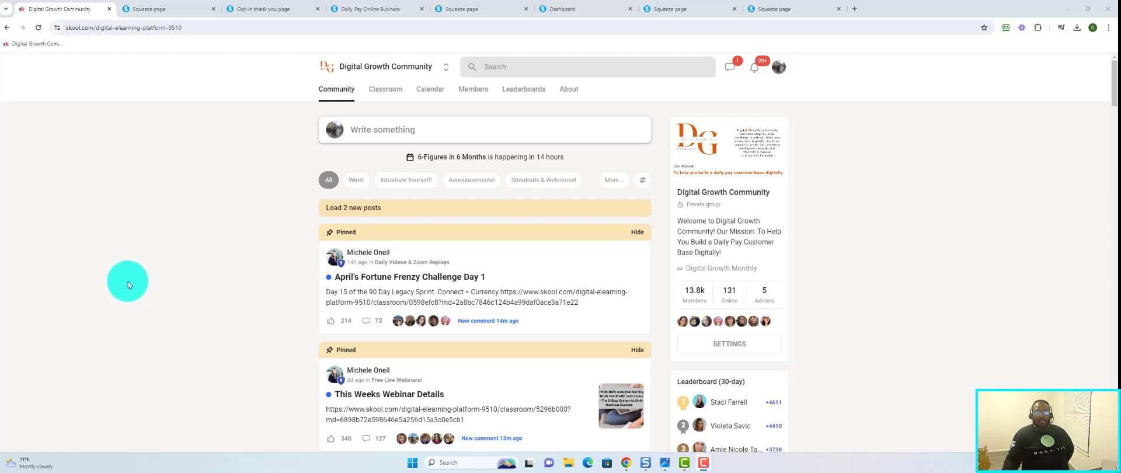
pyautogui.moveTo(112, 350)
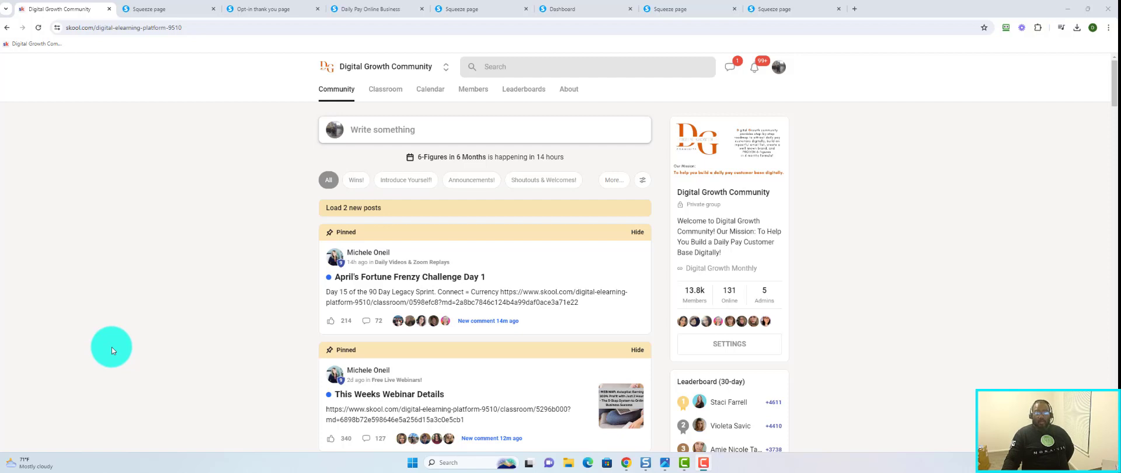
pyautogui.moveTo(116, 334)
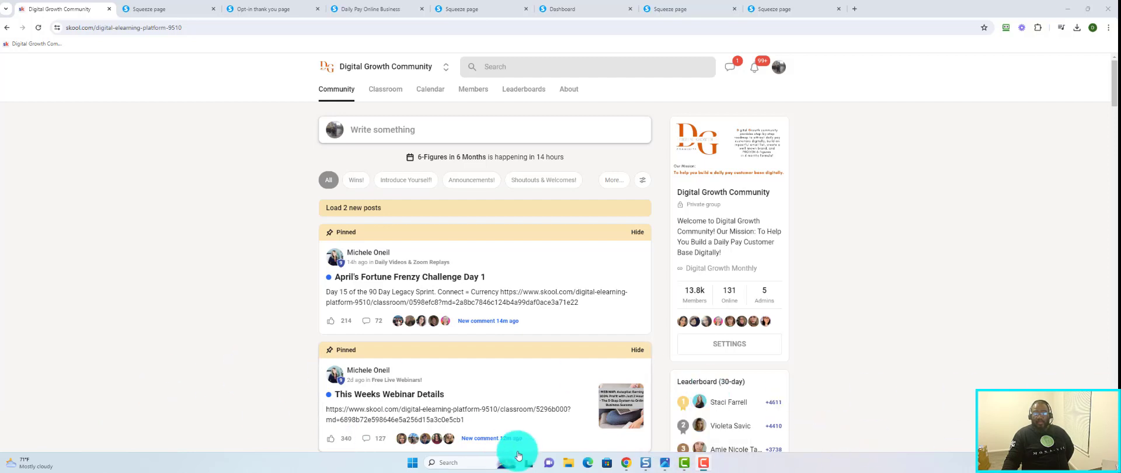
pyautogui.moveTo(922, 293)
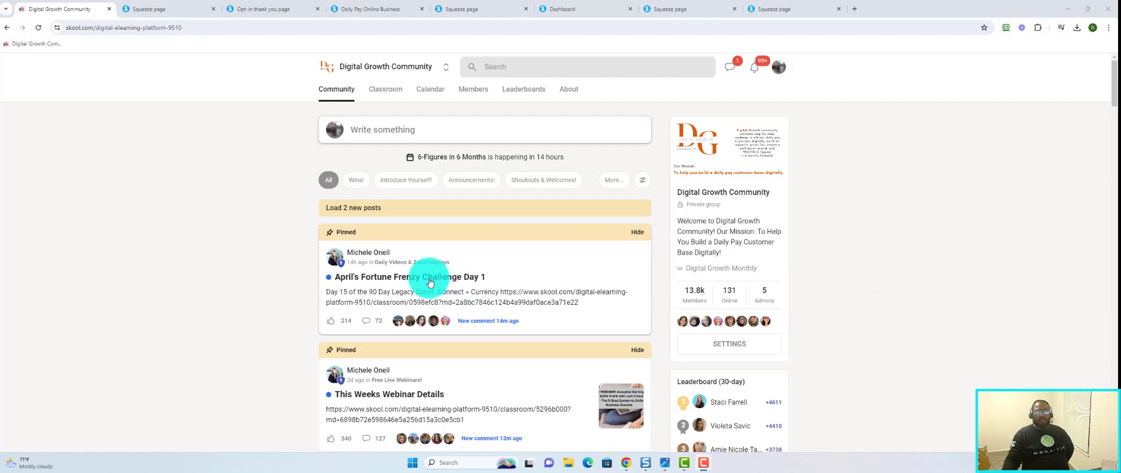
pyautogui.moveTo(252, 259)
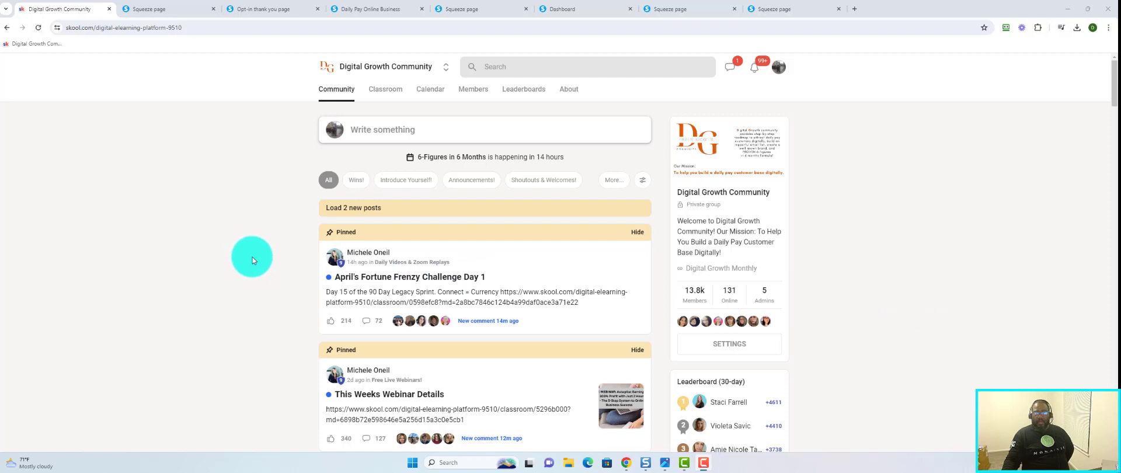
pyautogui.moveTo(251, 257)
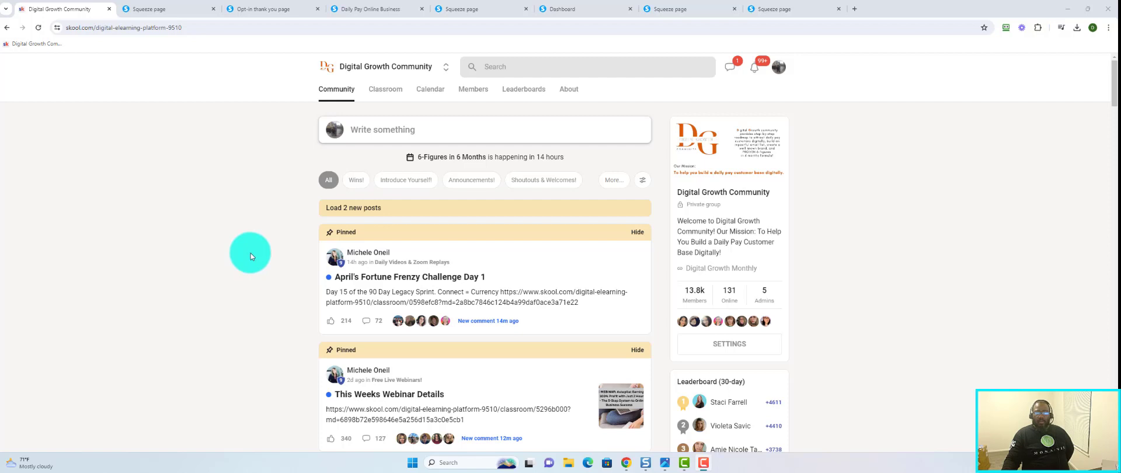
pyautogui.moveTo(243, 256)
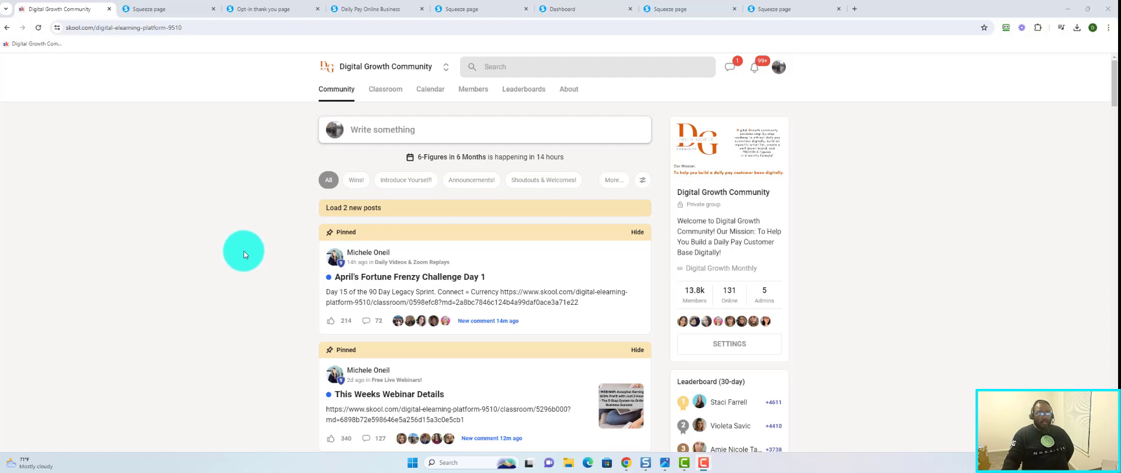
pyautogui.moveTo(235, 233)
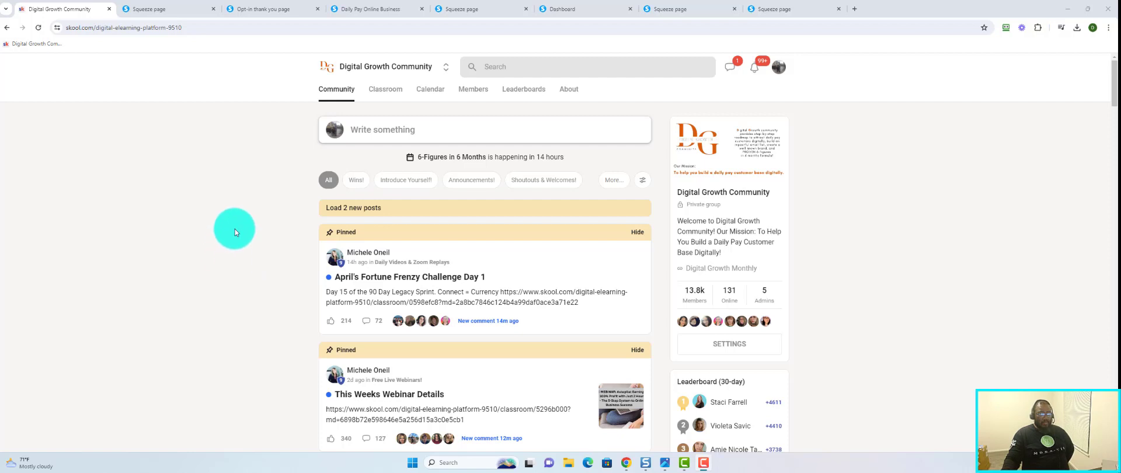
pyautogui.moveTo(386, 88)
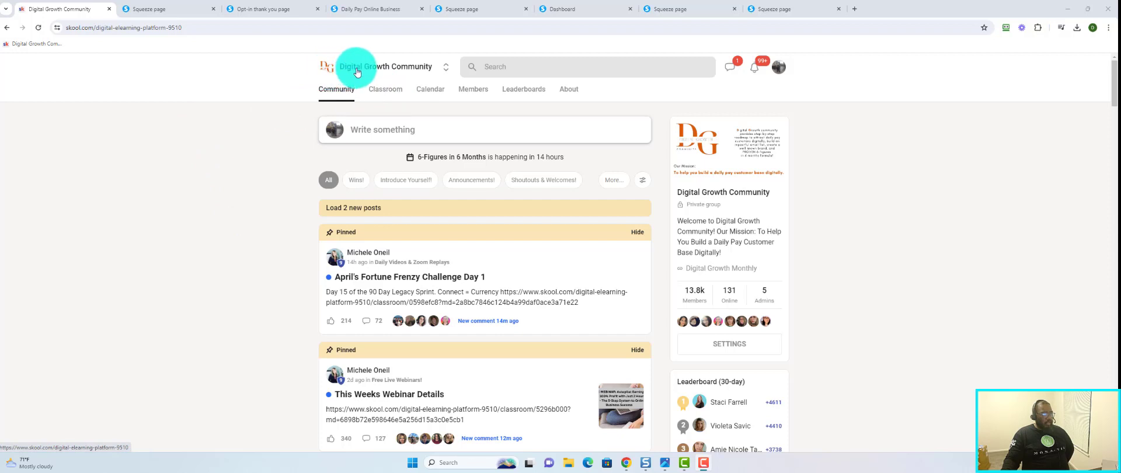
pyautogui.moveTo(381, 108)
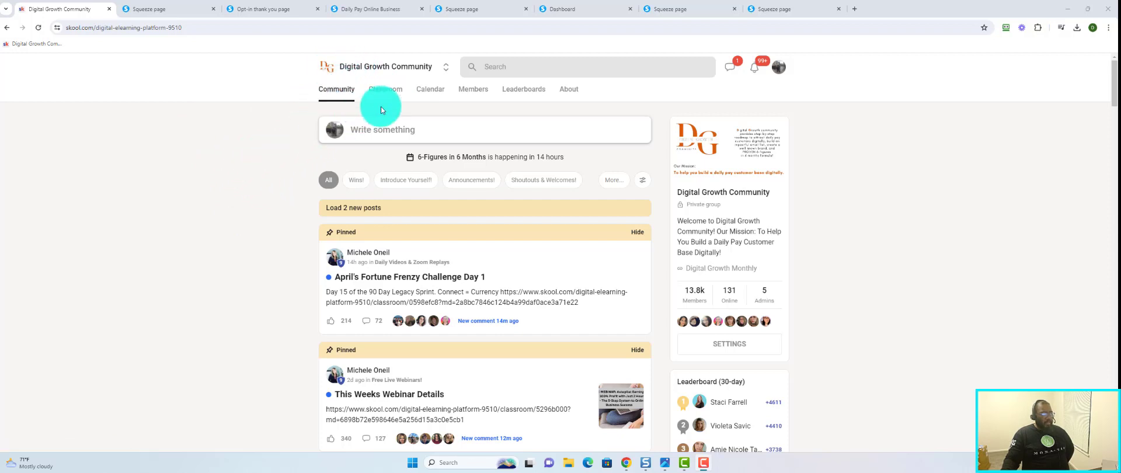
pyautogui.moveTo(336, 94)
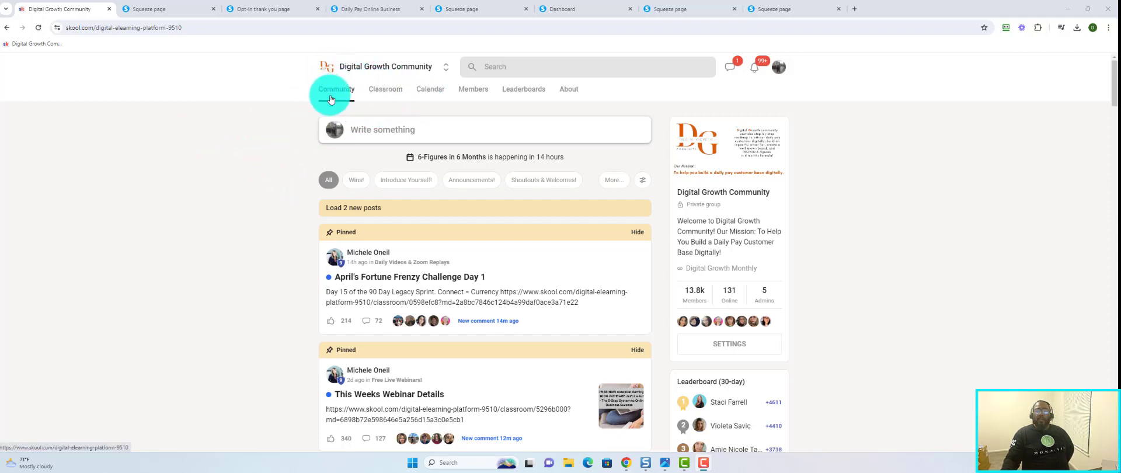
pyautogui.moveTo(327, 109)
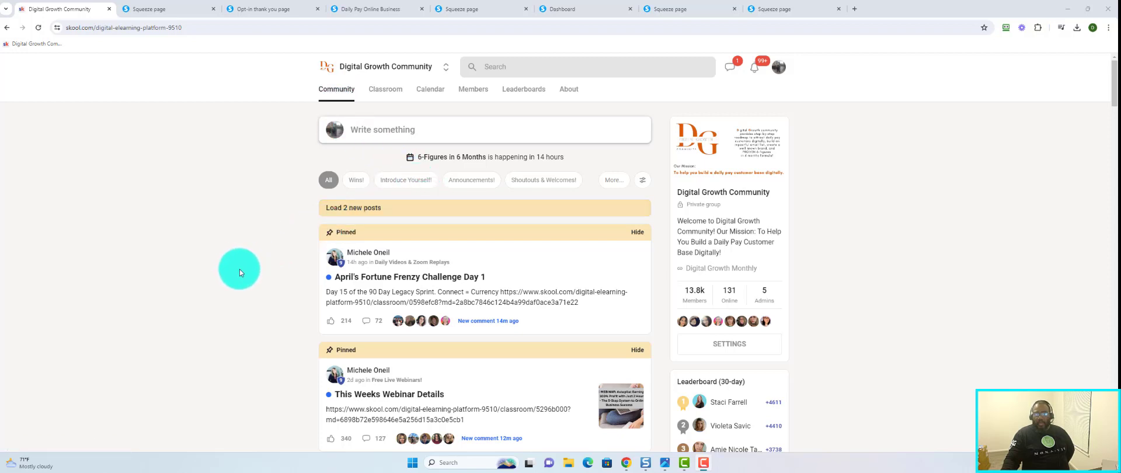
pyautogui.moveTo(353, 83)
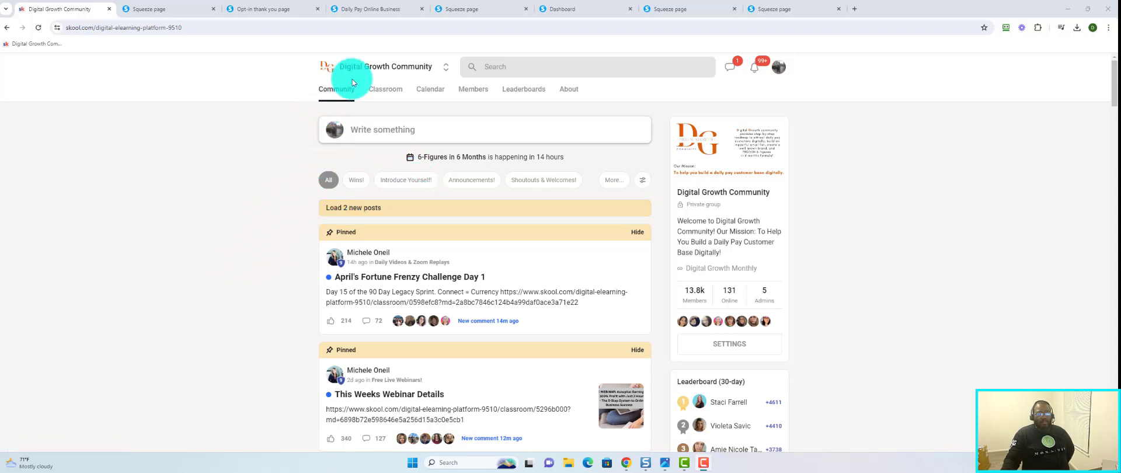
pyautogui.moveTo(104, 295)
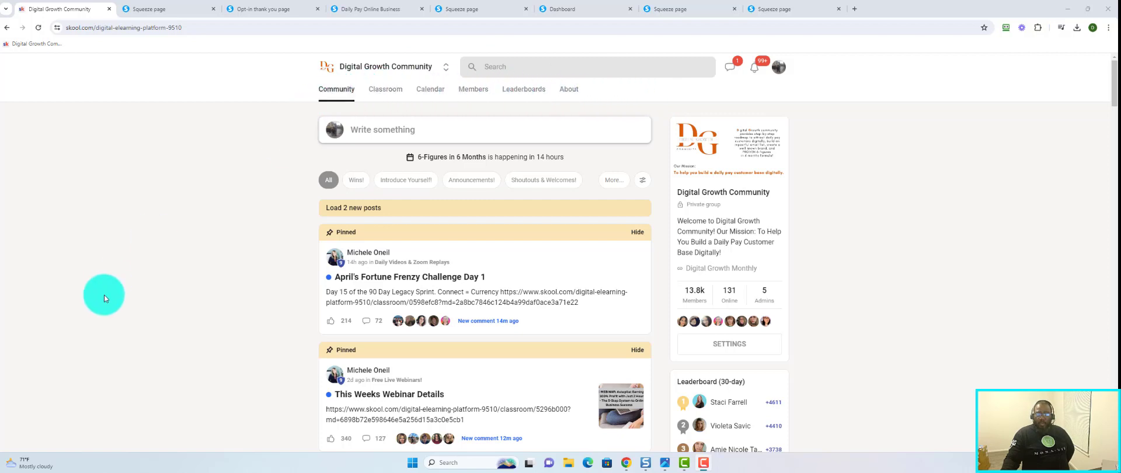
pyautogui.moveTo(101, 280)
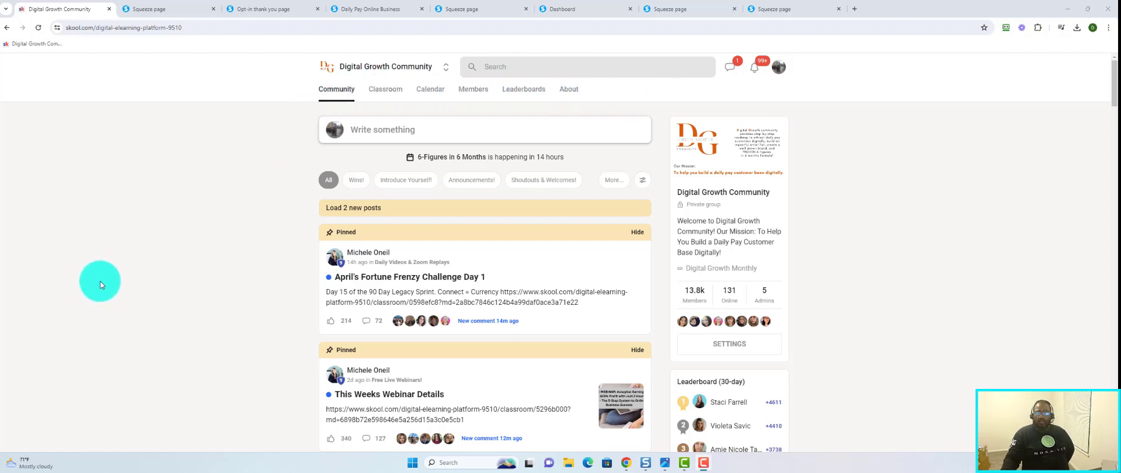
pyautogui.moveTo(414, 218)
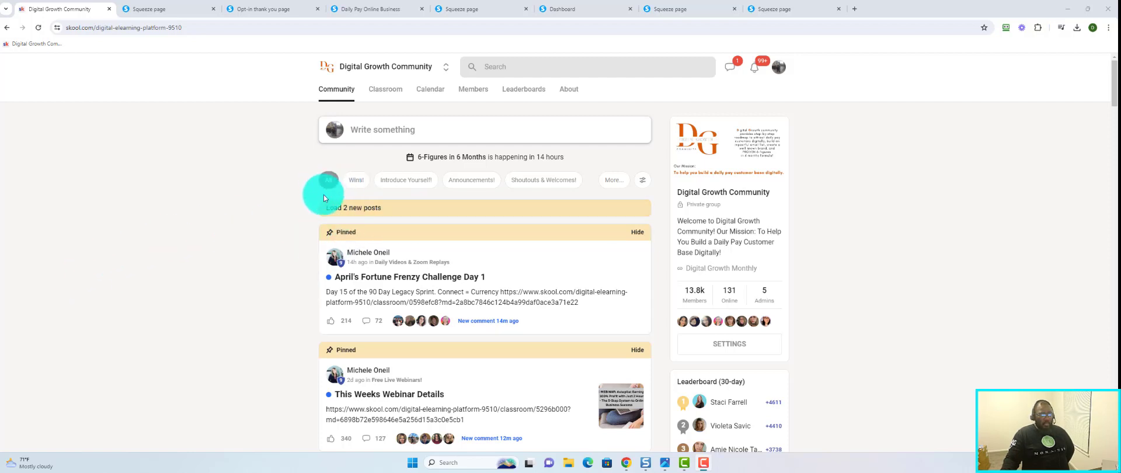
# Scroll through the Digital Growth Community feed and return to the category chips
pyautogui.scroll(-3)
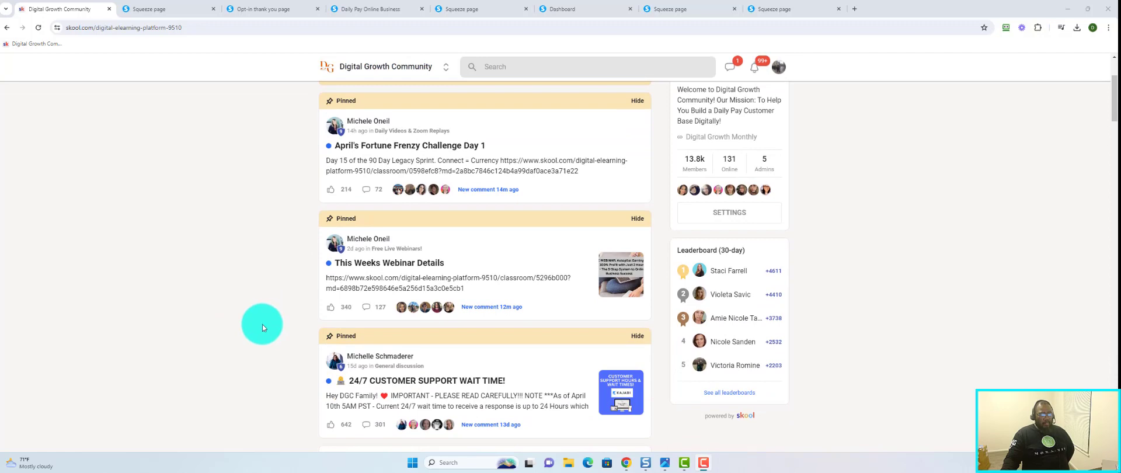
pyautogui.scroll(-3)
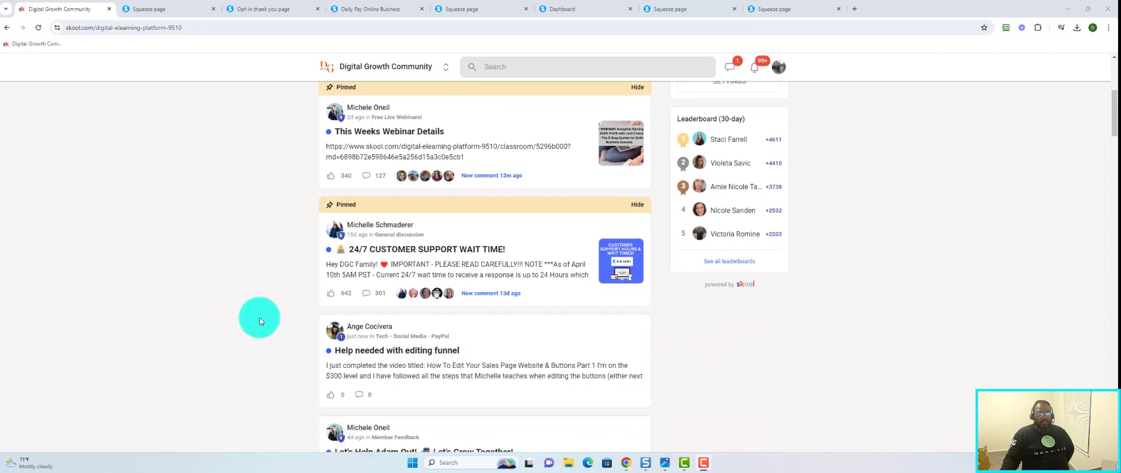
pyautogui.scroll(-3)
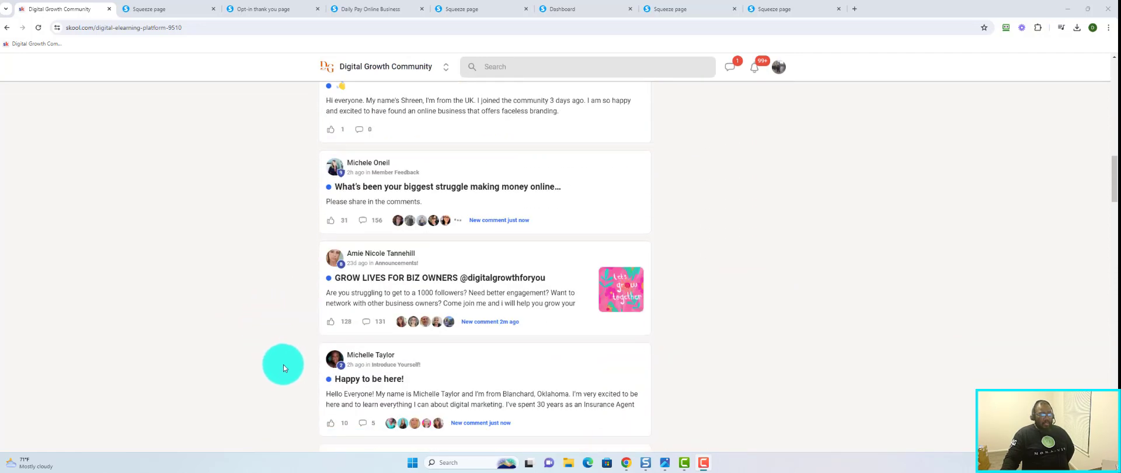
pyautogui.scroll(3)
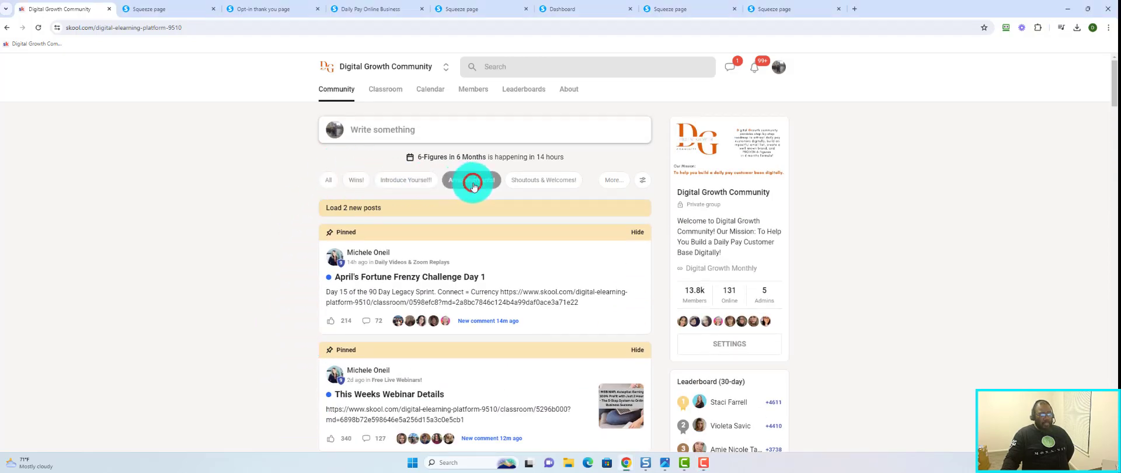
# Filter the feed through Announcements! and Shoutouts & Welcomes!, ending on the Wins! category
pyautogui.click(471, 180)
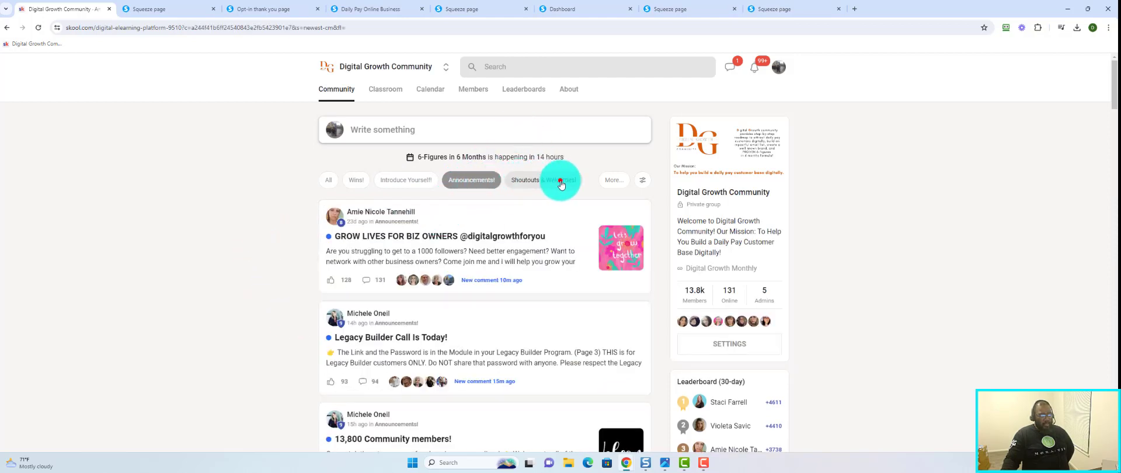
pyautogui.click(543, 180)
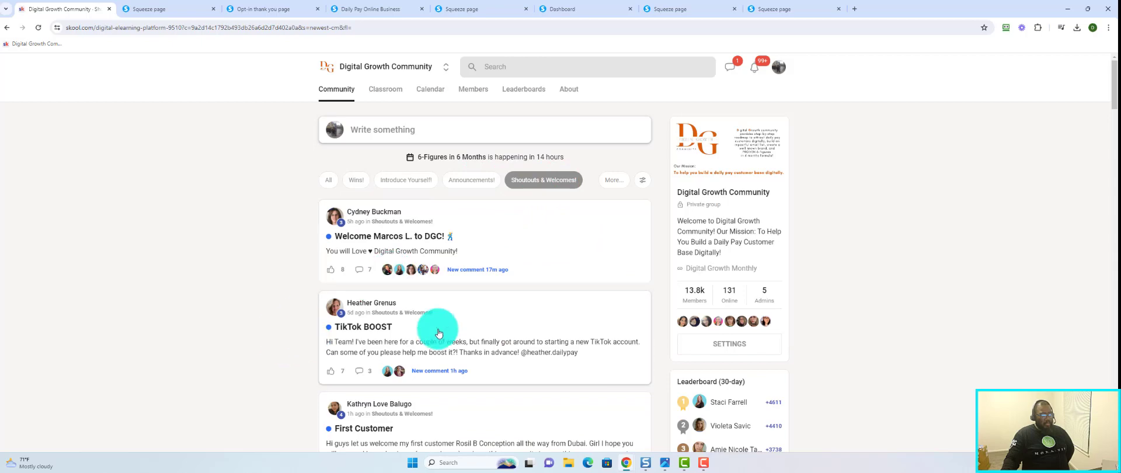
pyautogui.click(612, 179)
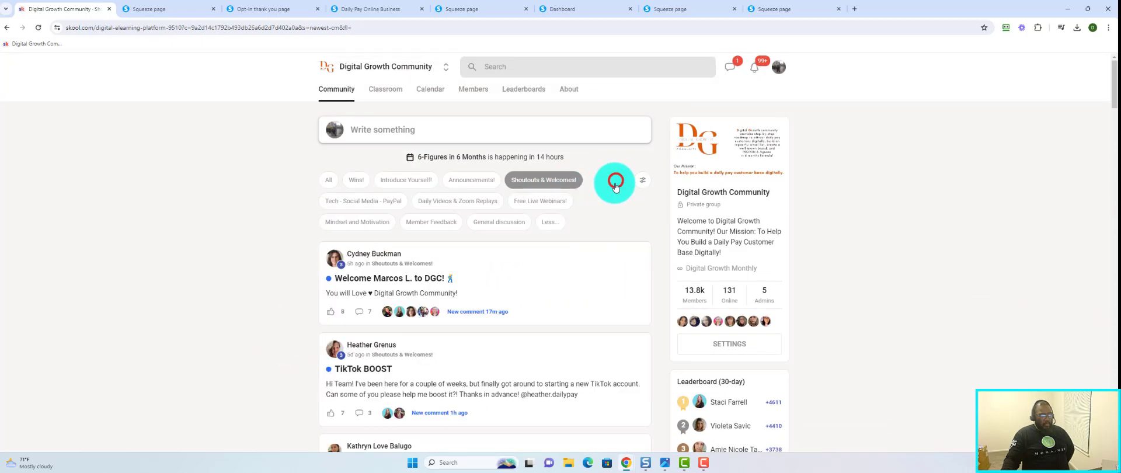
pyautogui.moveTo(400, 223)
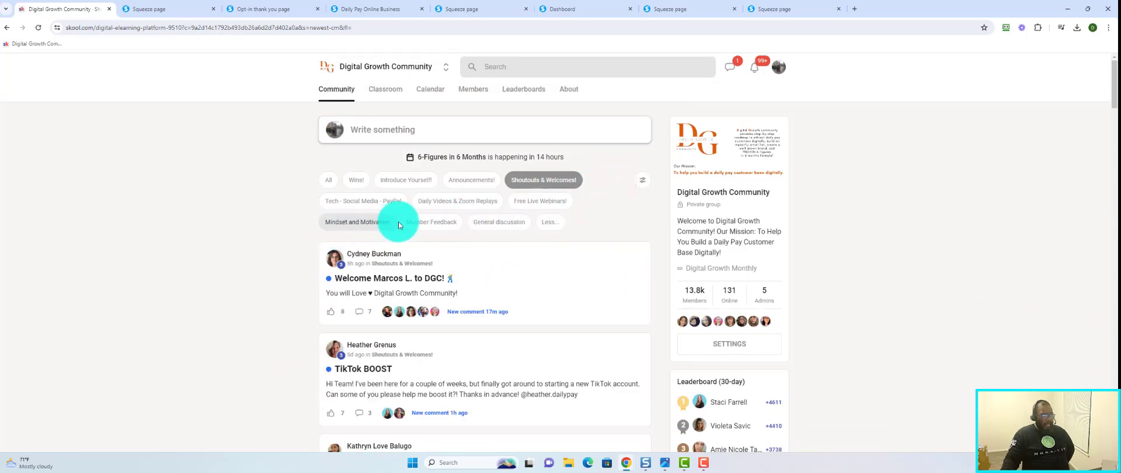
pyautogui.moveTo(384, 225)
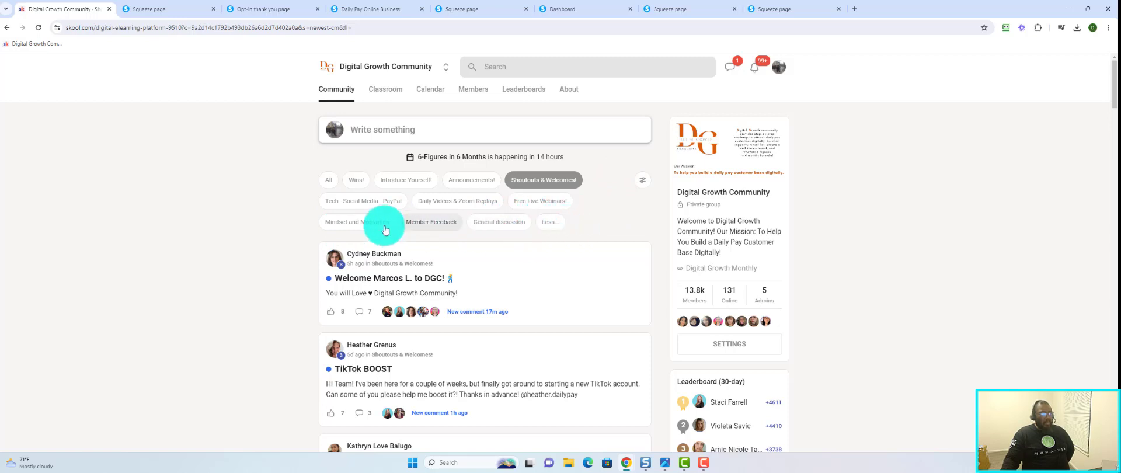
pyautogui.click(357, 180)
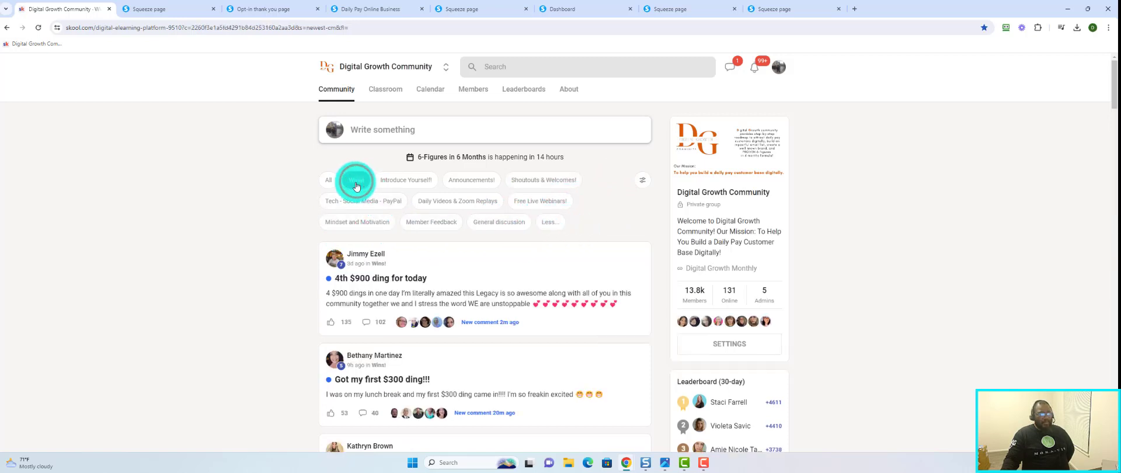
pyautogui.click(355, 180)
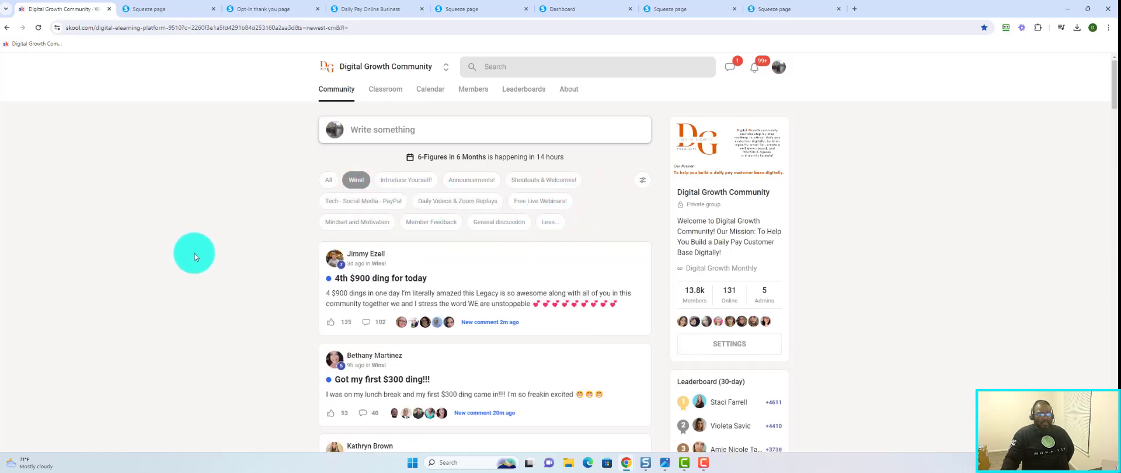
pyautogui.moveTo(360, 294)
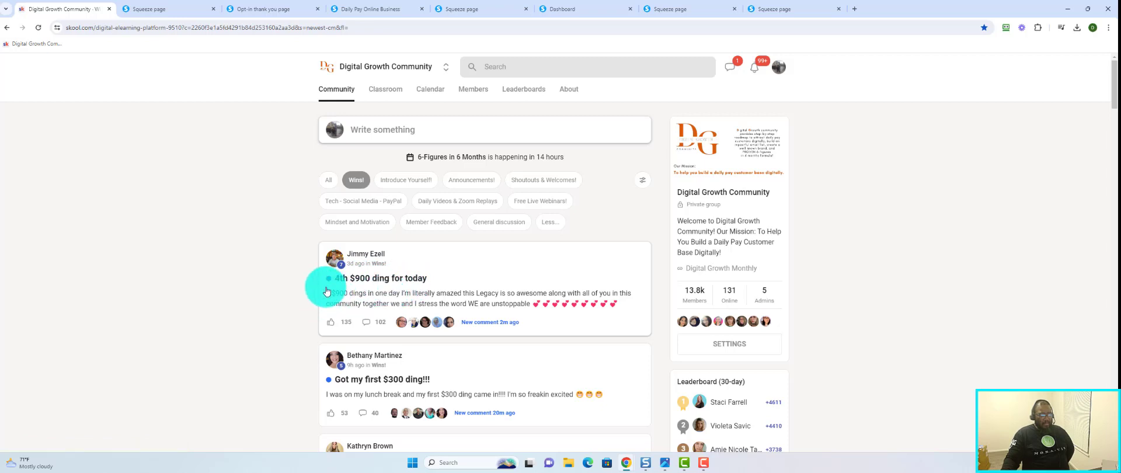
pyautogui.moveTo(361, 289)
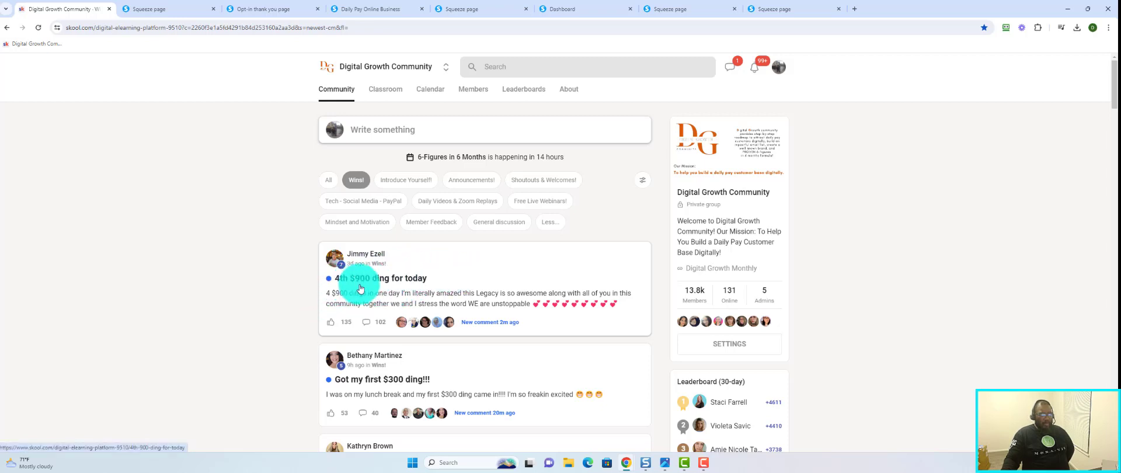
pyautogui.moveTo(415, 281)
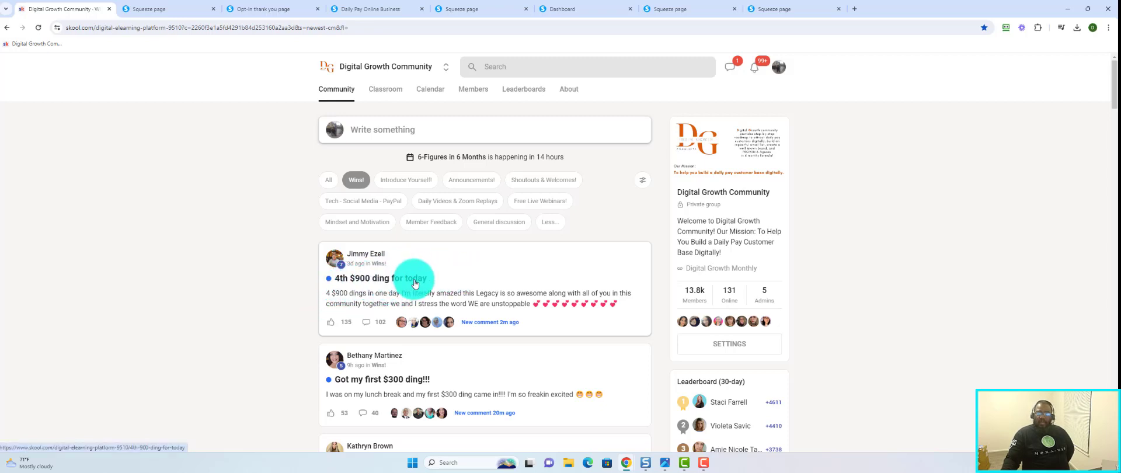
pyautogui.scroll(-3)
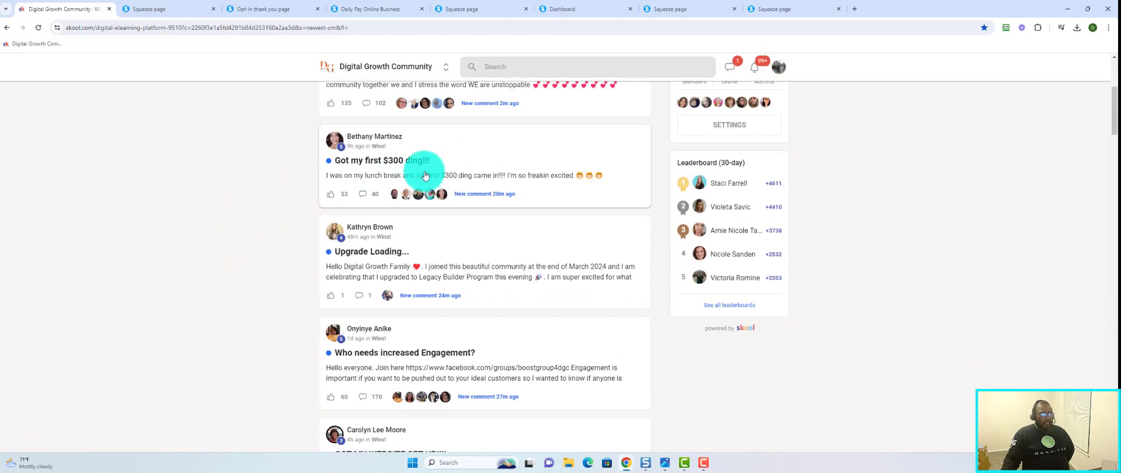
pyautogui.scroll(-3)
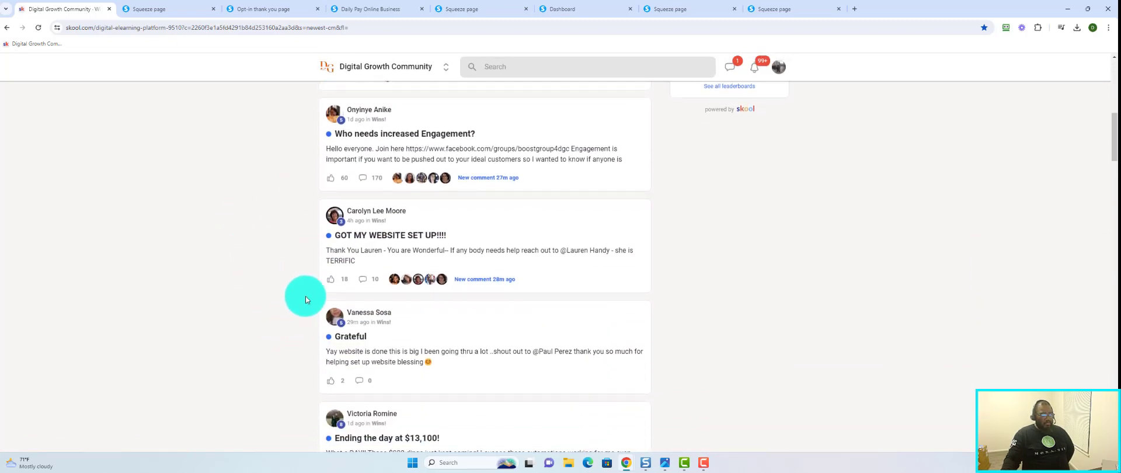
pyautogui.moveTo(272, 276)
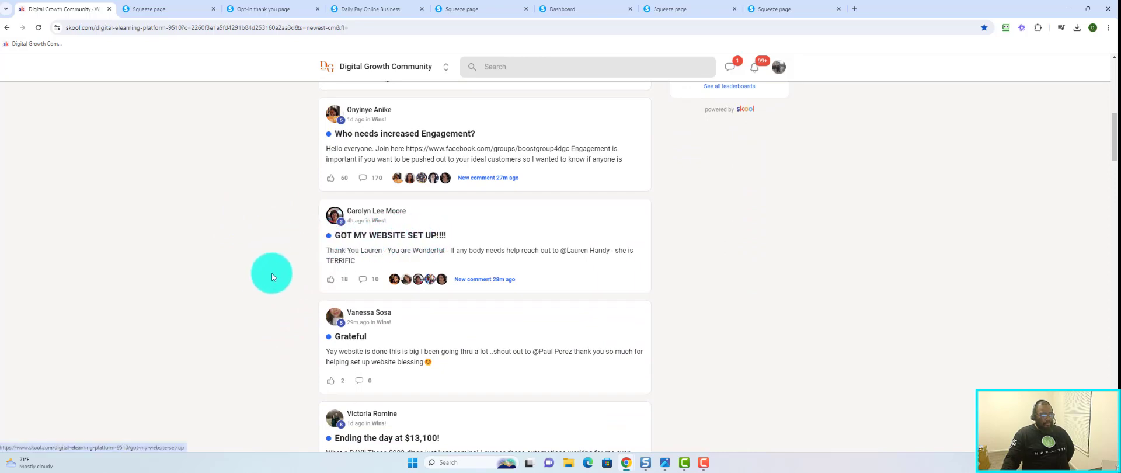
pyautogui.scroll(-3)
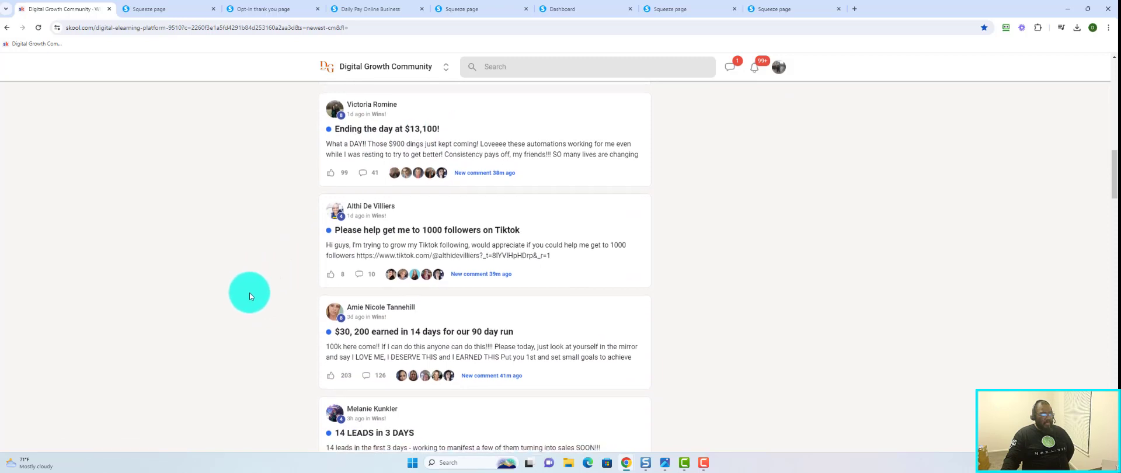
pyautogui.scroll(-3)
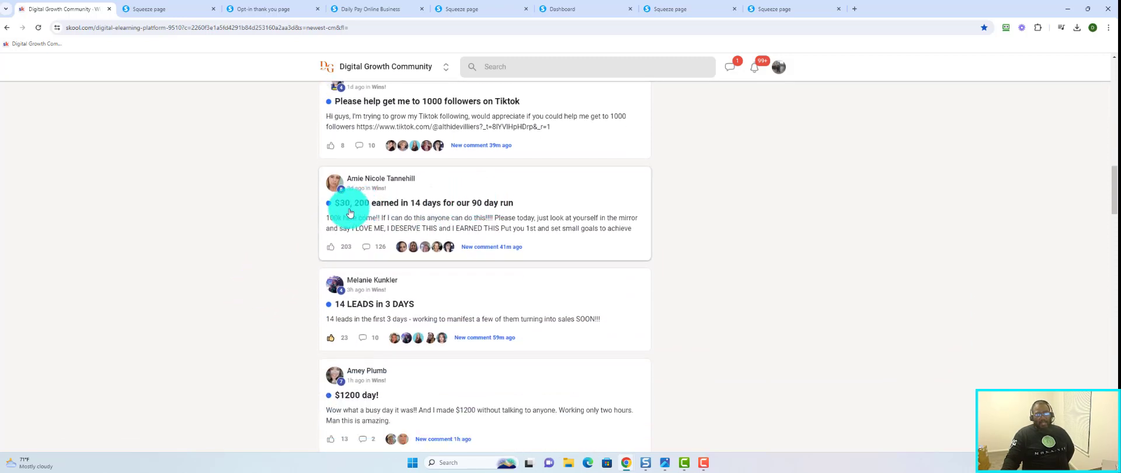
pyautogui.moveTo(350, 212)
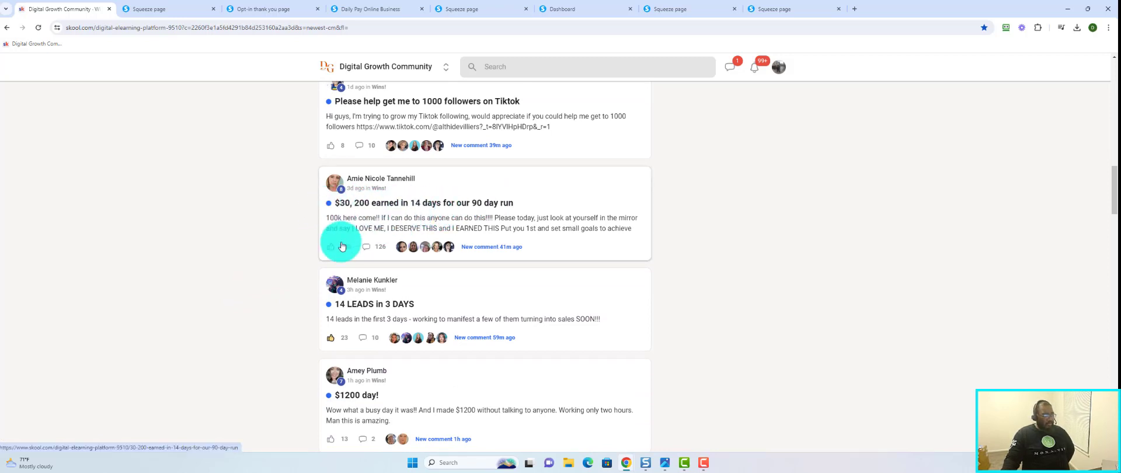
pyautogui.scroll(-3)
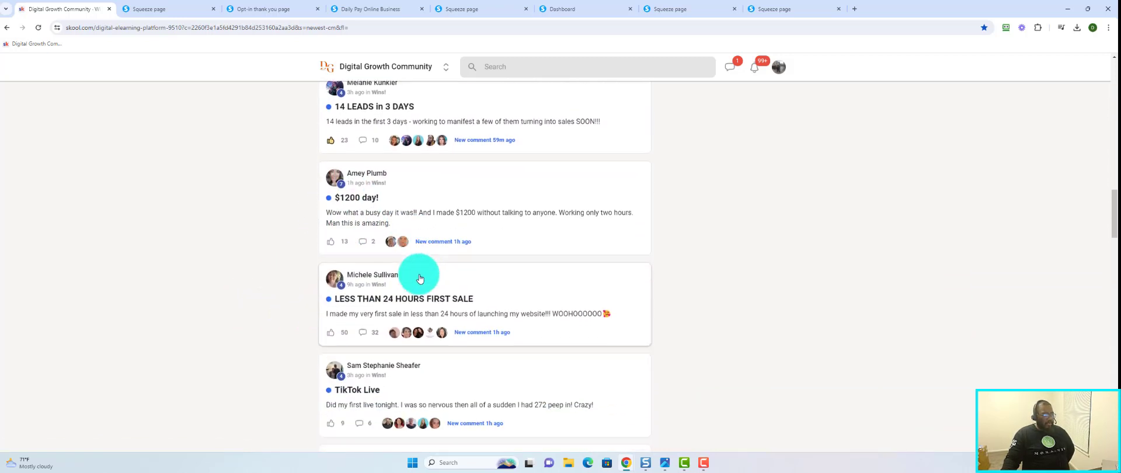
pyautogui.scroll(-3)
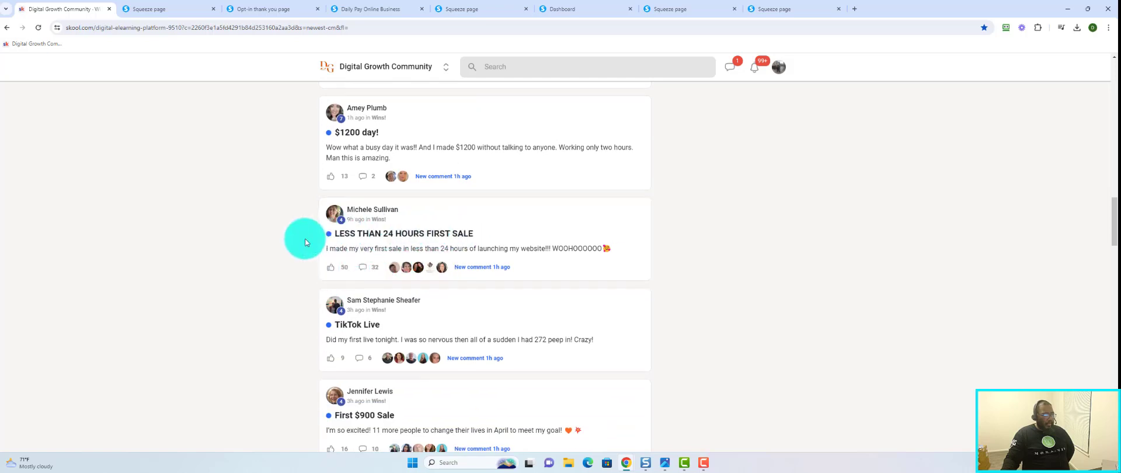
pyautogui.scroll(-3)
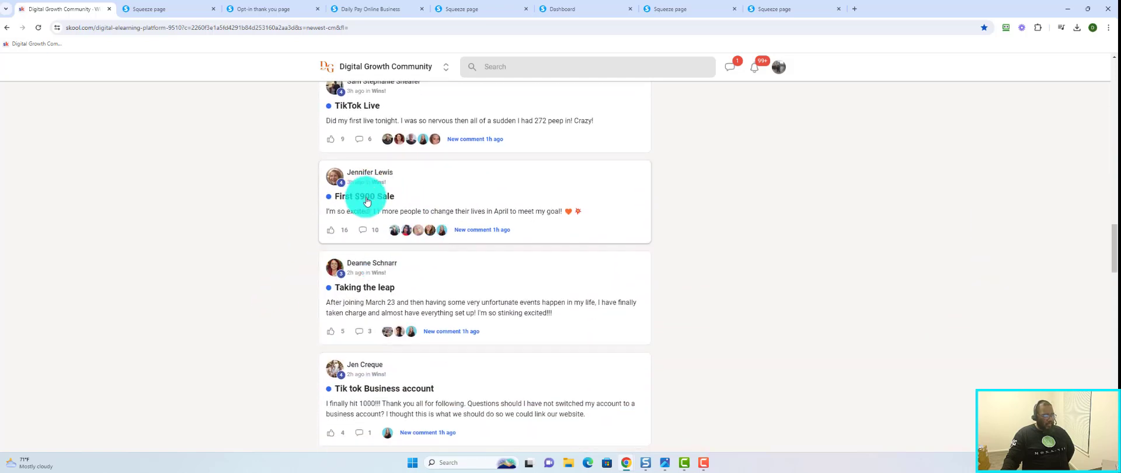
pyautogui.scroll(-3)
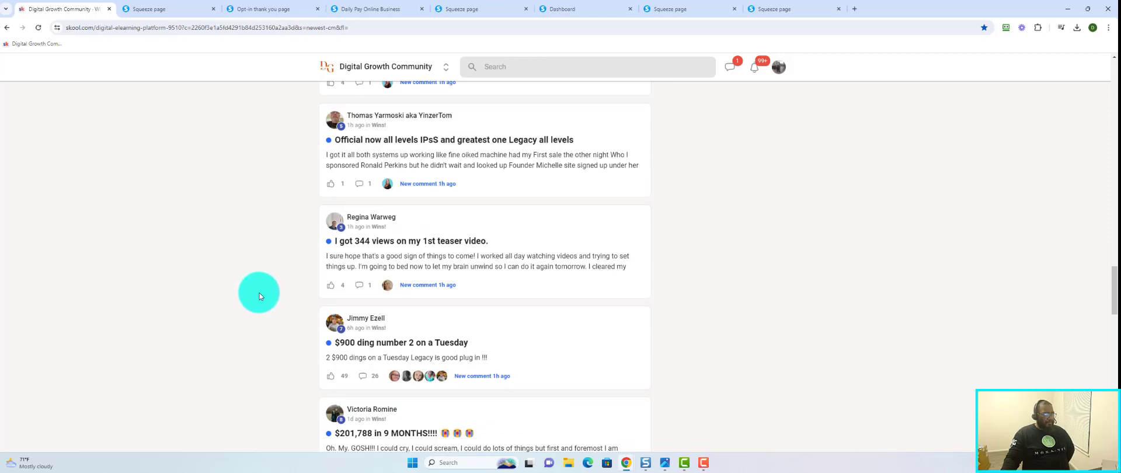
pyautogui.scroll(-3)
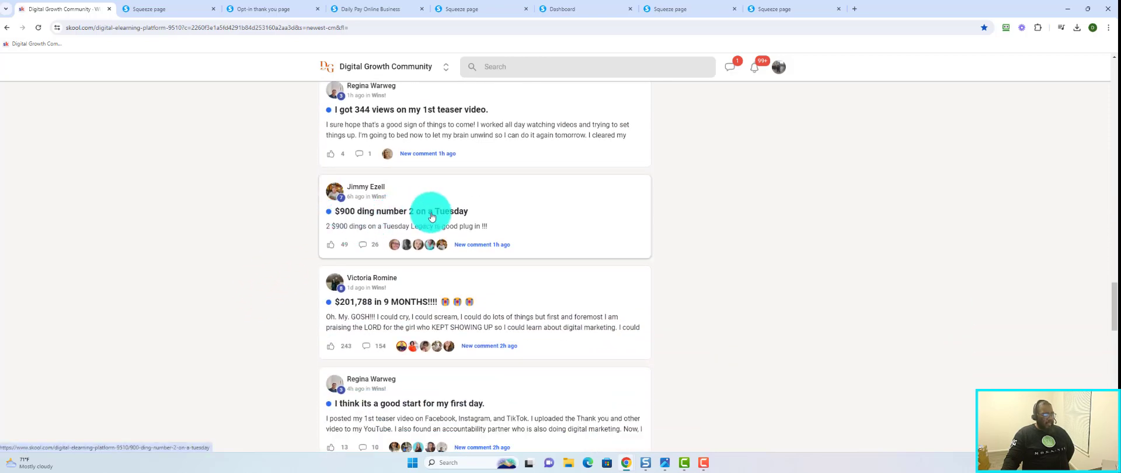
pyautogui.scroll(-3)
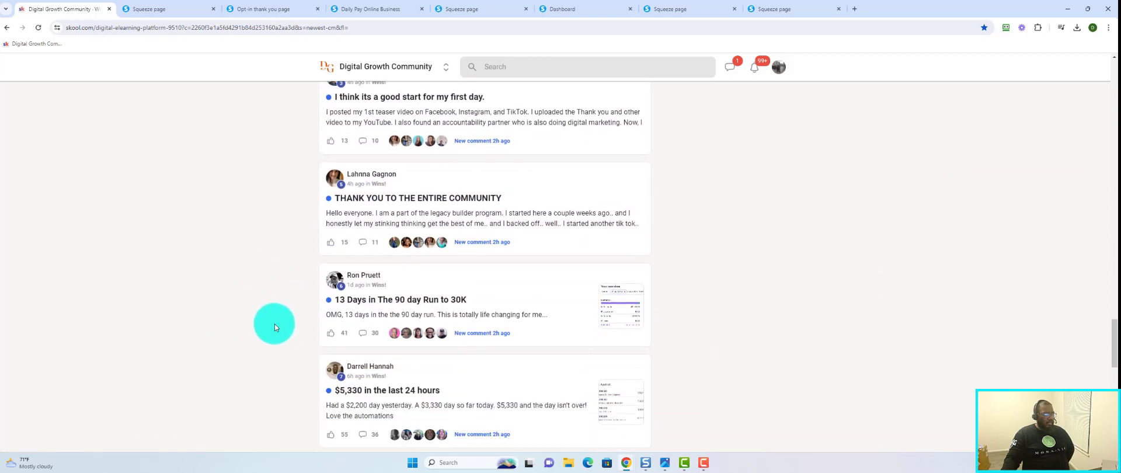
pyautogui.scroll(-3)
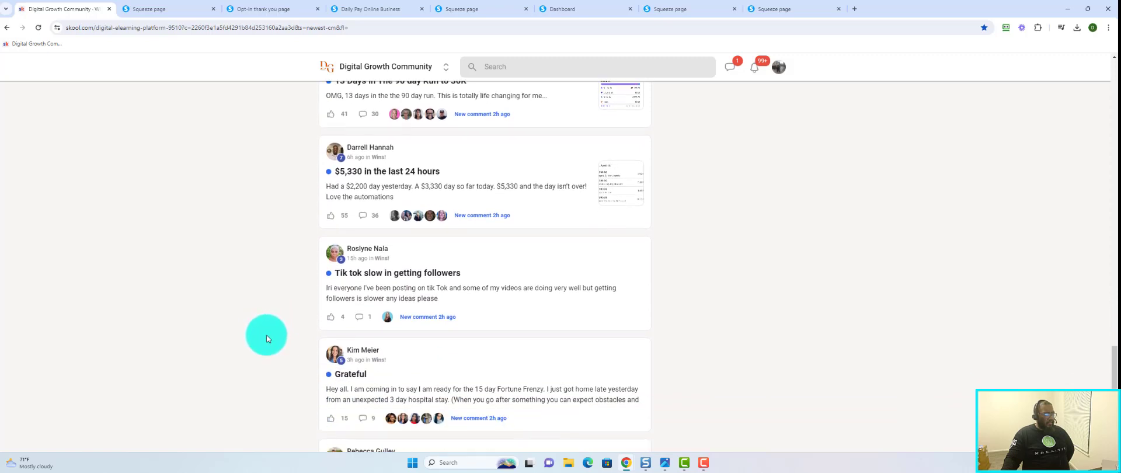
pyautogui.scroll(-3)
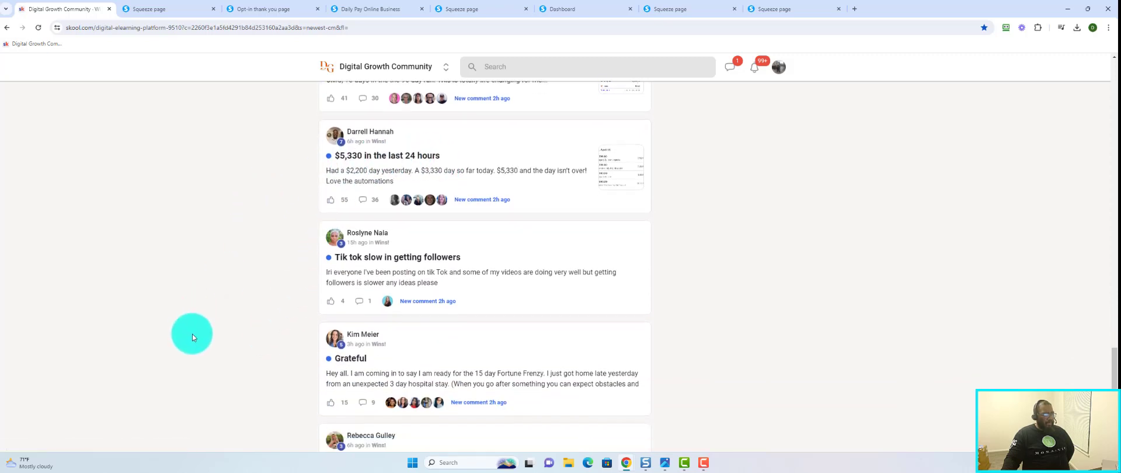
pyautogui.scroll(-3)
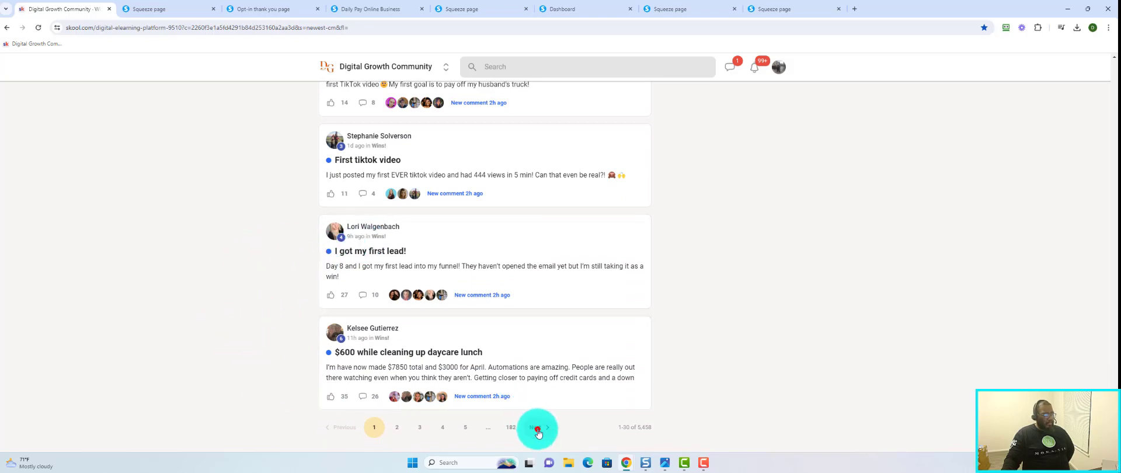
pyautogui.click(537, 426)
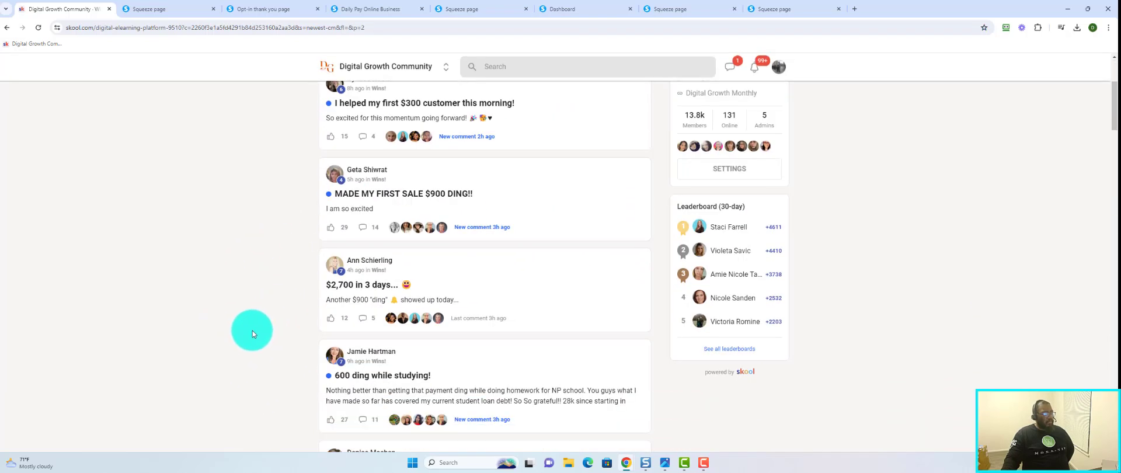
pyautogui.scroll(-3)
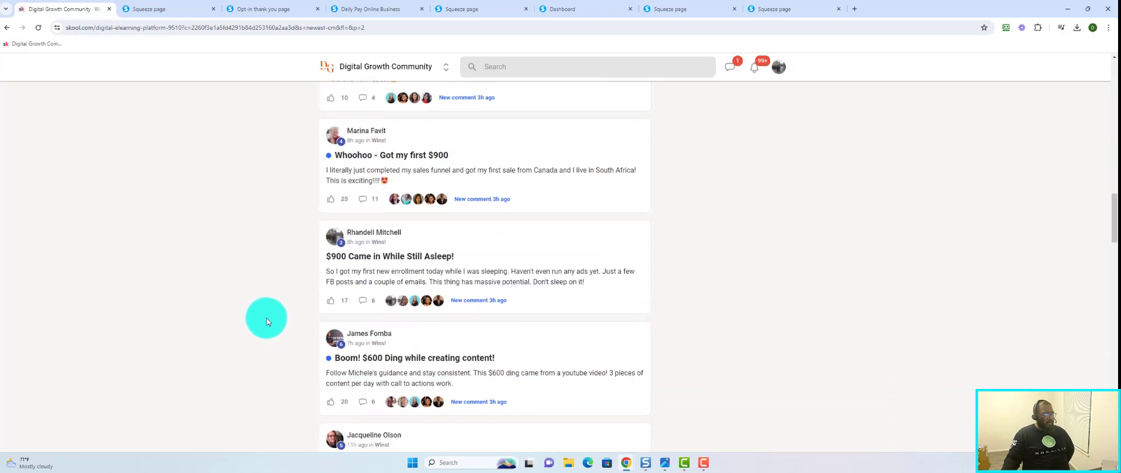
pyautogui.click(374, 232)
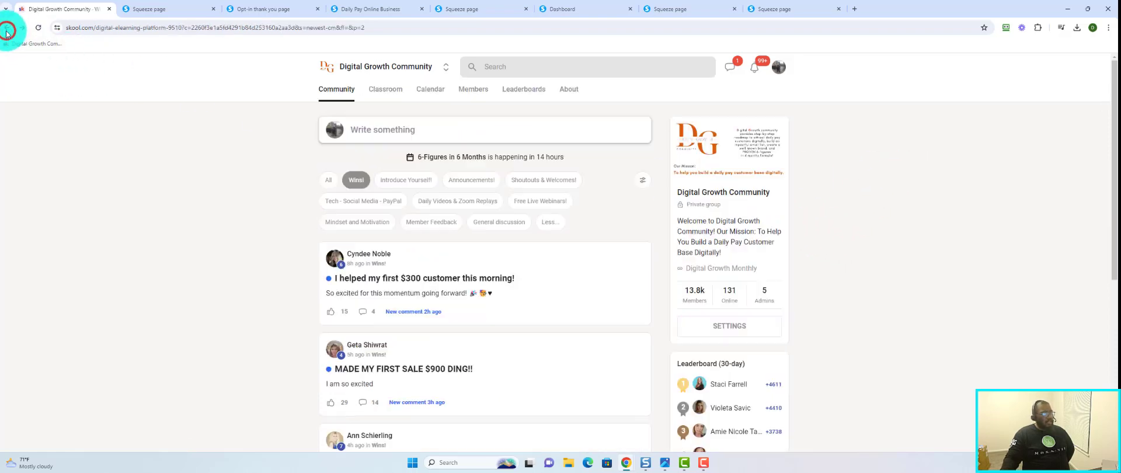
pyautogui.scroll(-3)
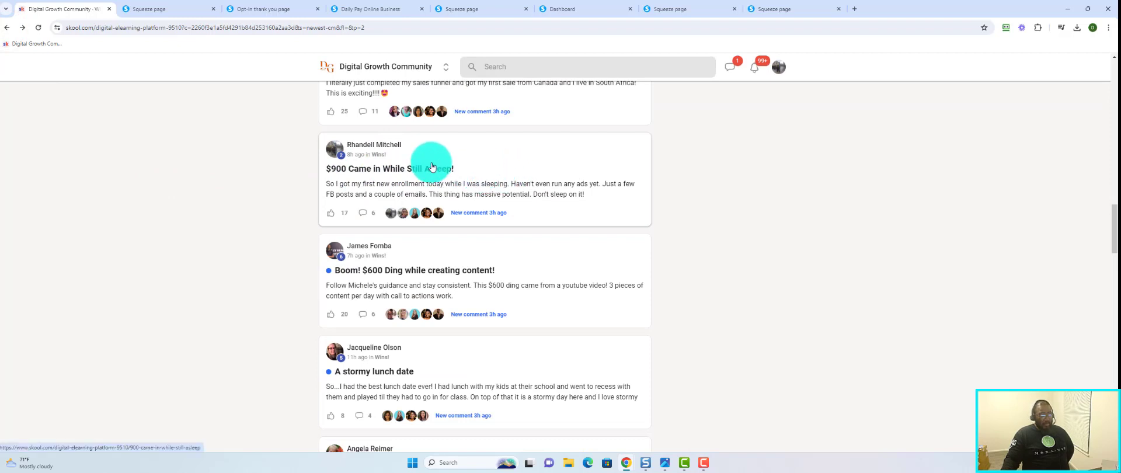
pyautogui.moveTo(445, 160)
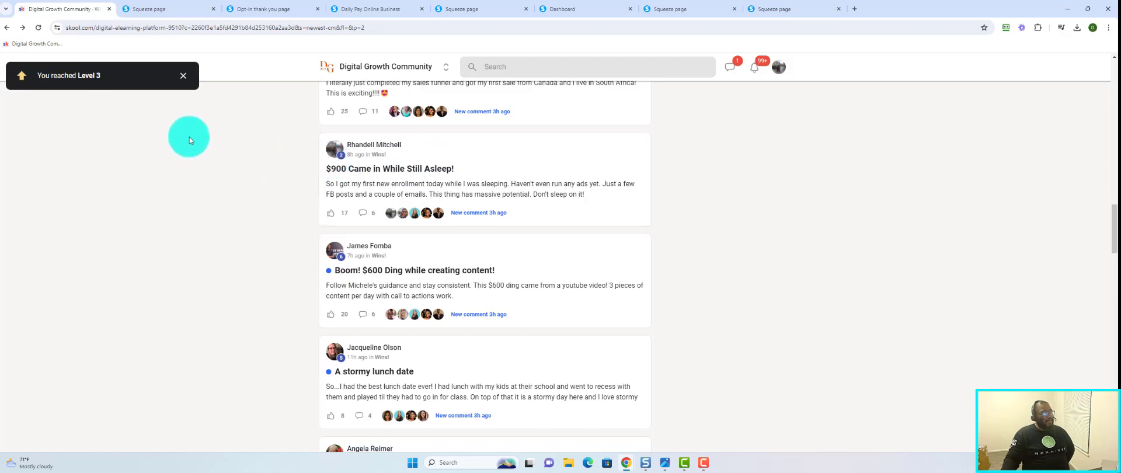
pyautogui.moveTo(184, 76)
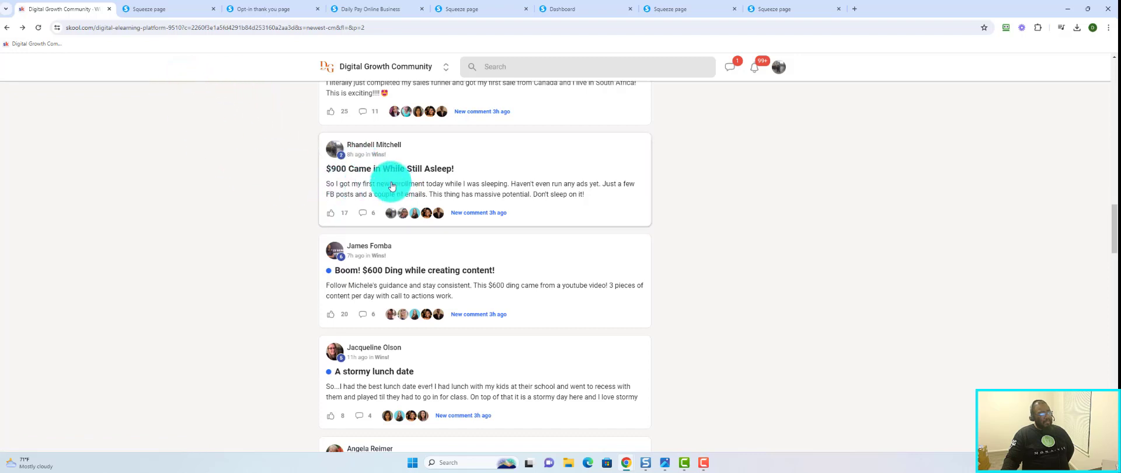
pyautogui.moveTo(381, 176)
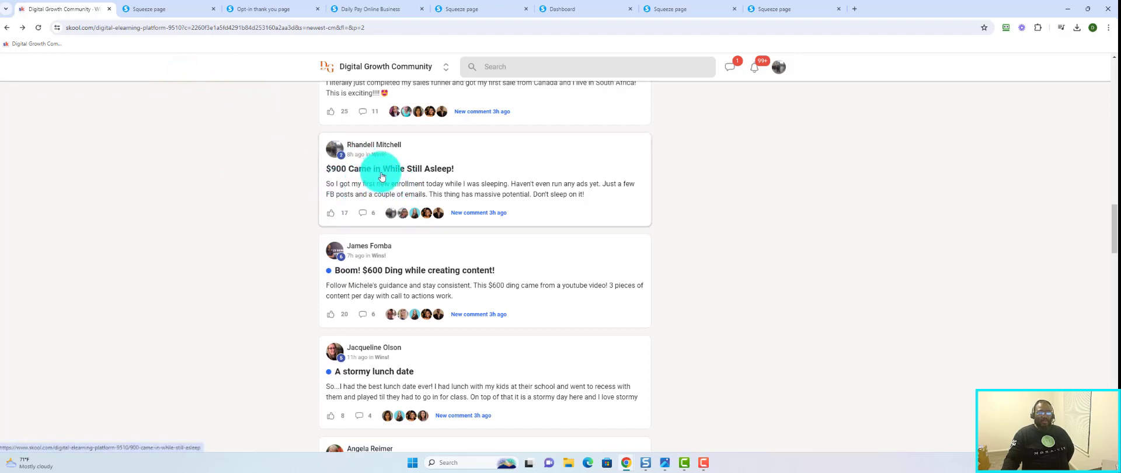
pyautogui.moveTo(292, 172)
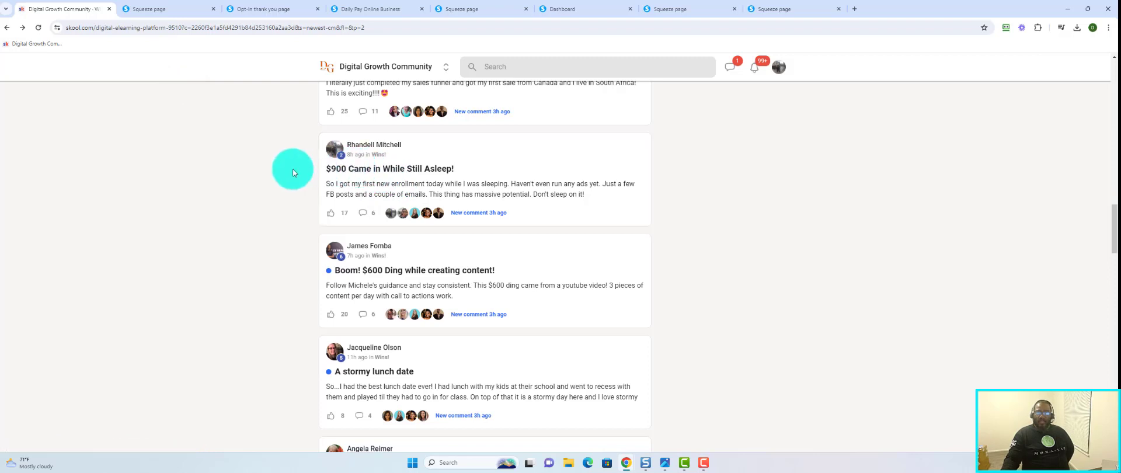
pyautogui.moveTo(283, 190)
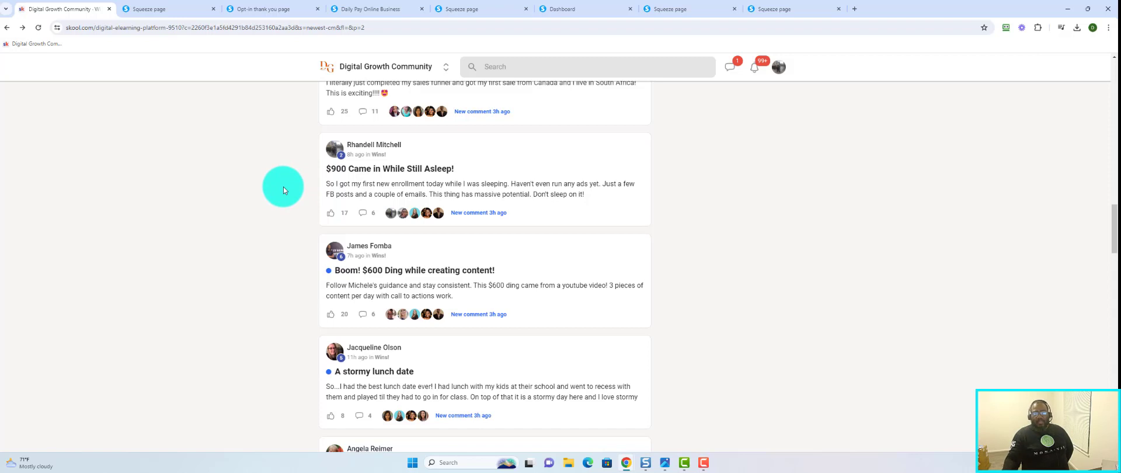
pyautogui.moveTo(299, 152)
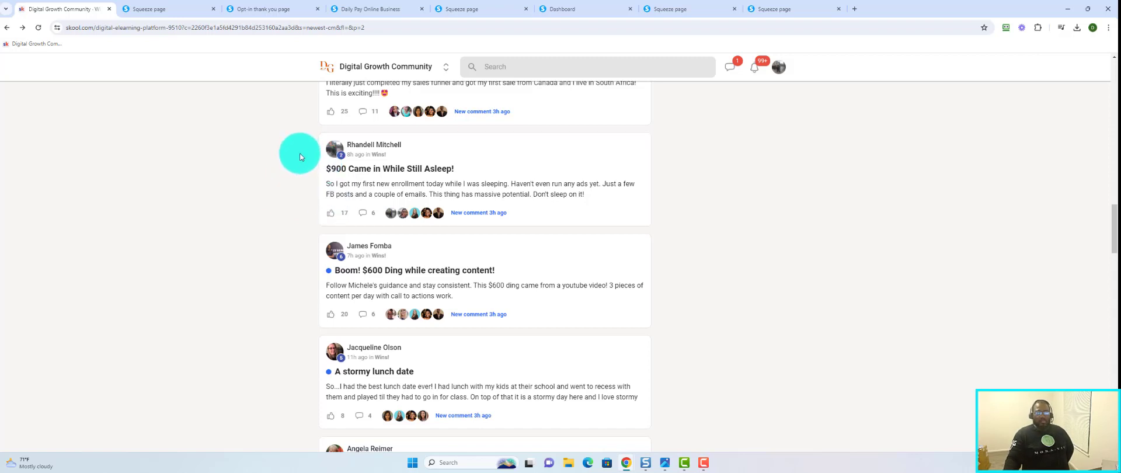
pyautogui.moveTo(228, 240)
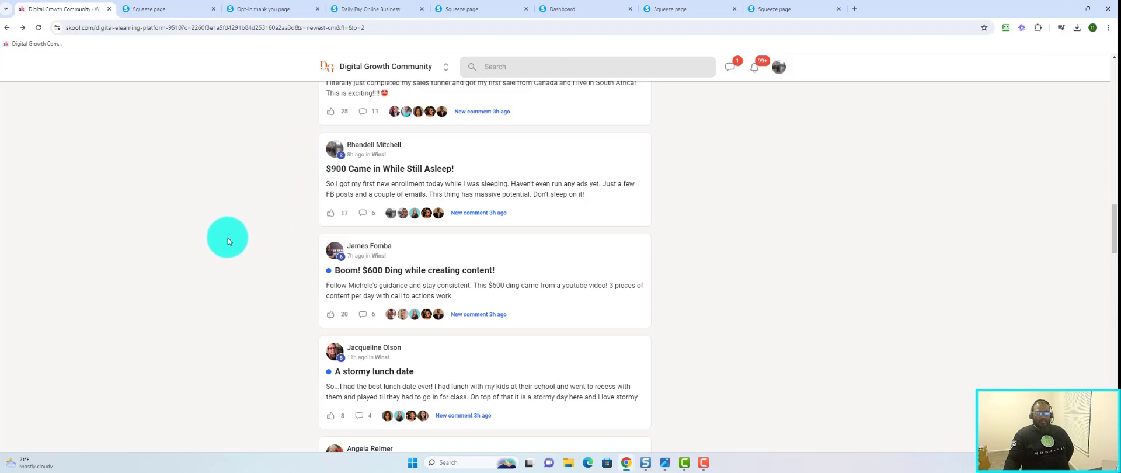
pyautogui.moveTo(198, 218)
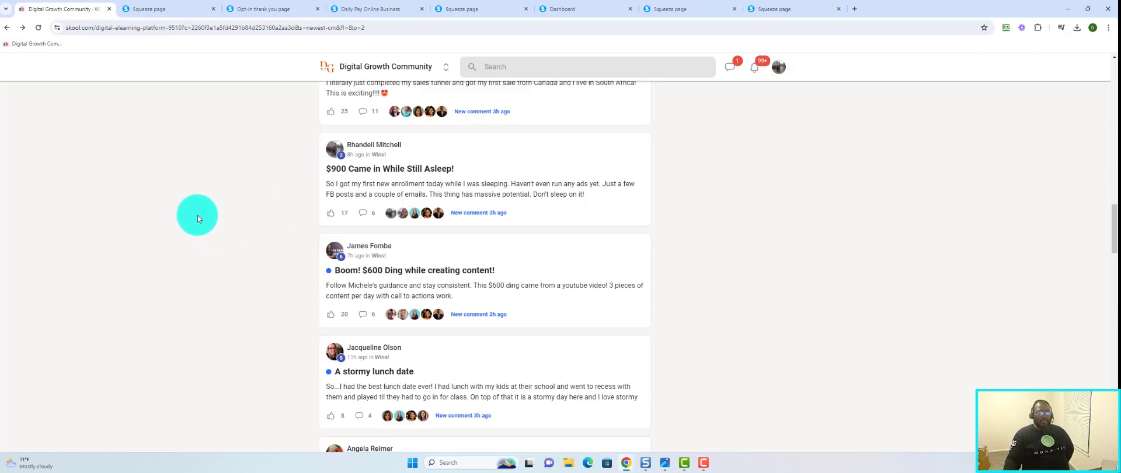
pyautogui.moveTo(206, 224)
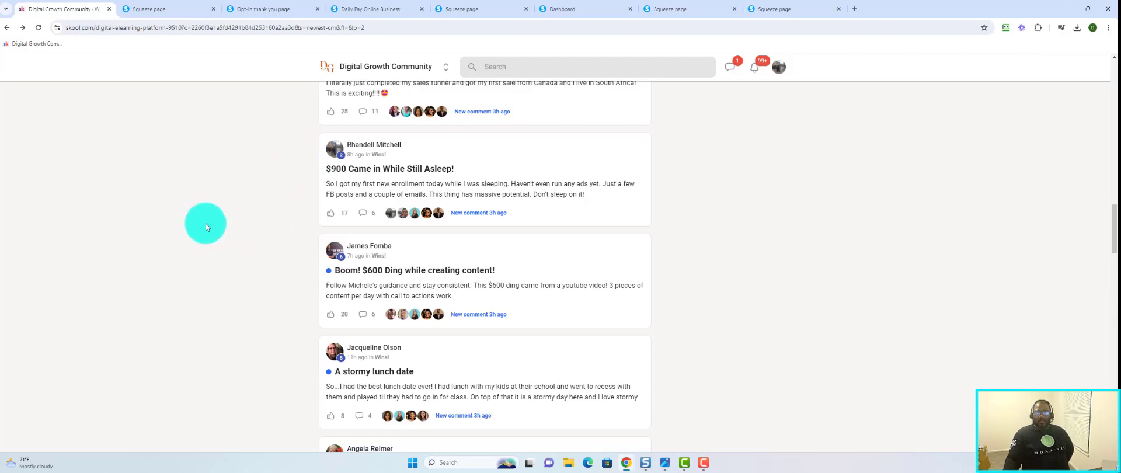
pyautogui.moveTo(359, 176)
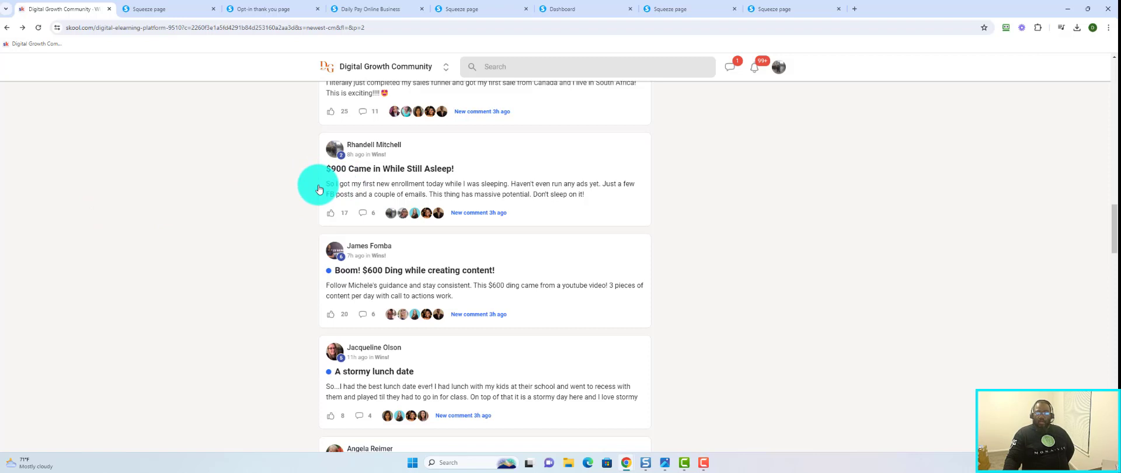
pyautogui.moveTo(306, 181)
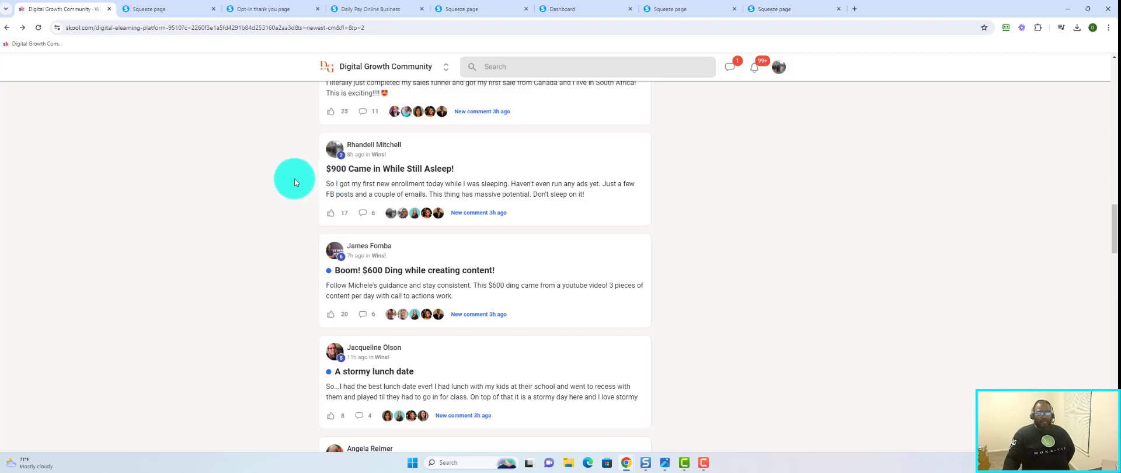
pyautogui.moveTo(296, 179)
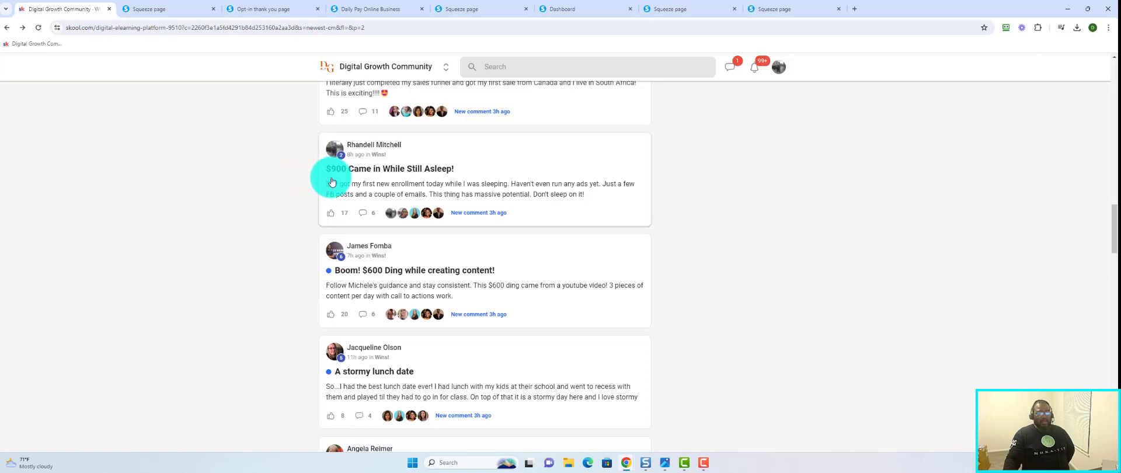
pyautogui.moveTo(240, 218)
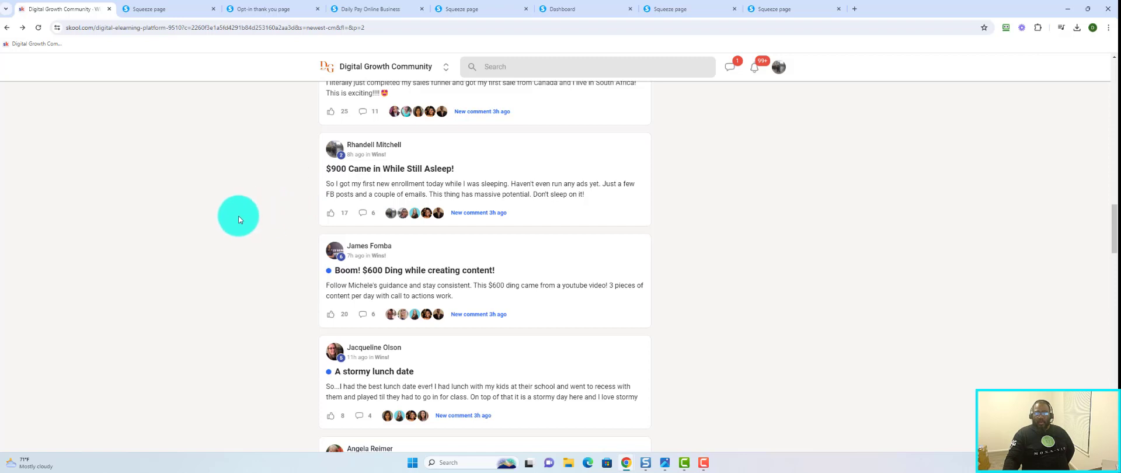
pyautogui.moveTo(226, 203)
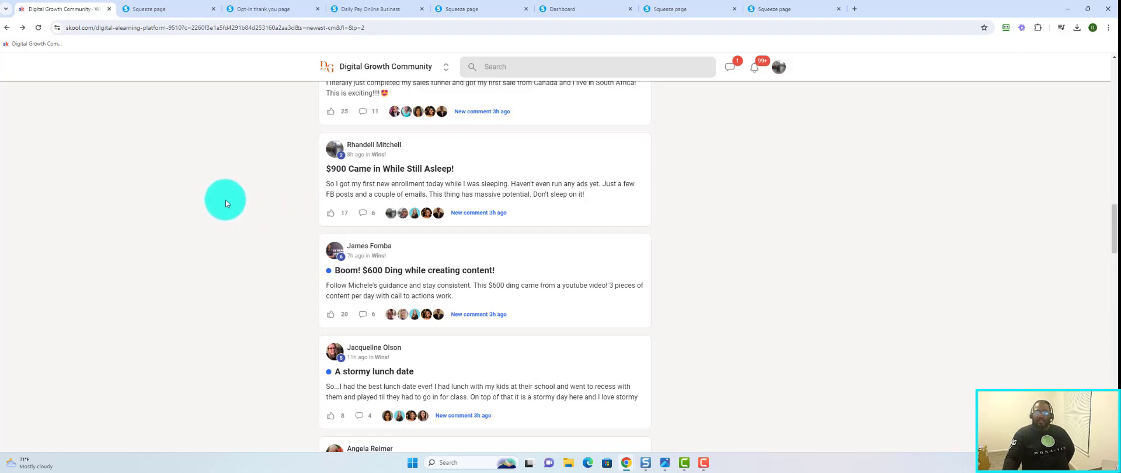
pyautogui.moveTo(234, 199)
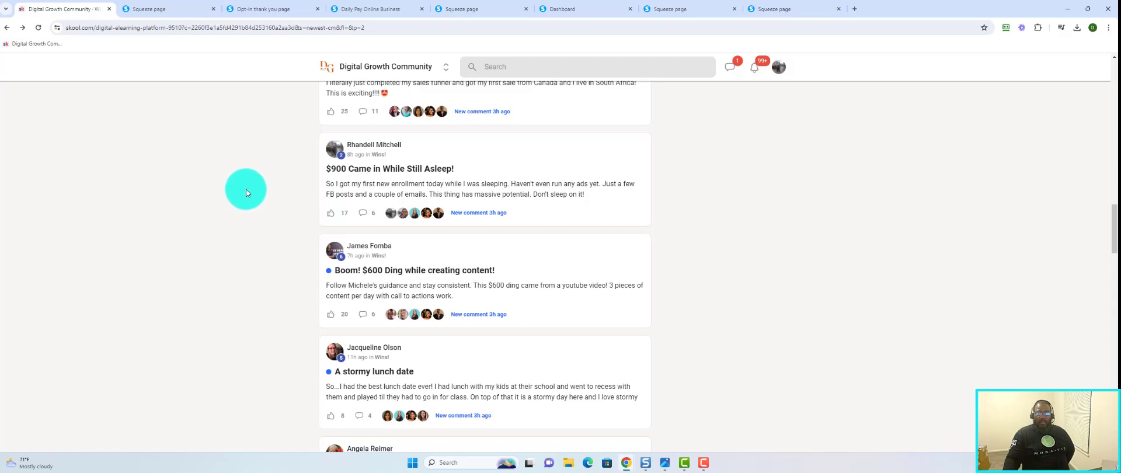
pyautogui.moveTo(255, 202)
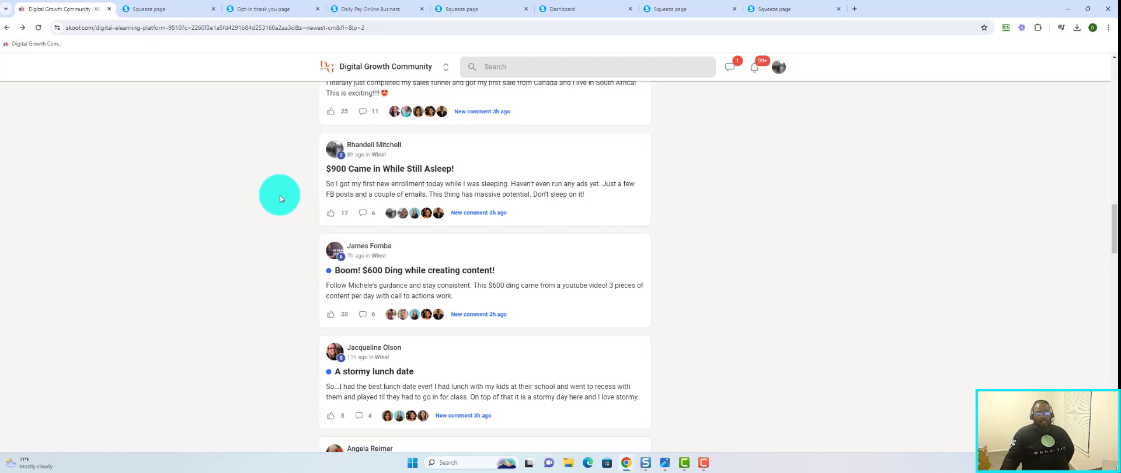
pyautogui.moveTo(283, 307)
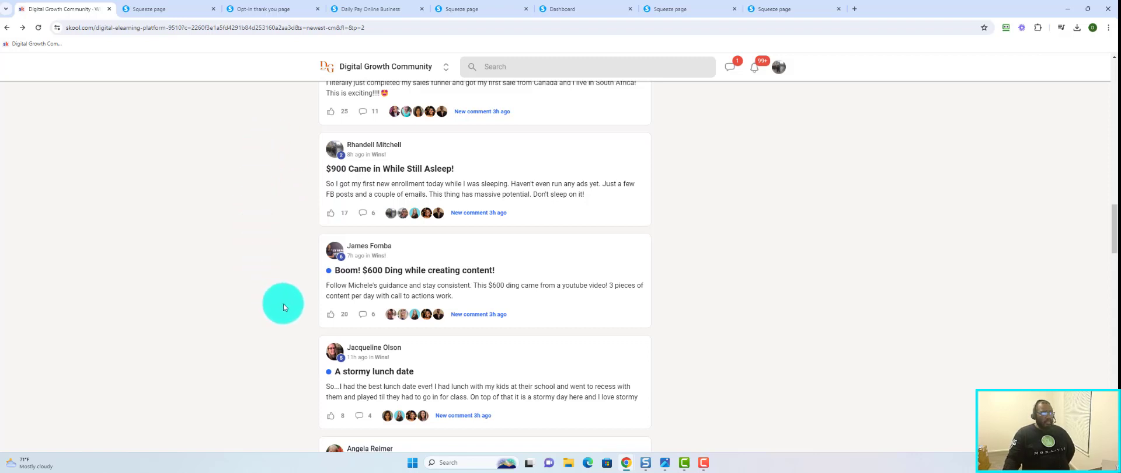
pyautogui.moveTo(383, 319)
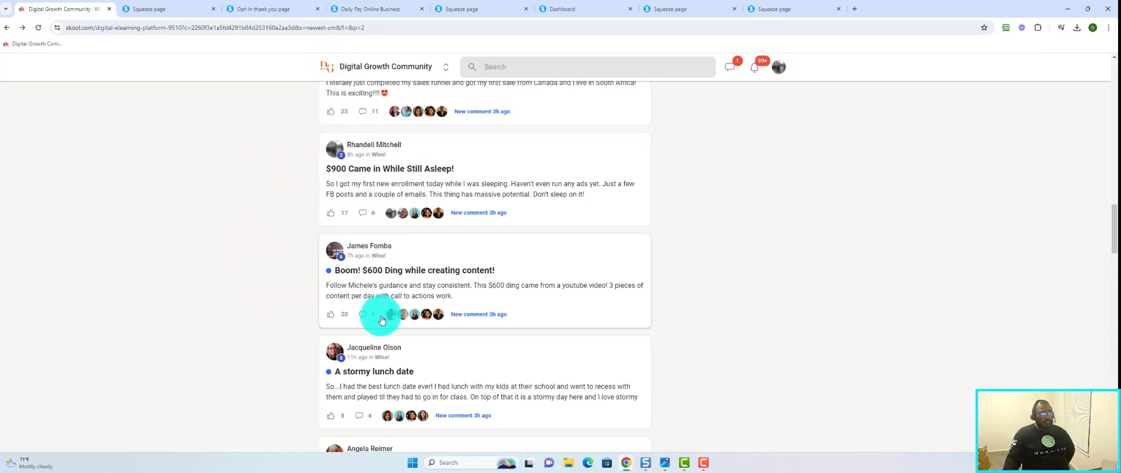
pyautogui.moveTo(689, 314)
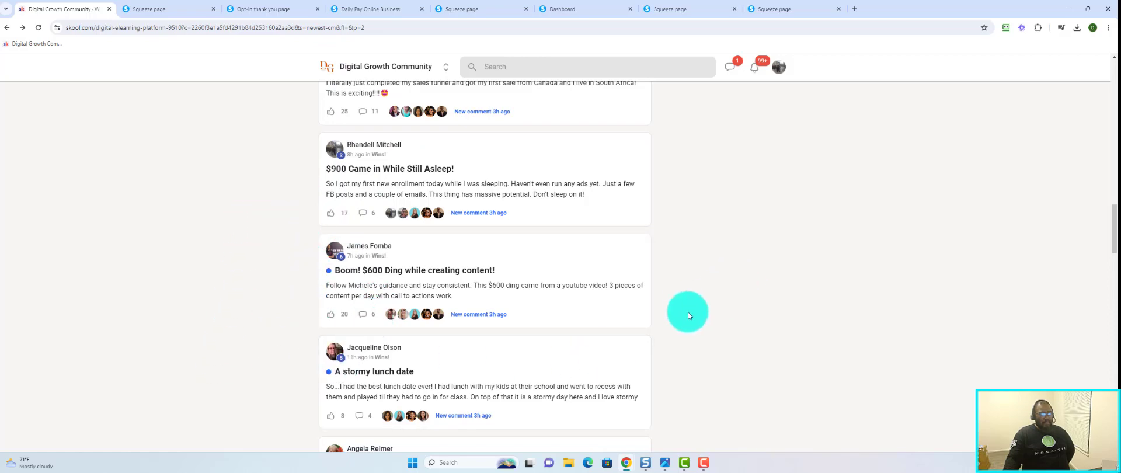
# Show posts from every category, peek at the Members directory, and return to the feed
pyautogui.scroll(3)
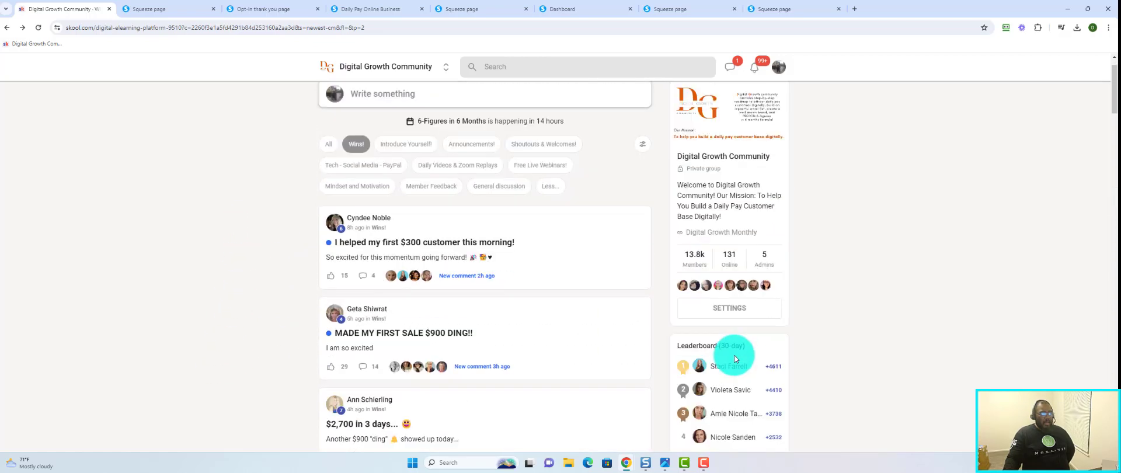
pyautogui.scroll(3)
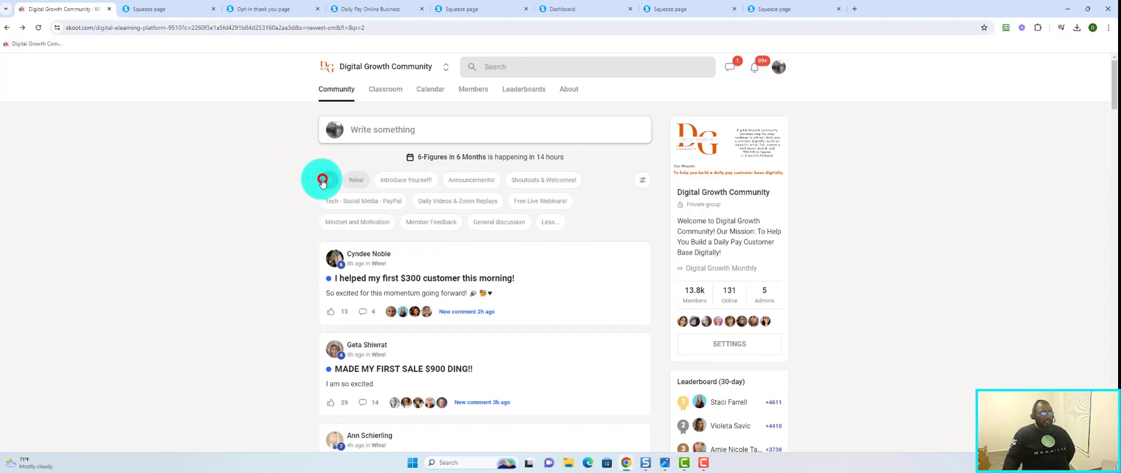
pyautogui.click(328, 180)
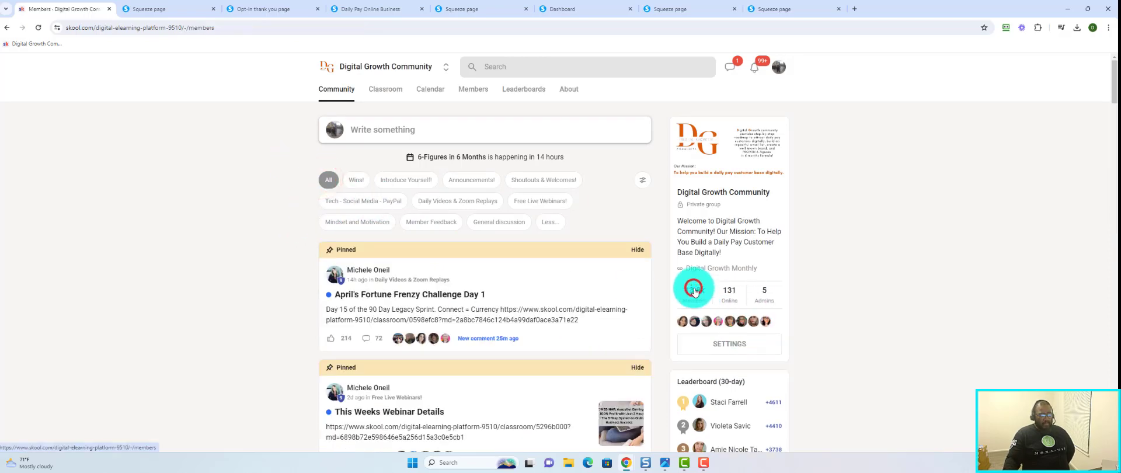
pyautogui.click(473, 89)
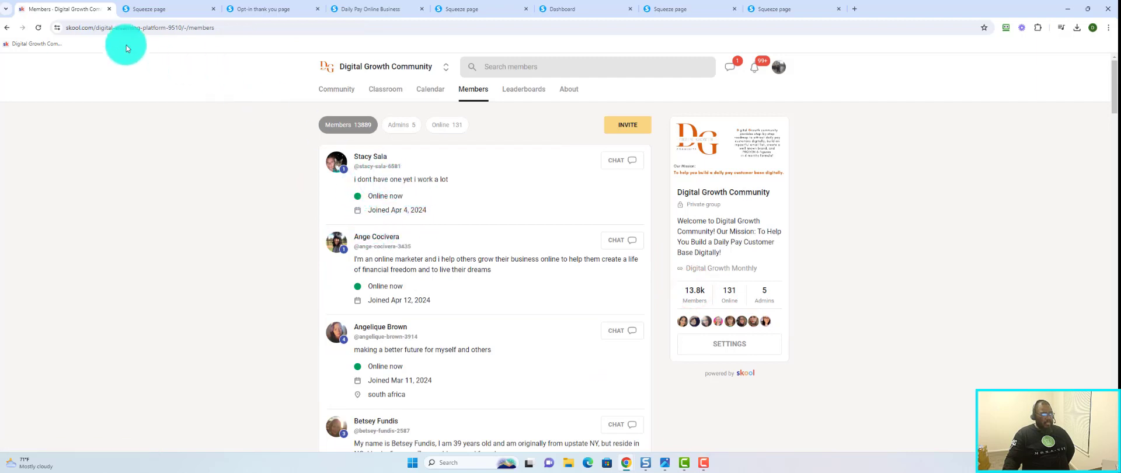
pyautogui.click(337, 89)
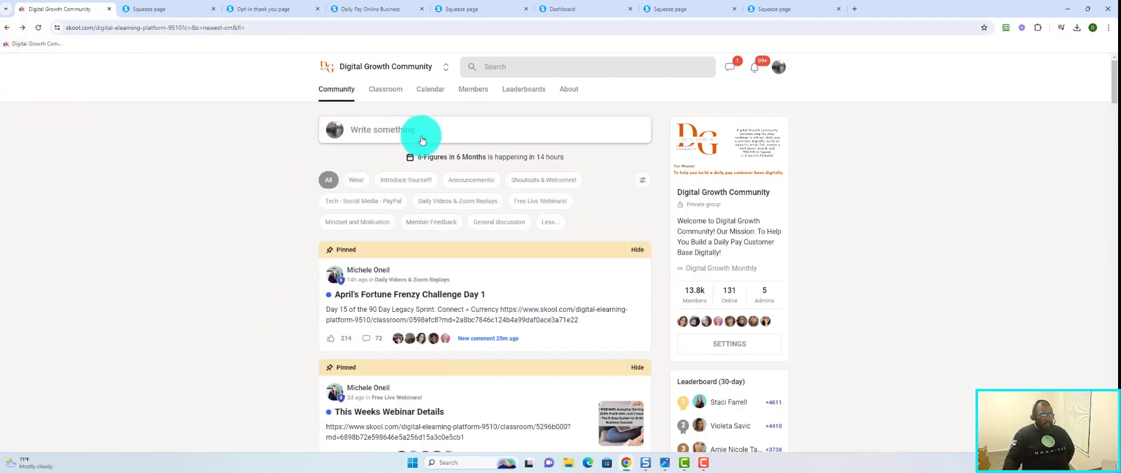
pyautogui.moveTo(378, 136)
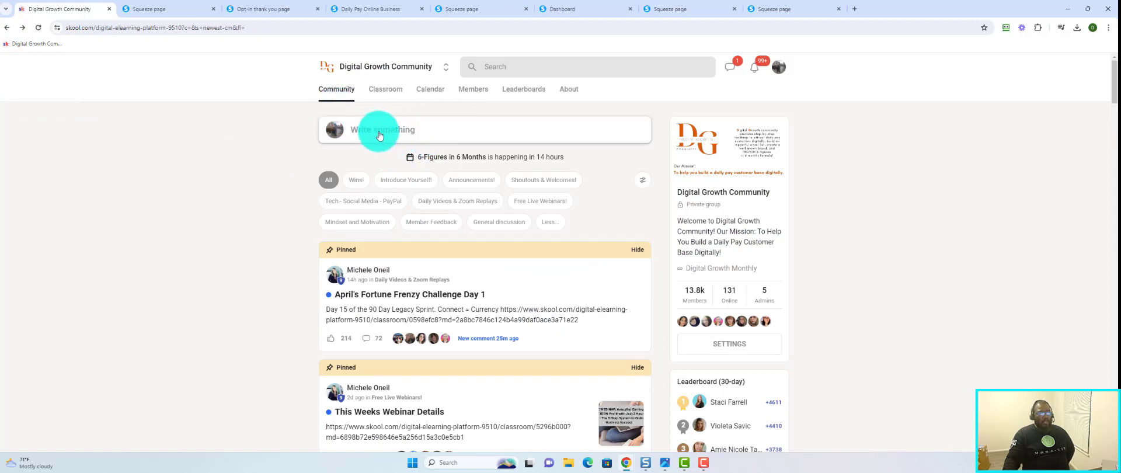
pyautogui.moveTo(568, 137)
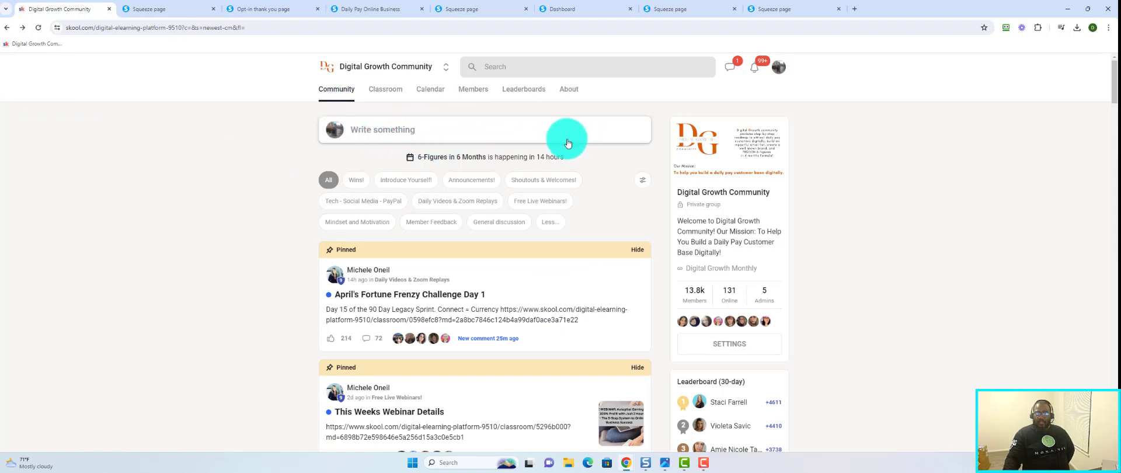
pyautogui.moveTo(371, 223)
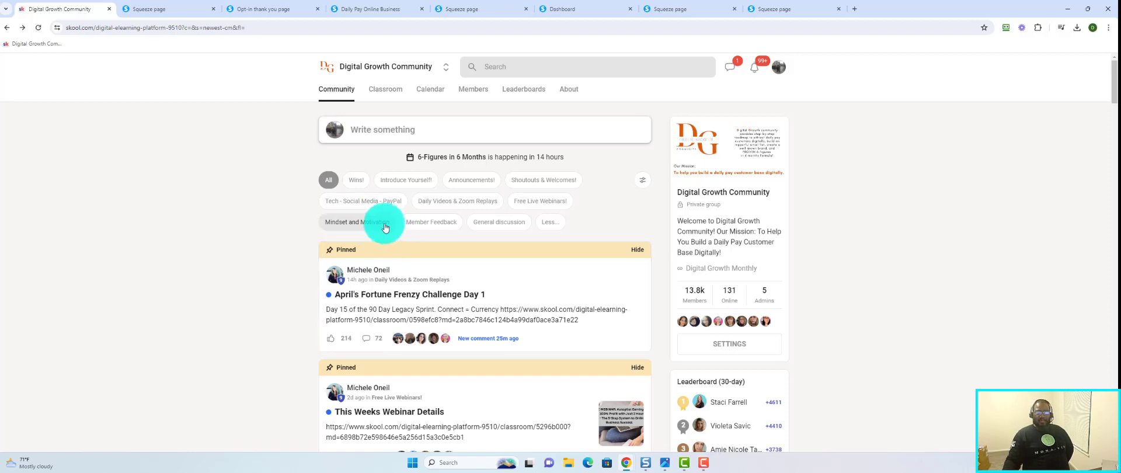
pyautogui.moveTo(369, 137)
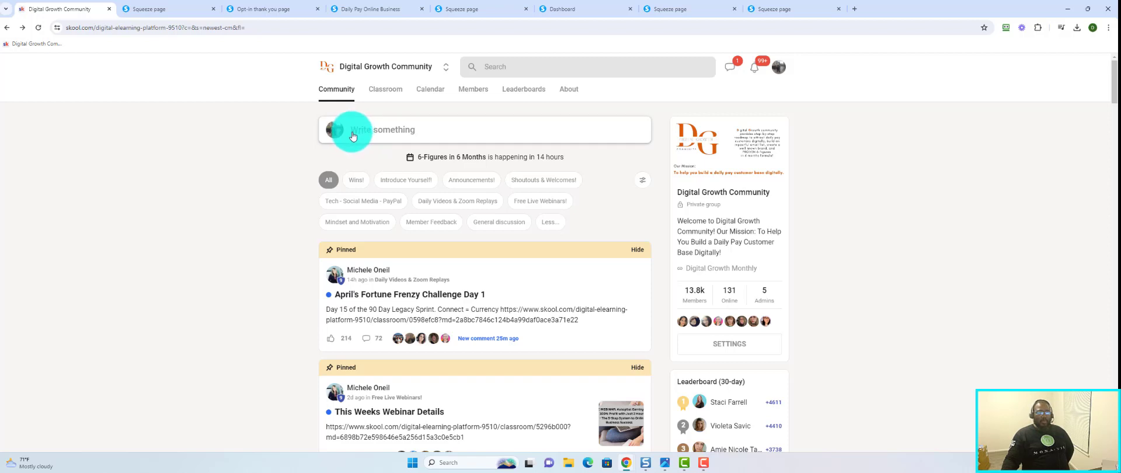
pyautogui.moveTo(121, 250)
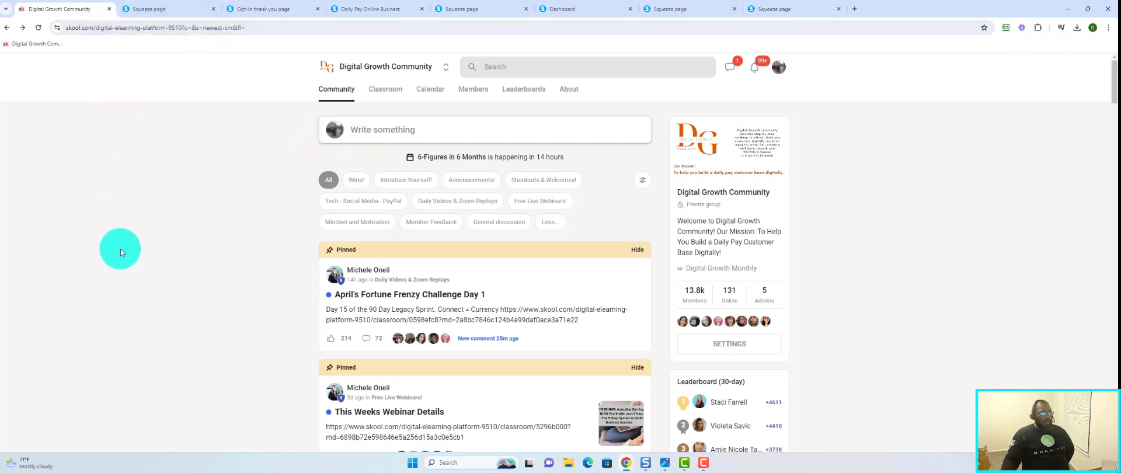
pyautogui.moveTo(658, 379)
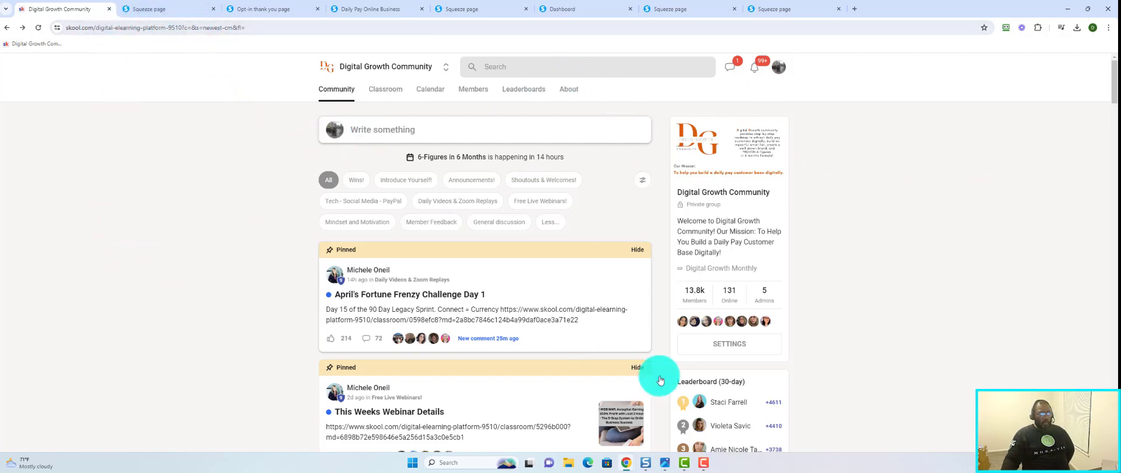
pyautogui.moveTo(1065, 188)
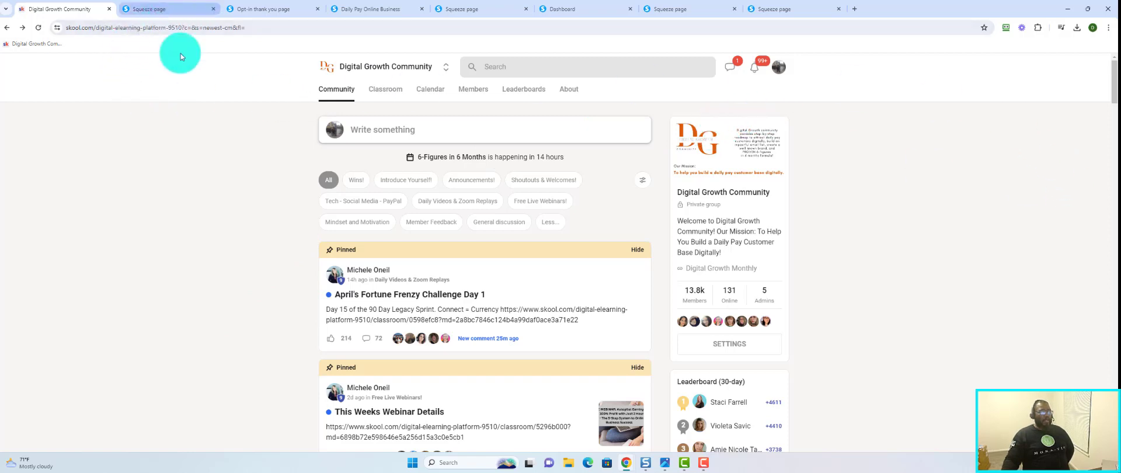
pyautogui.moveTo(270, 93)
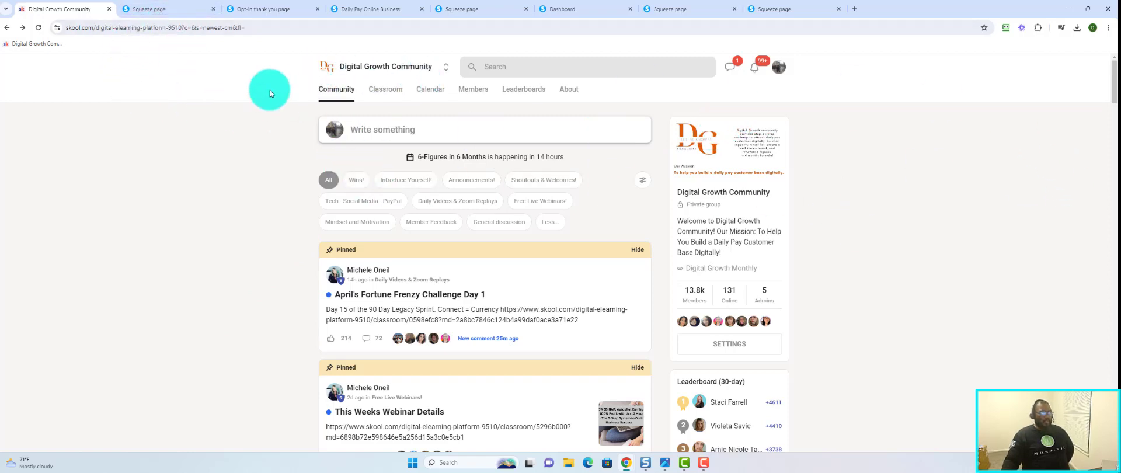
# Switch to the watchmeasap.com squeeze page with its online business blueprint email form
pyautogui.click(151, 9)
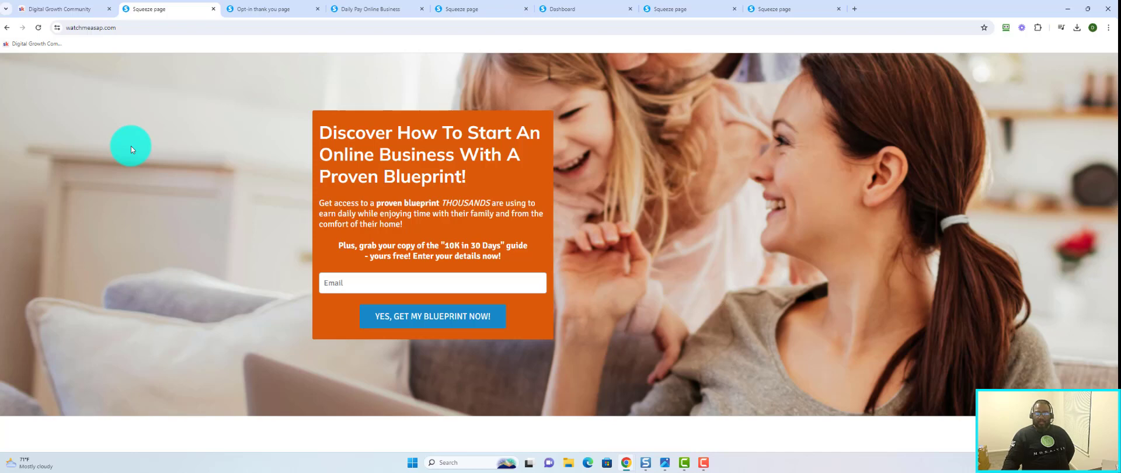
pyautogui.moveTo(160, 132)
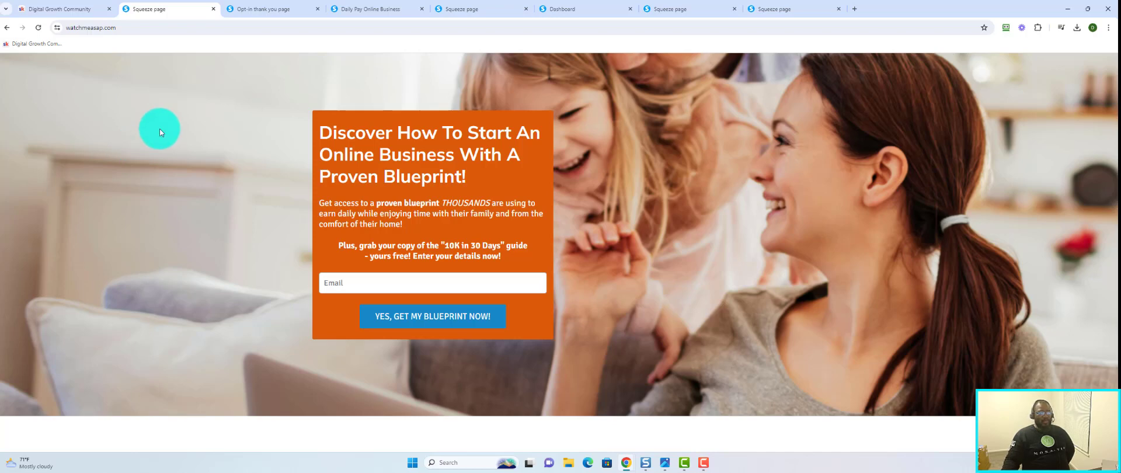
pyautogui.moveTo(168, 210)
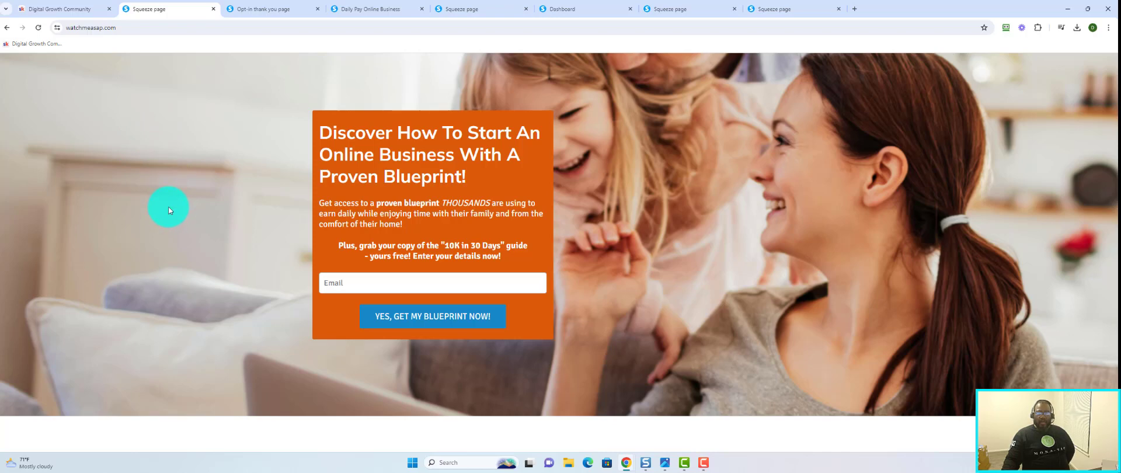
pyautogui.moveTo(436, 145)
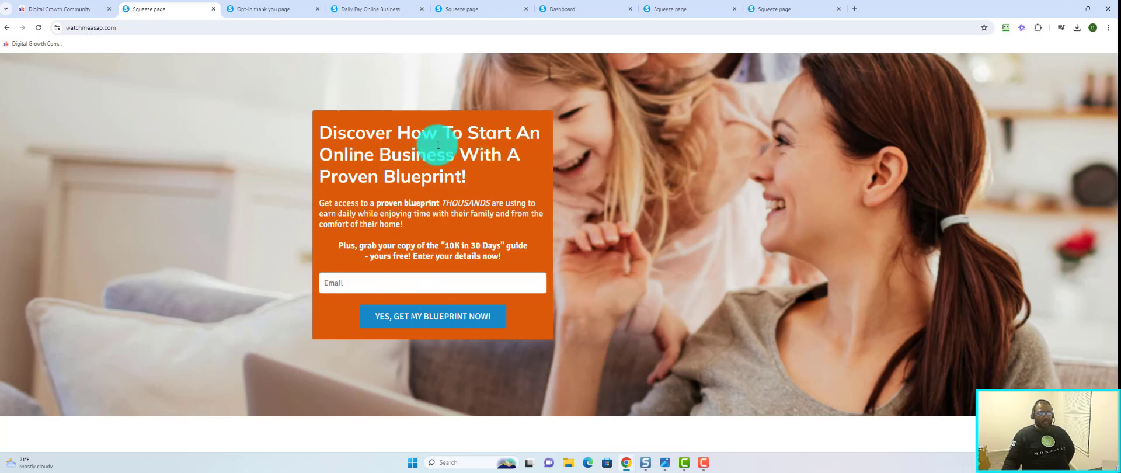
pyautogui.moveTo(372, 9)
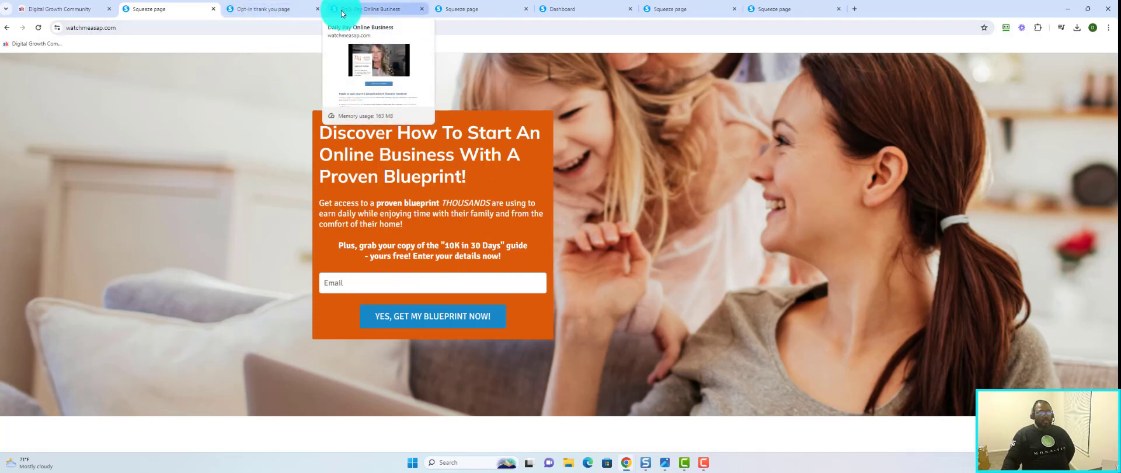
pyautogui.moveTo(268, 8)
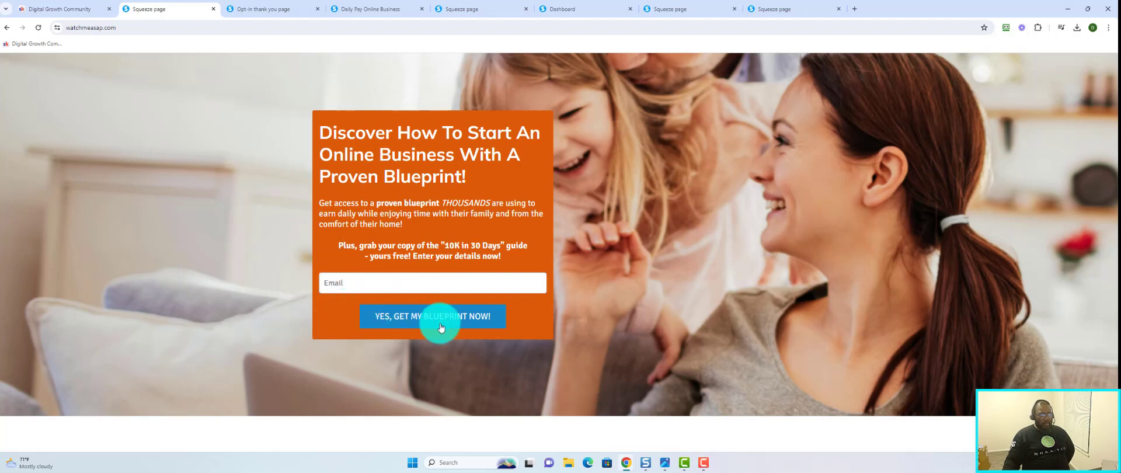
# Bring up the Thanks! page and start its intro video
pyautogui.click(432, 315)
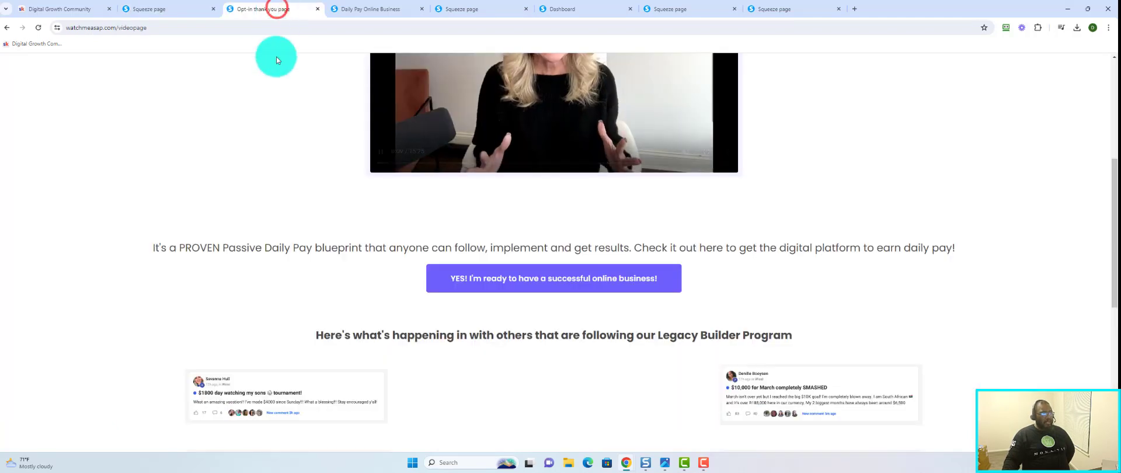
pyautogui.scroll(3)
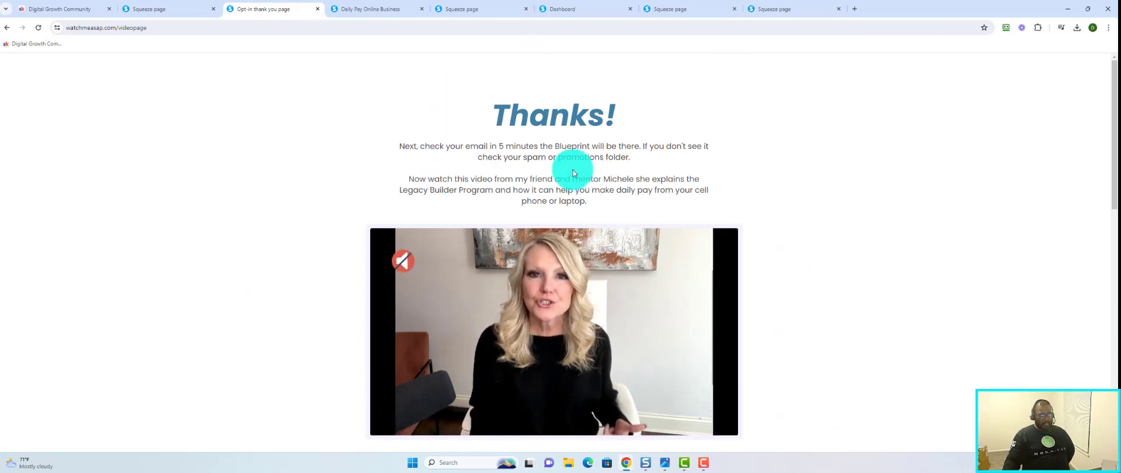
pyautogui.click(553, 330)
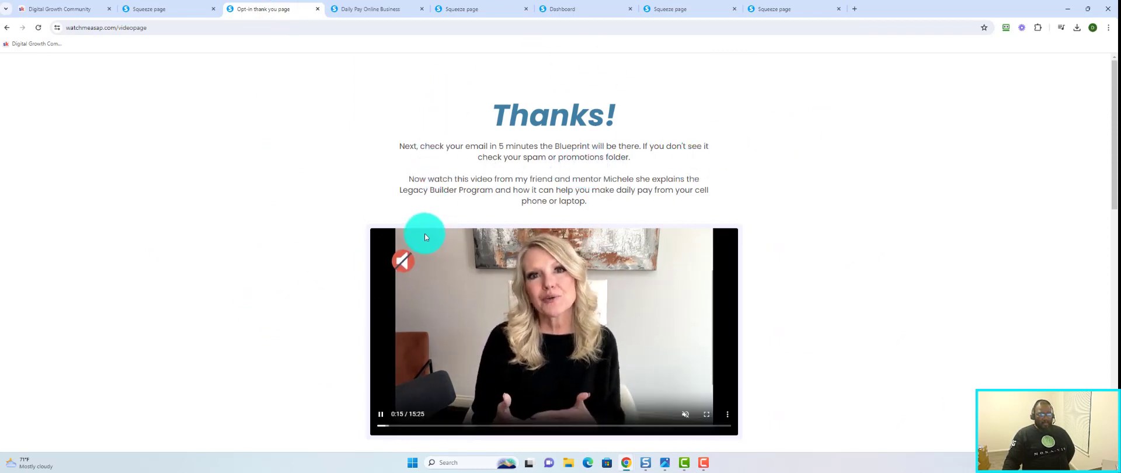
pyautogui.scroll(-3)
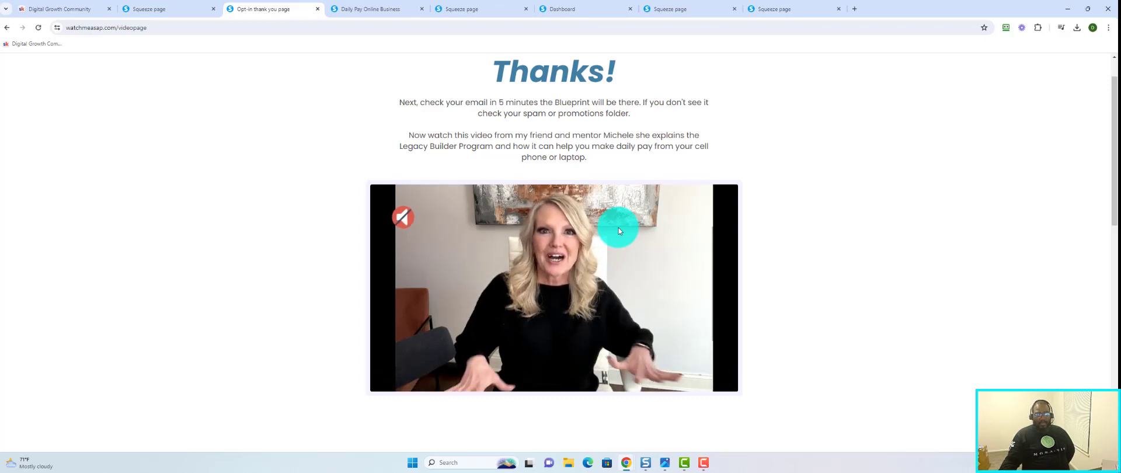
# Check the Skool Wins feed, then return to the thank you page's video
pyautogui.click(61, 8)
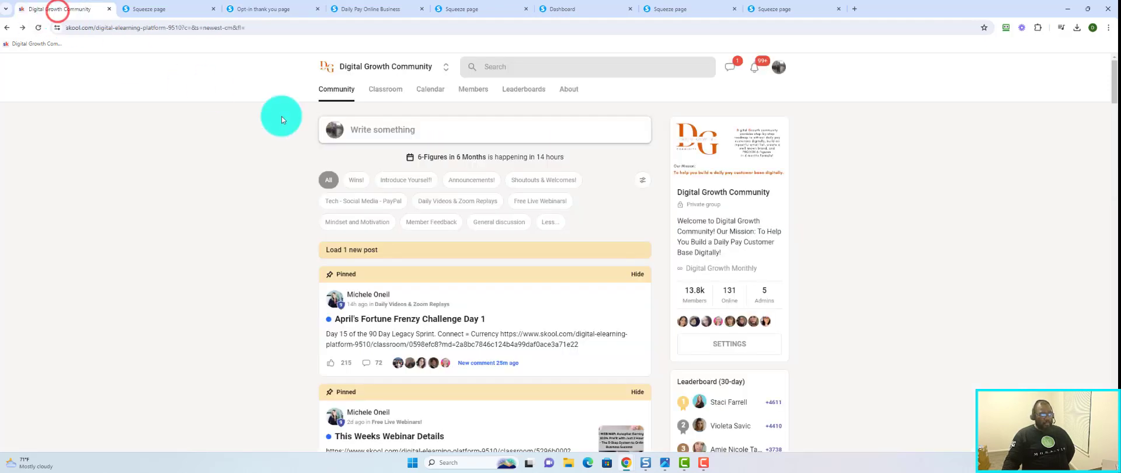
pyautogui.click(355, 182)
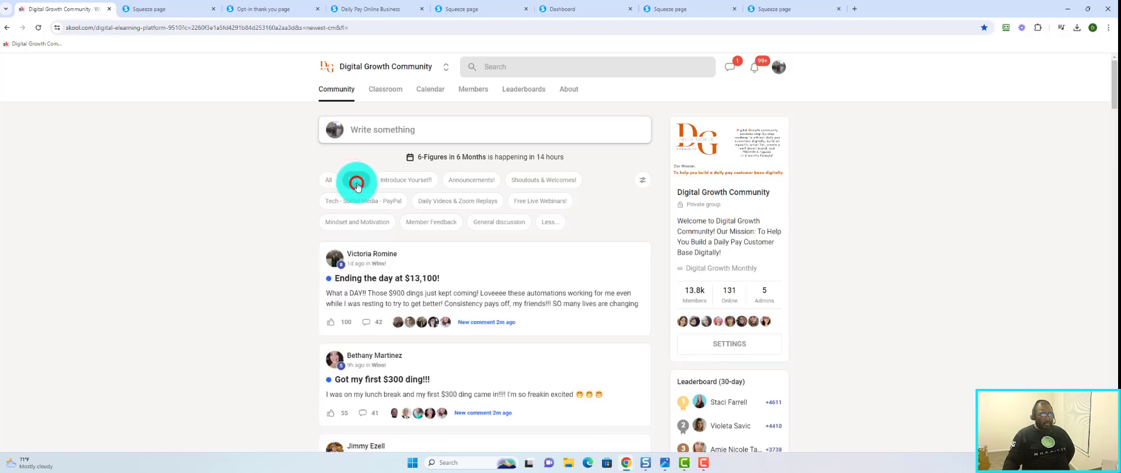
pyautogui.click(158, 8)
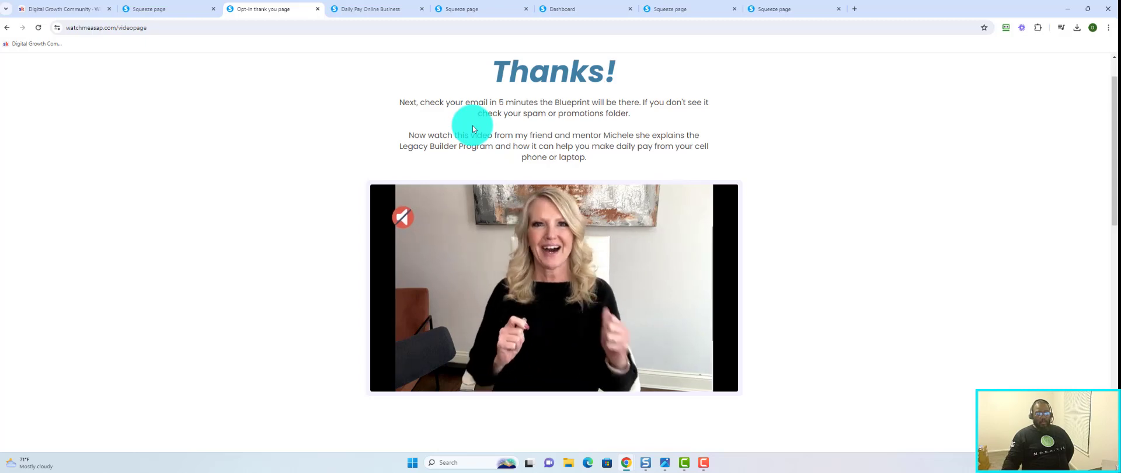
pyautogui.click(545, 257)
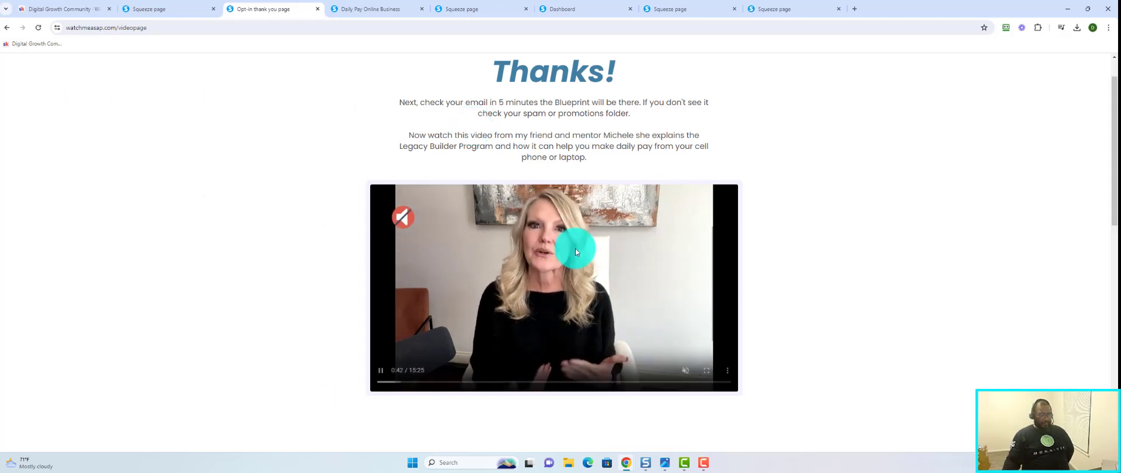
# Scroll through the Legacy Builder Program success posts below the video
pyautogui.scroll(-3)
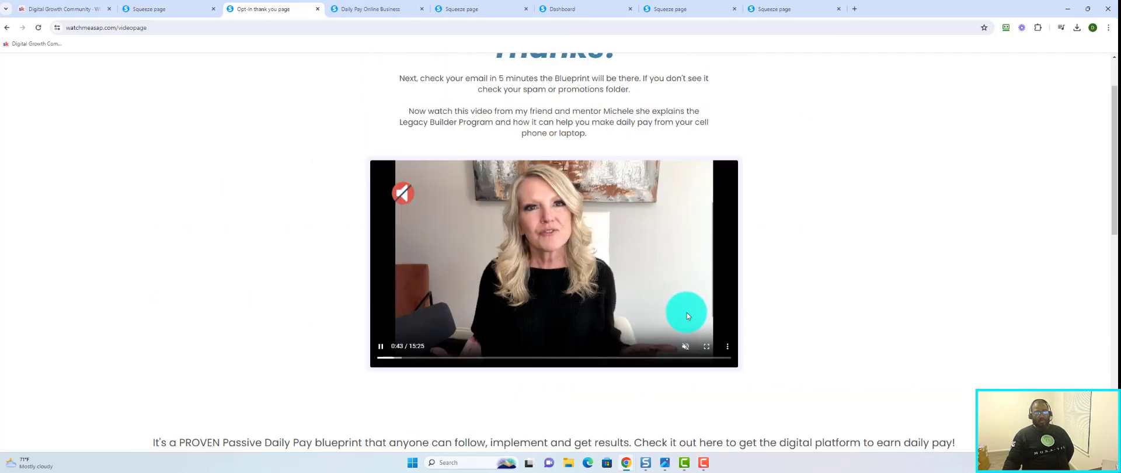
pyautogui.scroll(3)
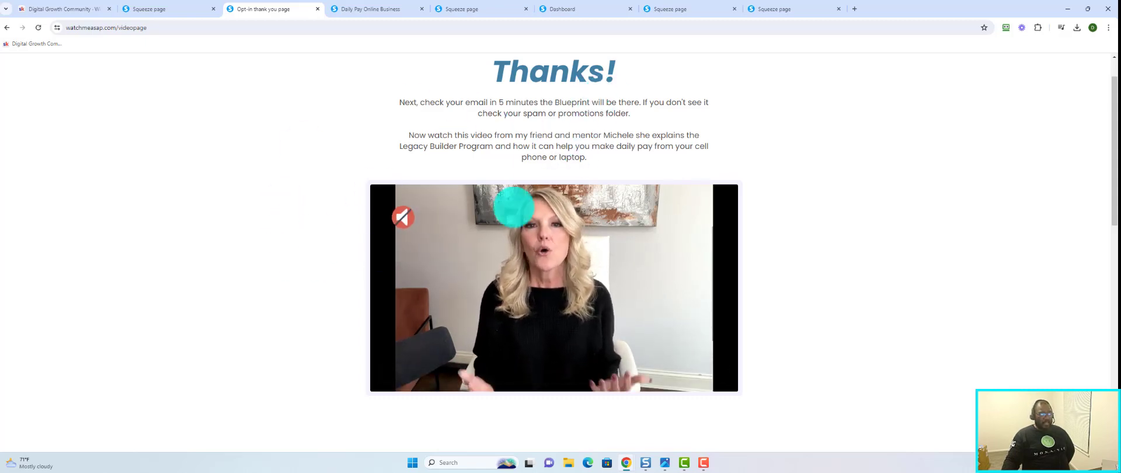
pyautogui.scroll(-3)
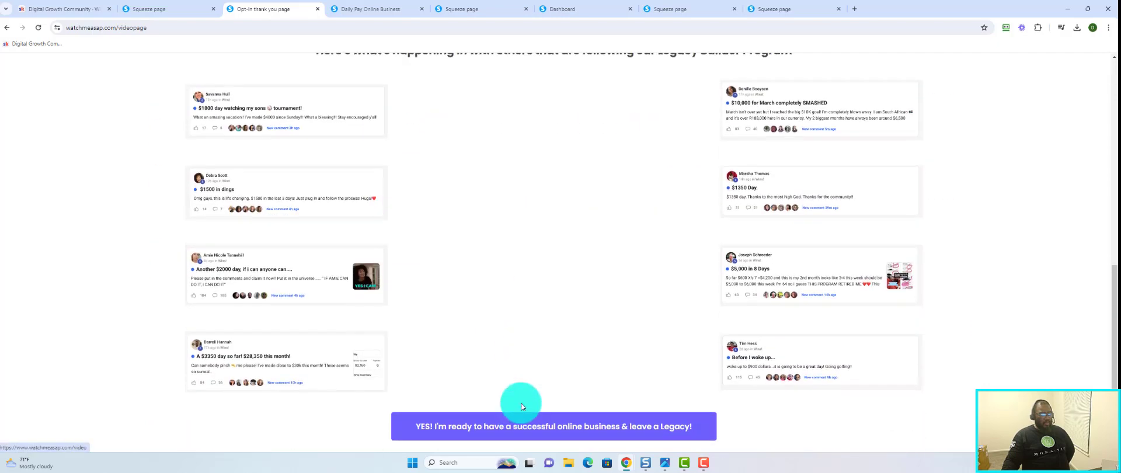
pyautogui.scroll(3)
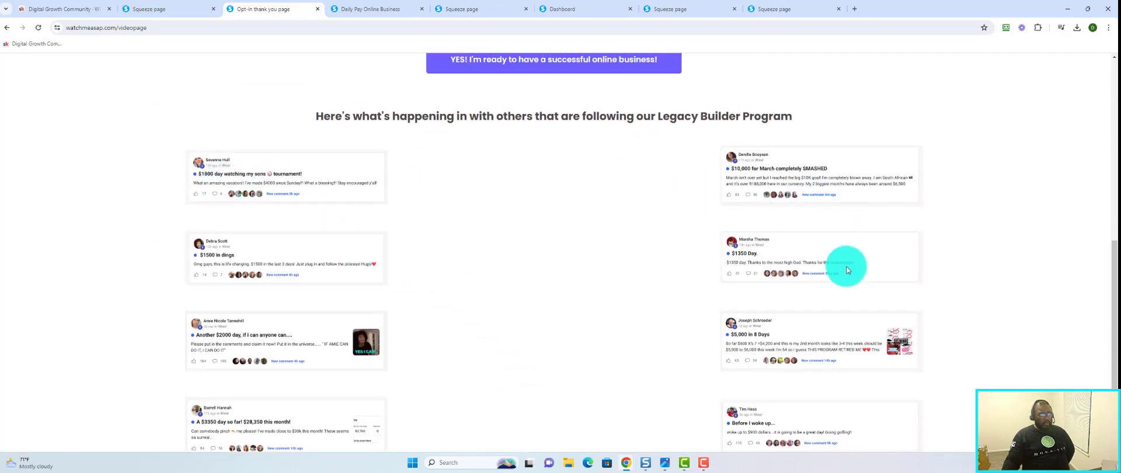
pyautogui.moveTo(259, 253)
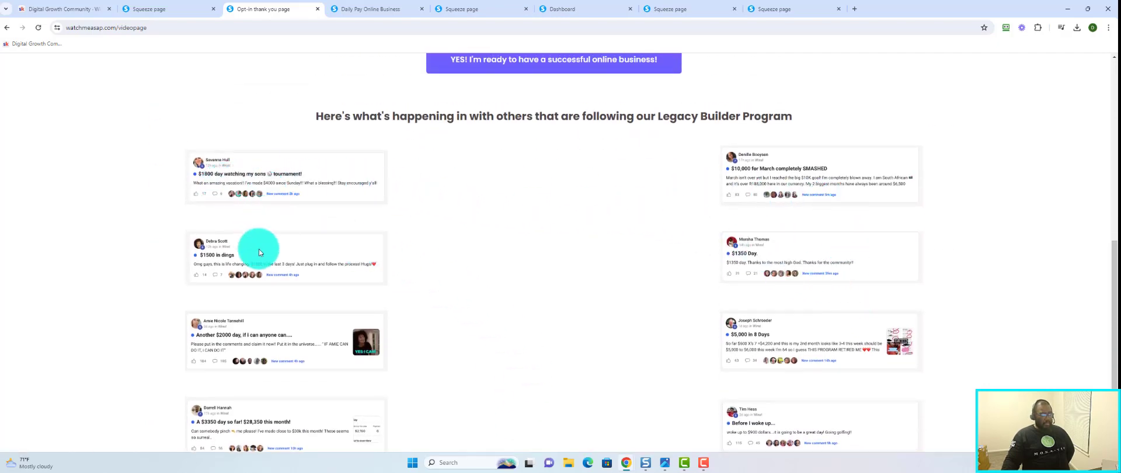
pyautogui.scroll(-3)
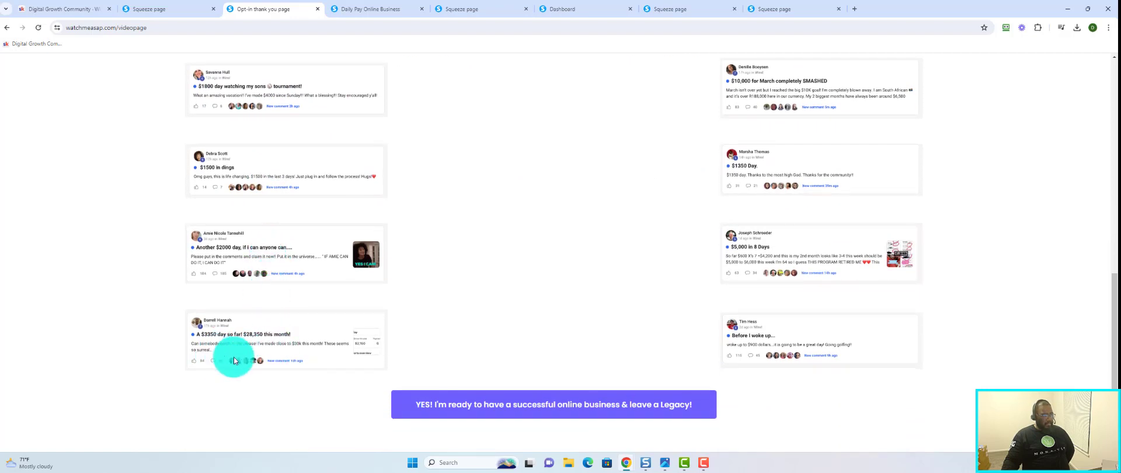
pyautogui.scroll(-3)
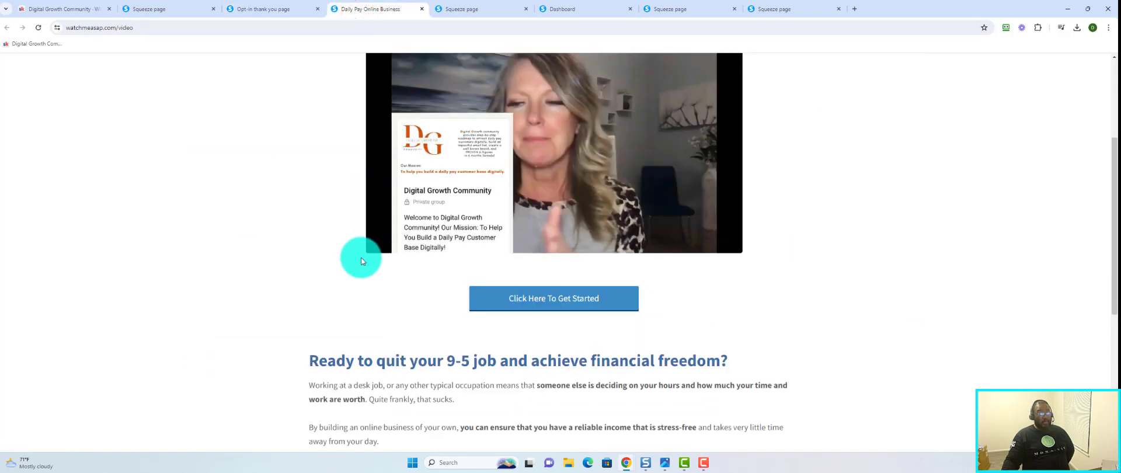
pyautogui.moveTo(458, 258)
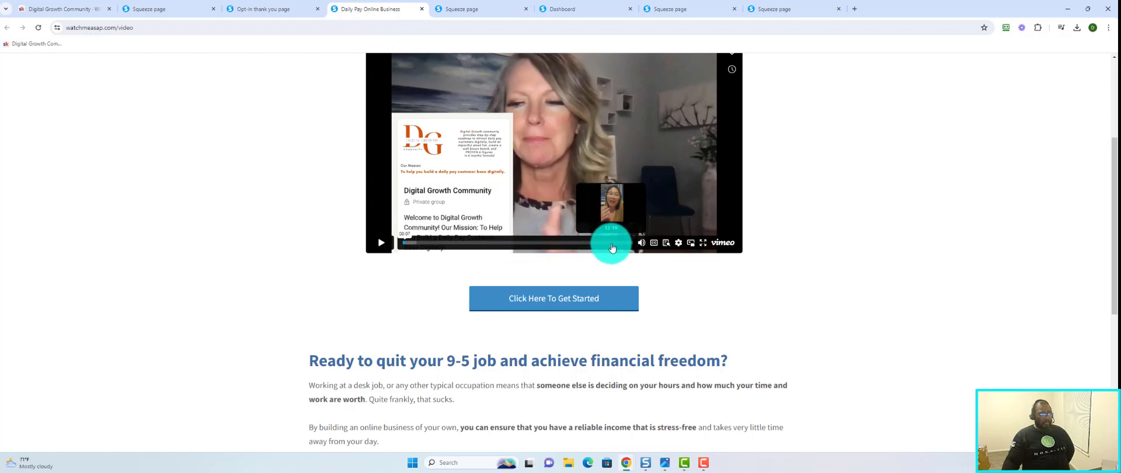
pyautogui.moveTo(632, 247)
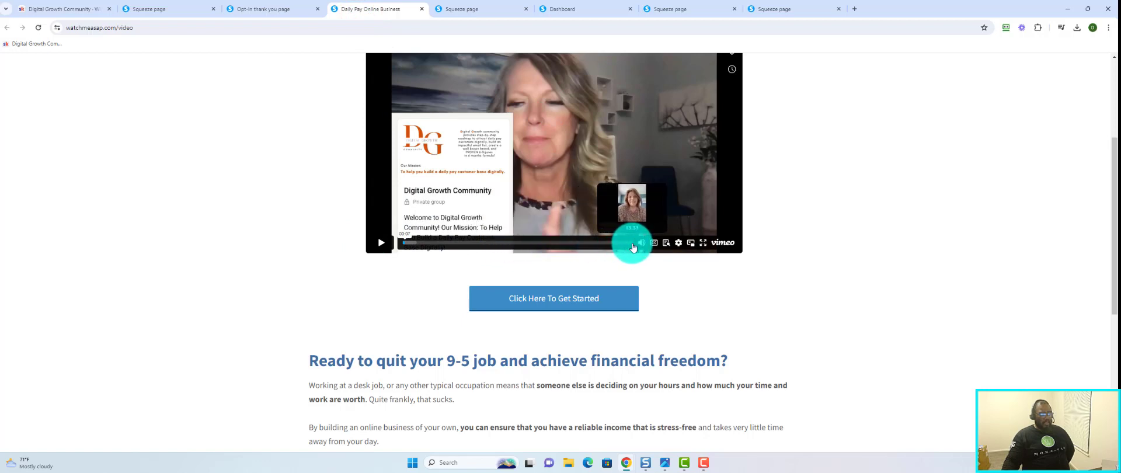
# Scroll from the Daily Pay Online Business video down to the Click Here To Get Started button
pyautogui.scroll(3)
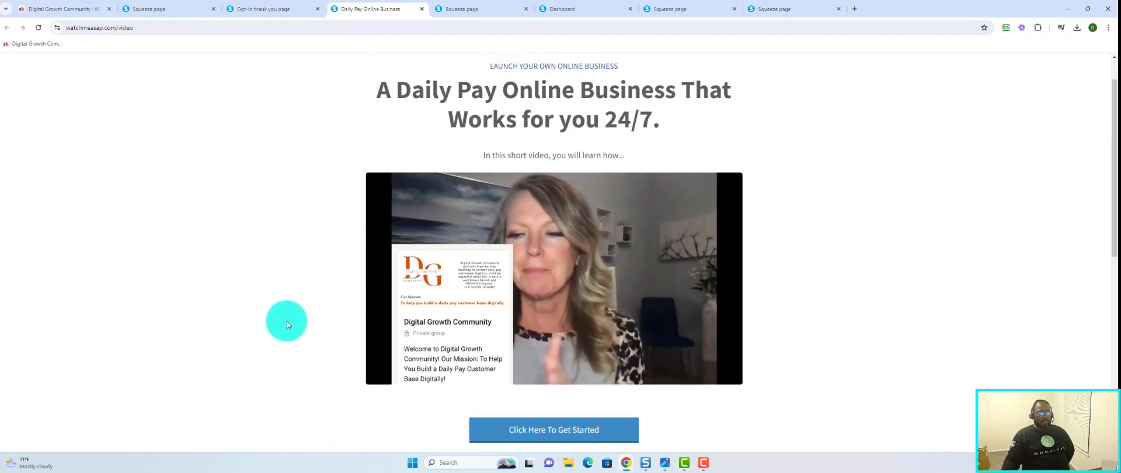
pyautogui.moveTo(313, 334)
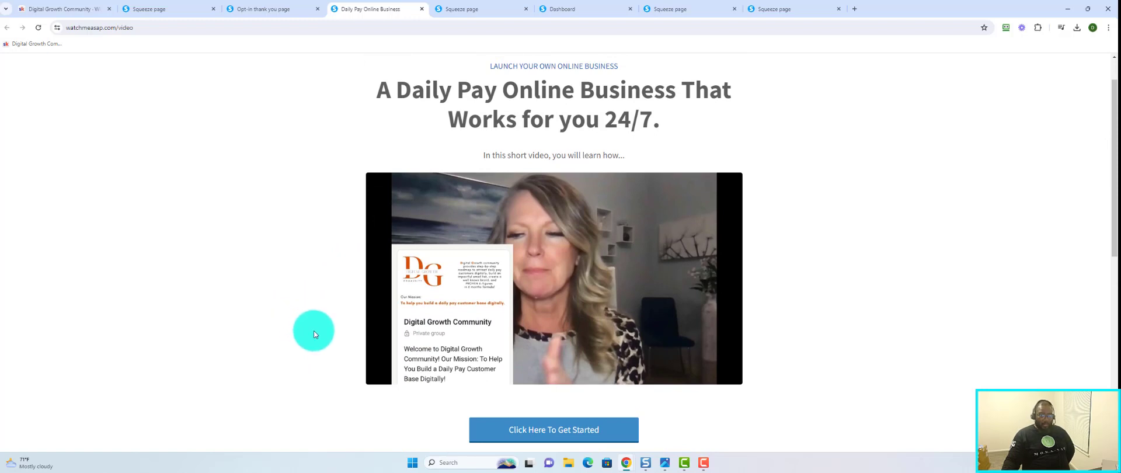
pyautogui.moveTo(323, 334)
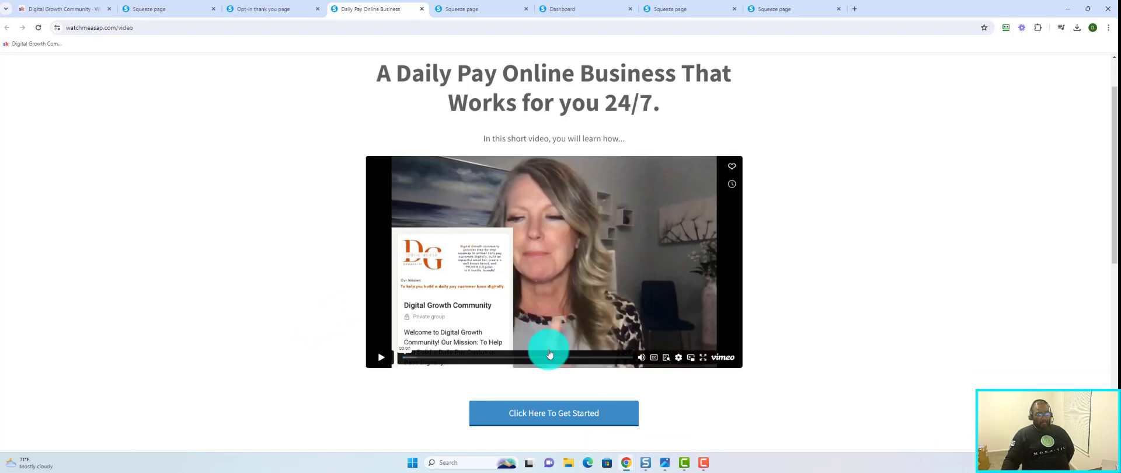
pyautogui.scroll(-3)
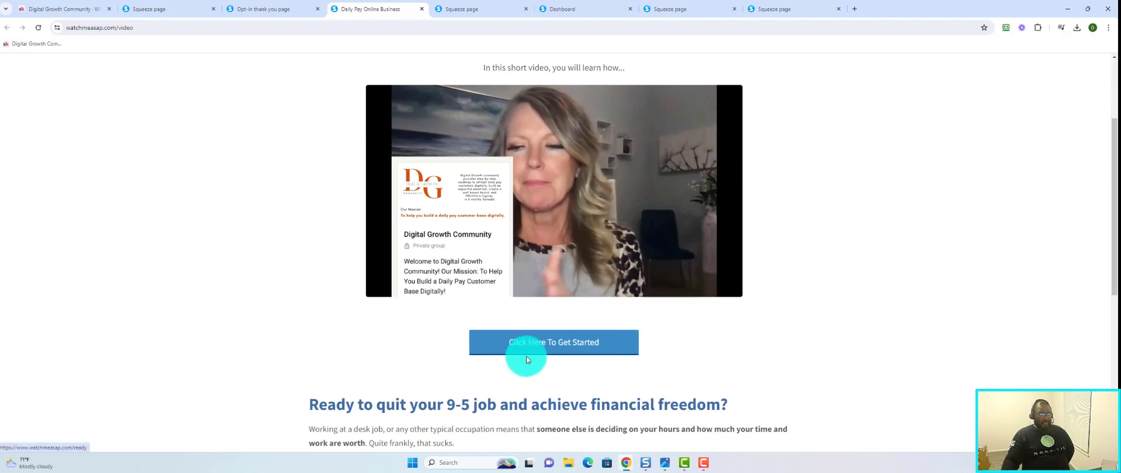
pyautogui.moveTo(550, 350)
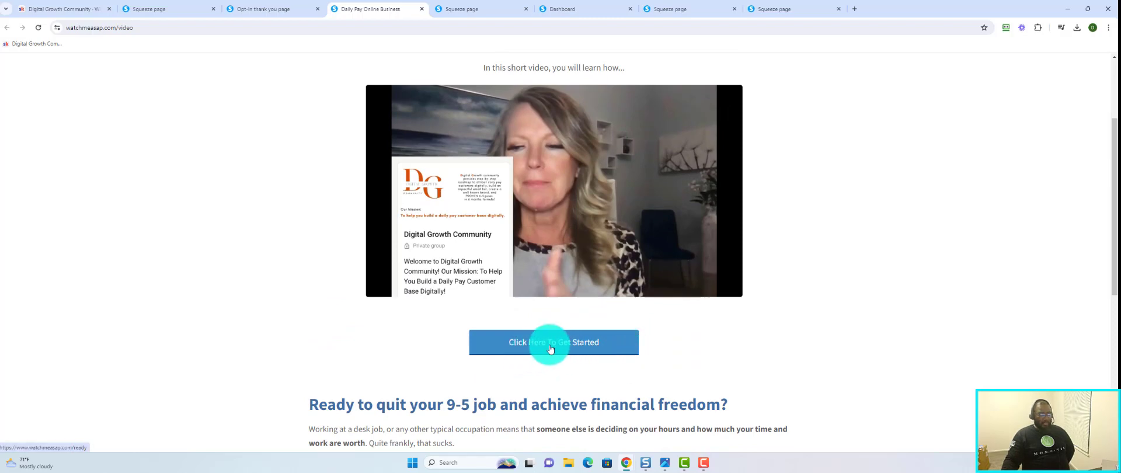
pyautogui.click(553, 342)
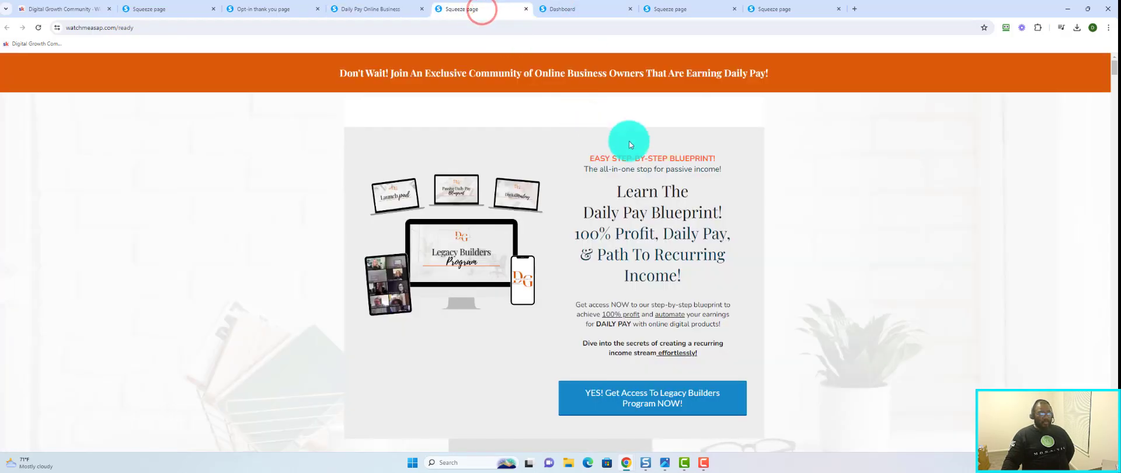
pyautogui.moveTo(480, 166)
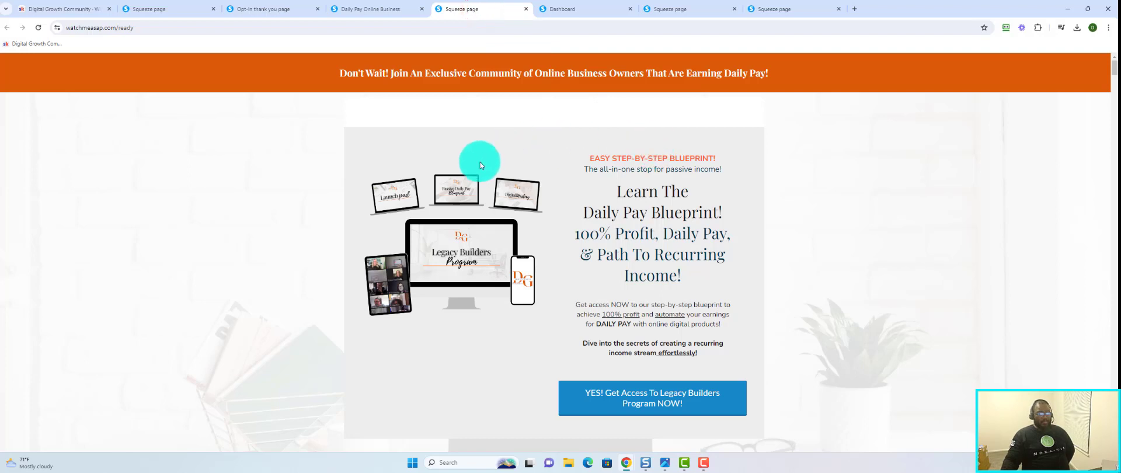
pyautogui.moveTo(227, 166)
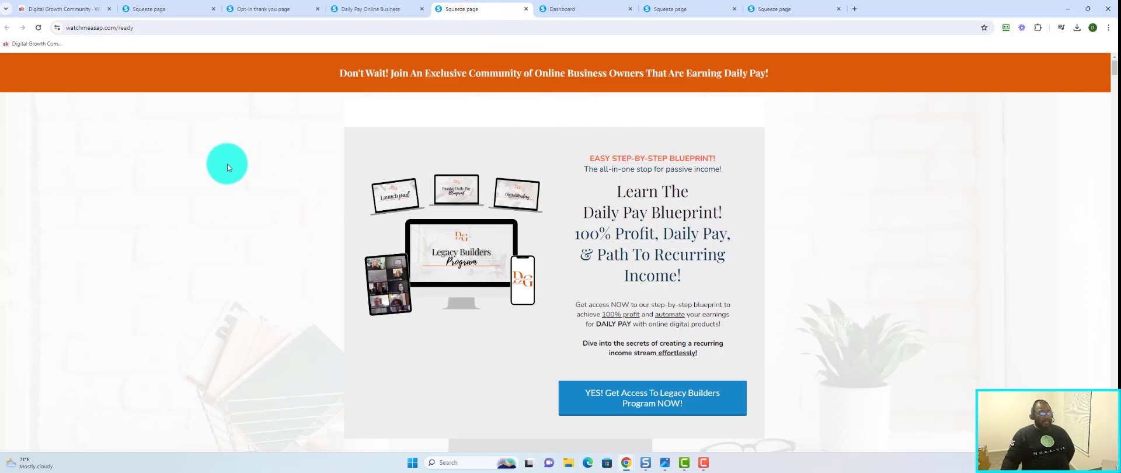
pyautogui.moveTo(243, 163)
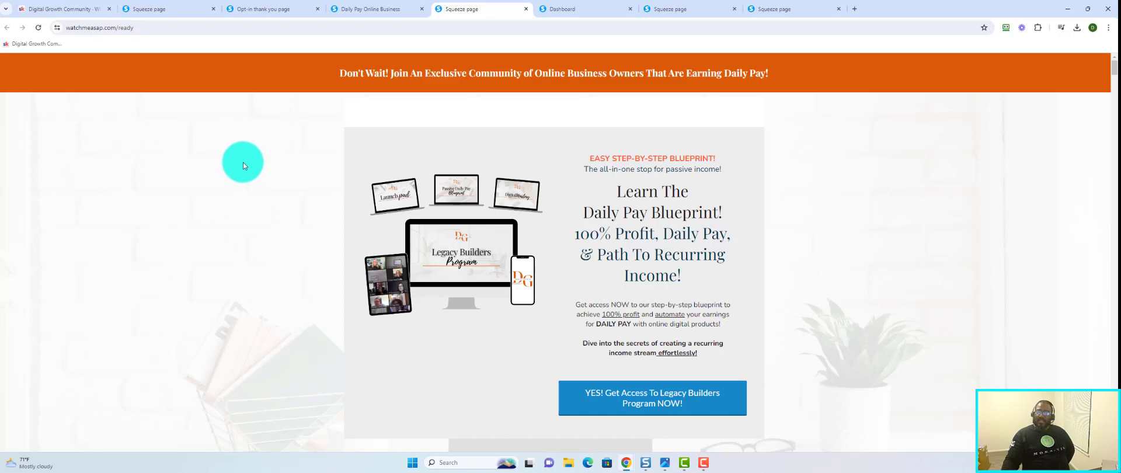
pyautogui.moveTo(266, 197)
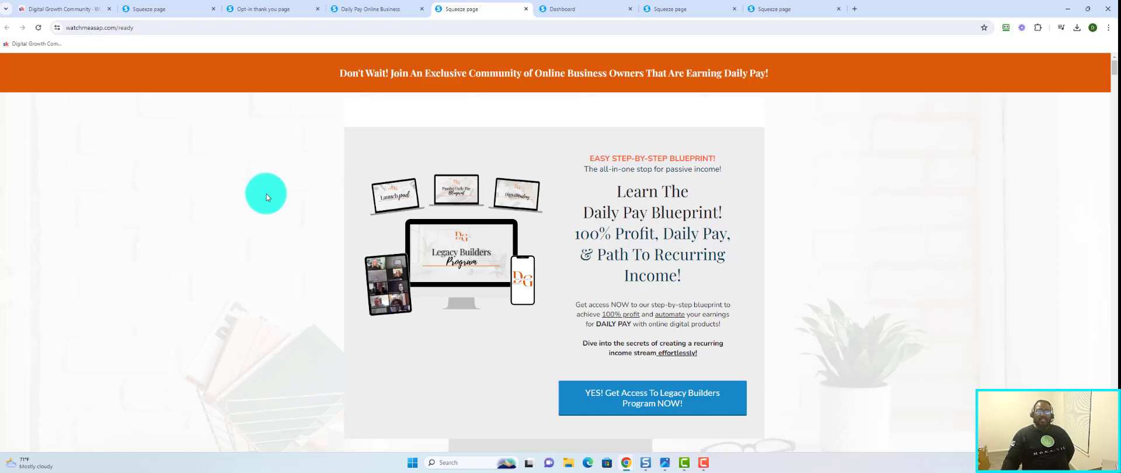
pyautogui.moveTo(274, 185)
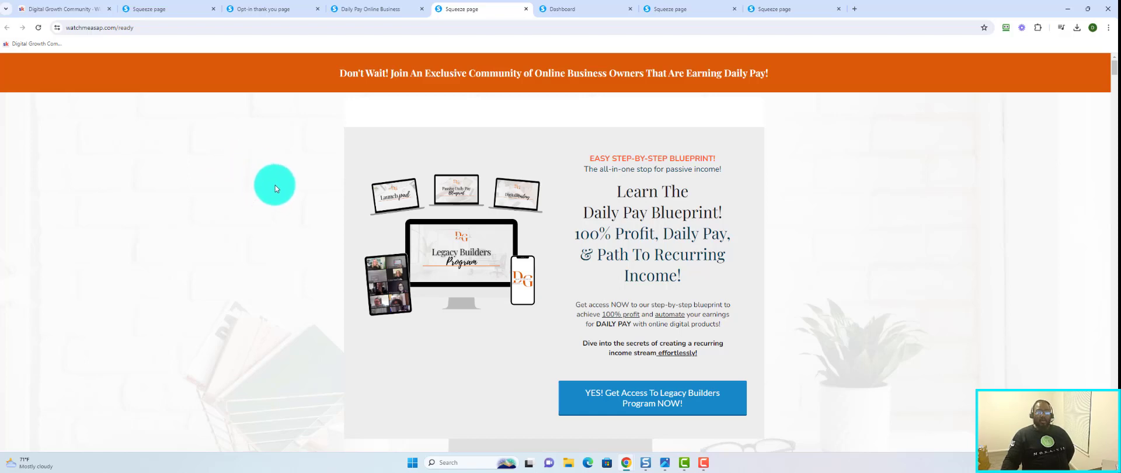
pyautogui.scroll(-3)
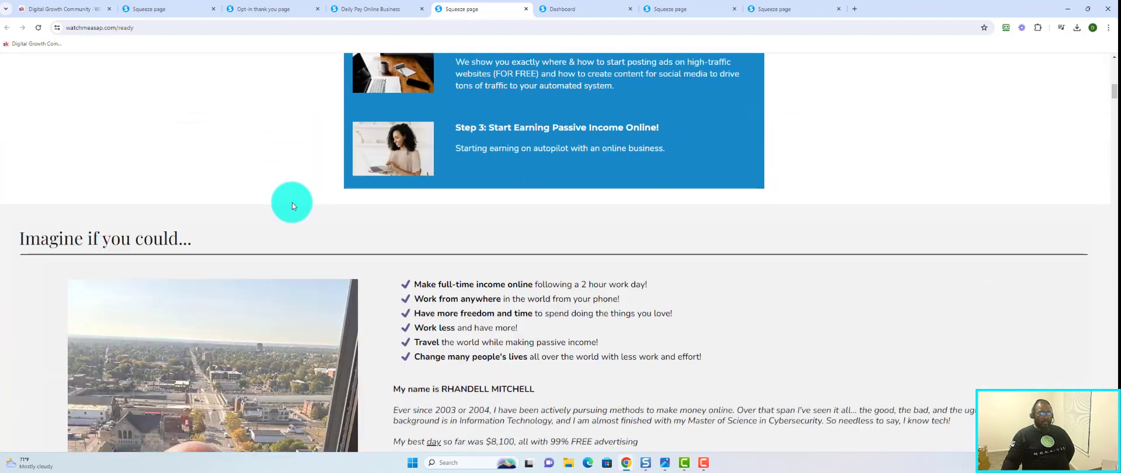
pyautogui.scroll(-3)
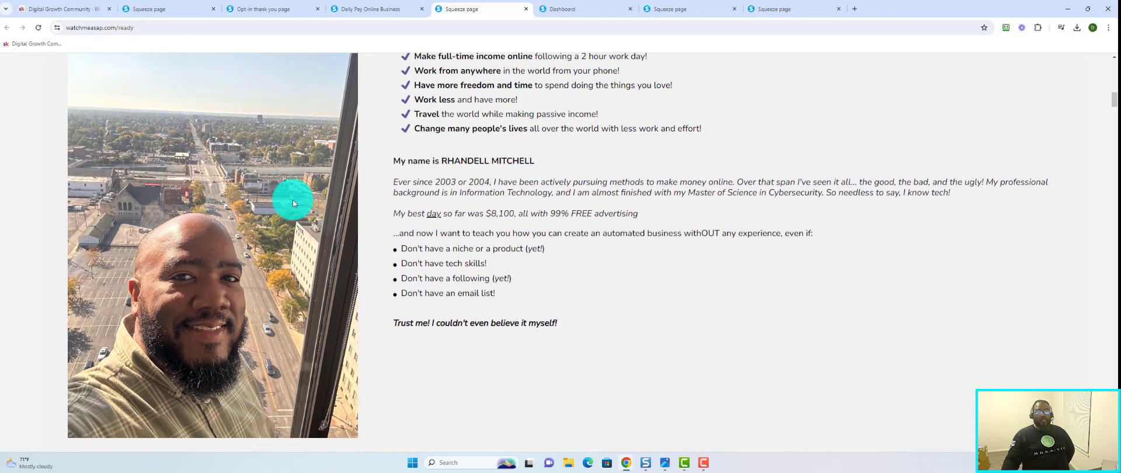
pyautogui.moveTo(304, 226)
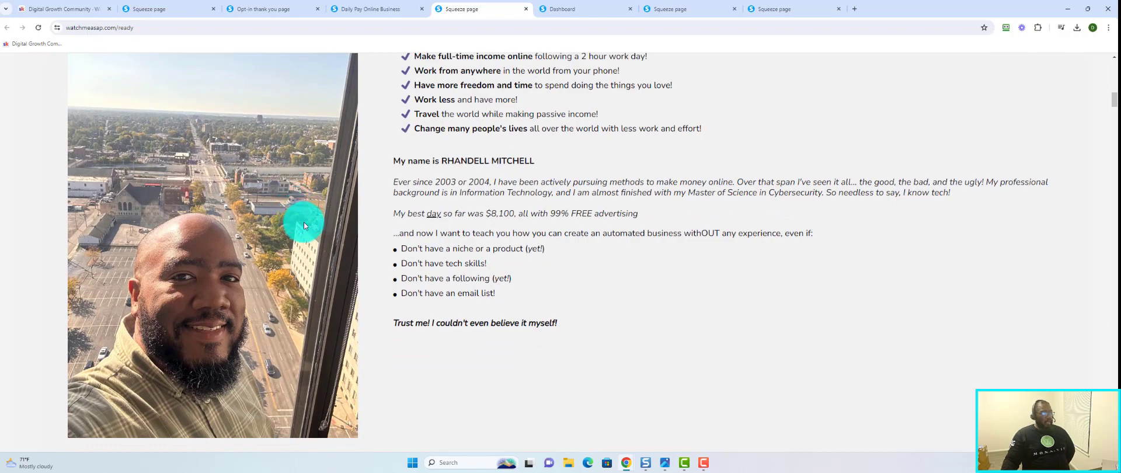
pyautogui.scroll(-3)
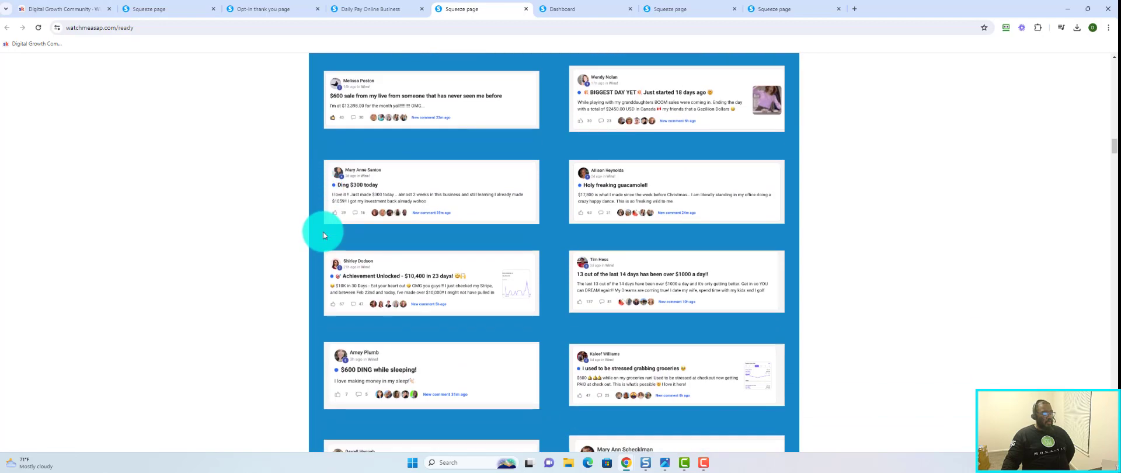
pyautogui.scroll(3)
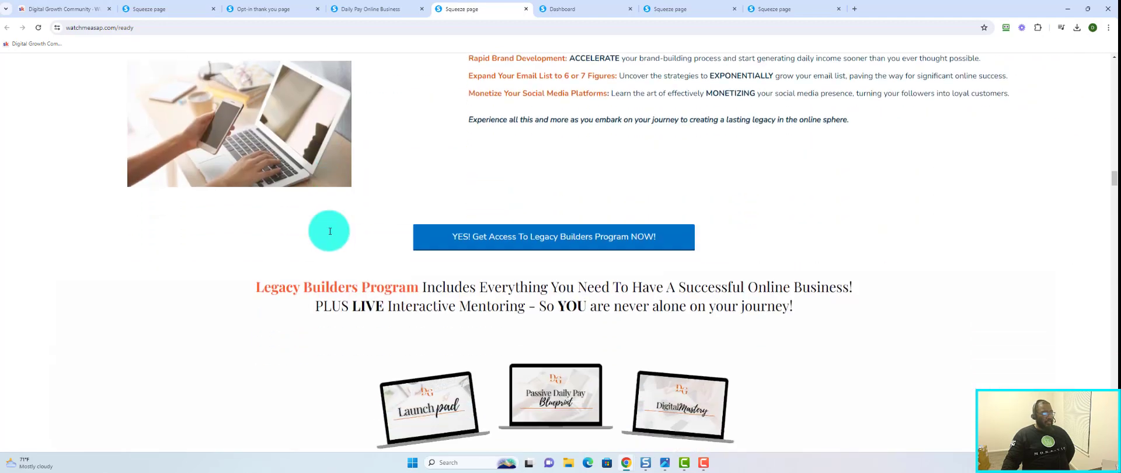
pyautogui.scroll(-3)
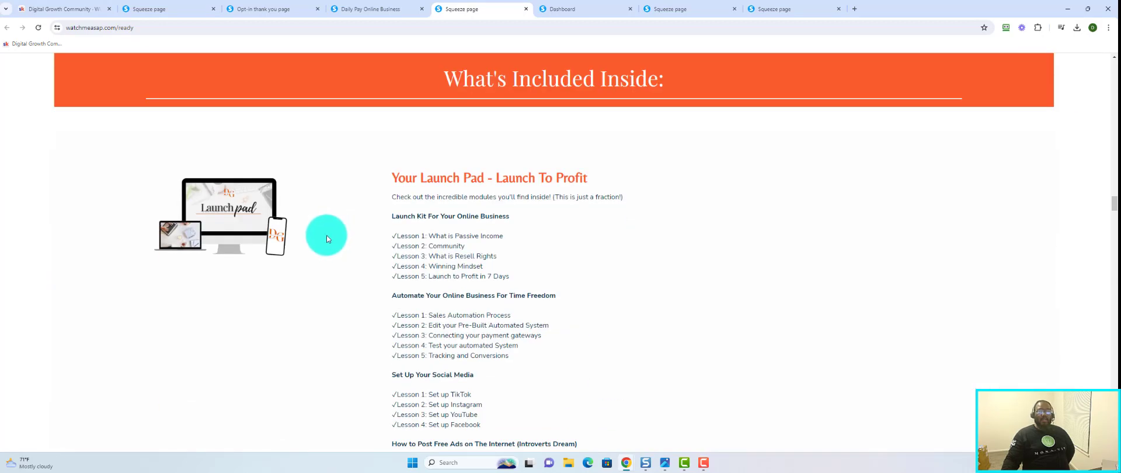
pyautogui.moveTo(330, 236)
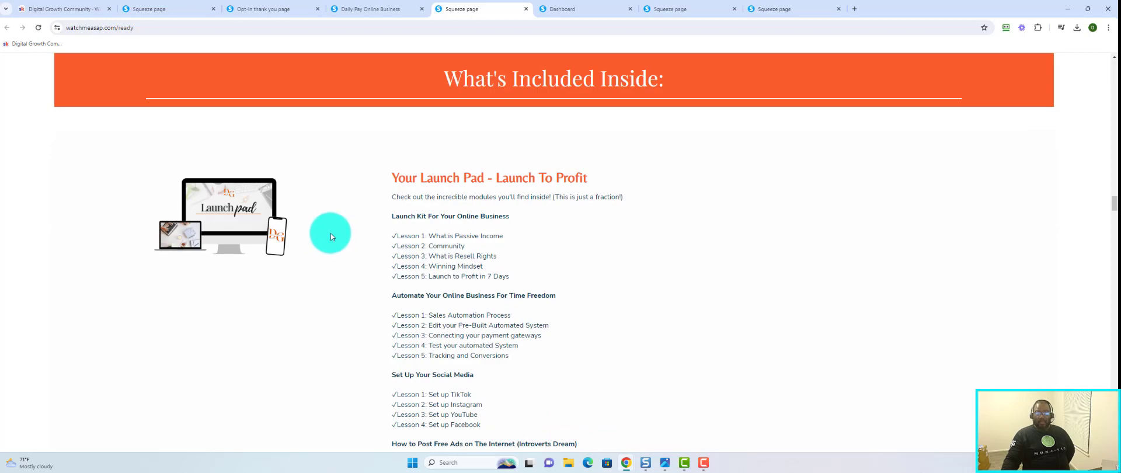
pyautogui.scroll(-3)
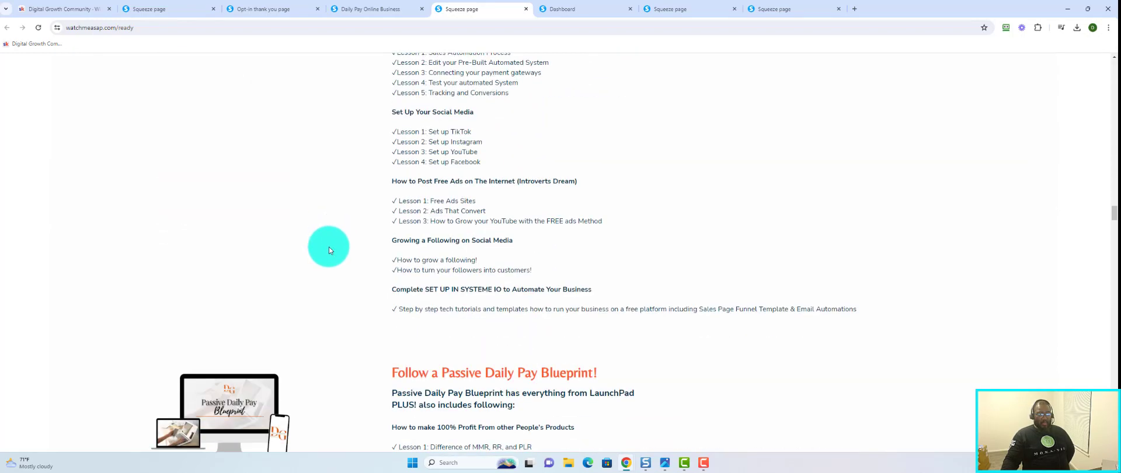
pyautogui.scroll(-3)
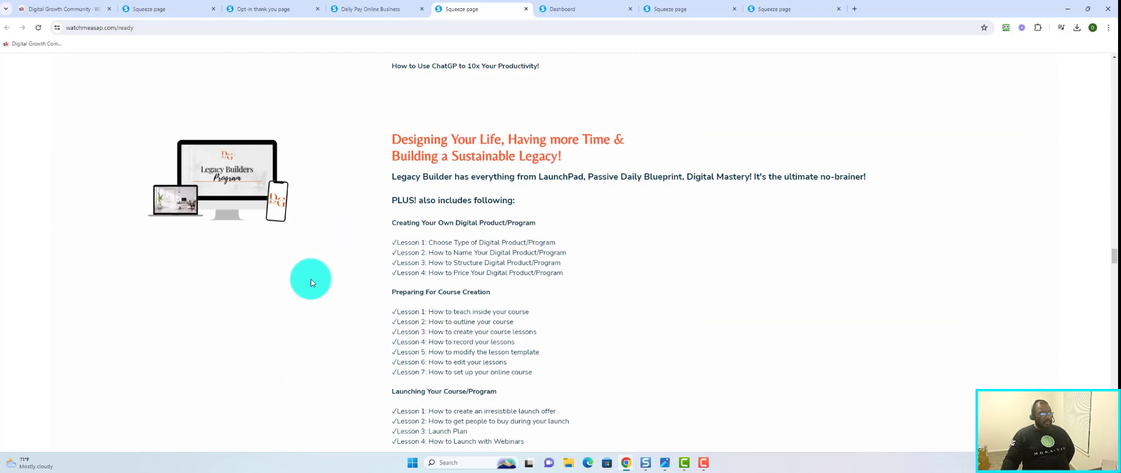
pyautogui.scroll(-3)
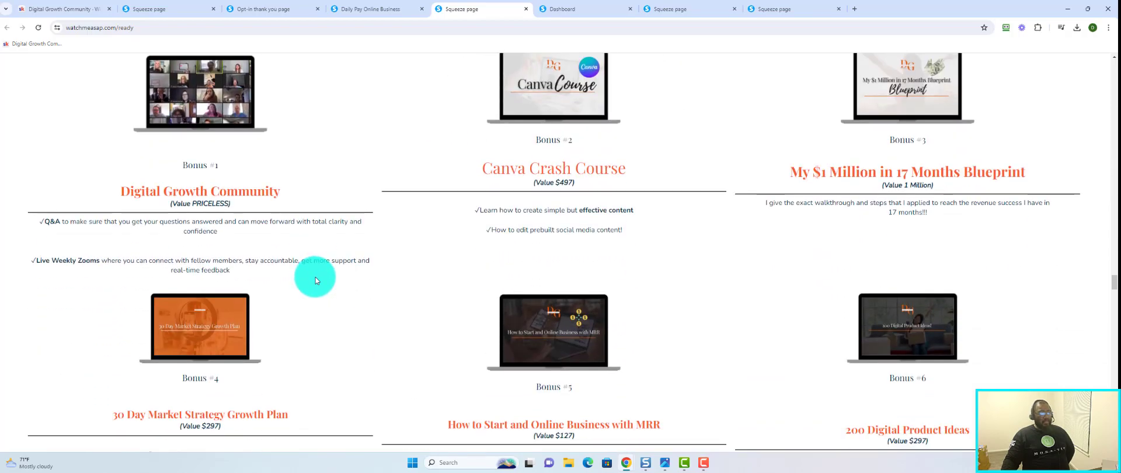
pyautogui.scroll(3)
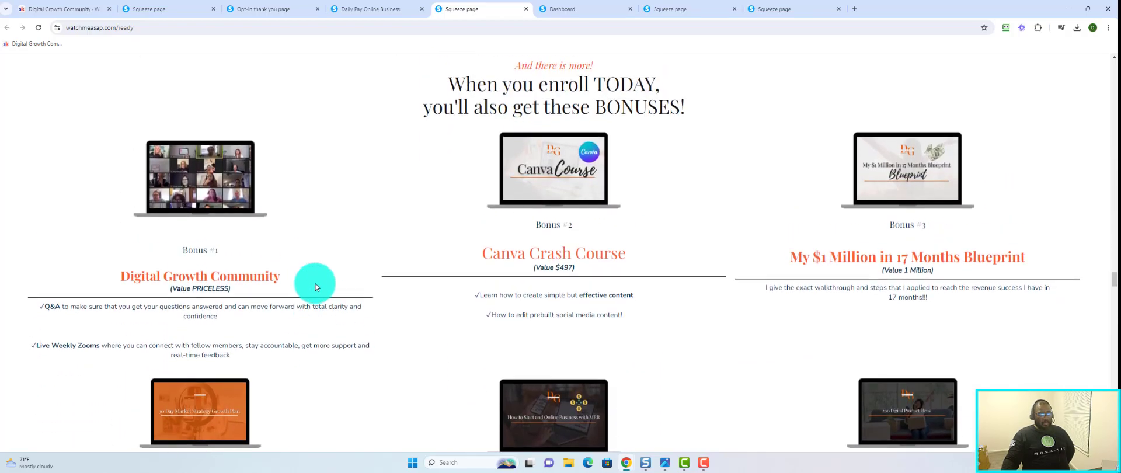
pyautogui.scroll(-3)
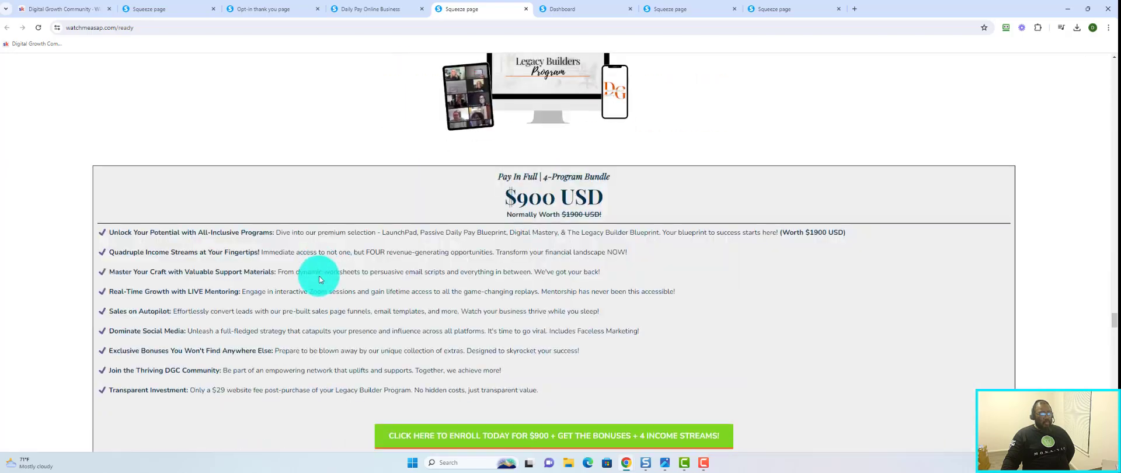
pyautogui.scroll(-3)
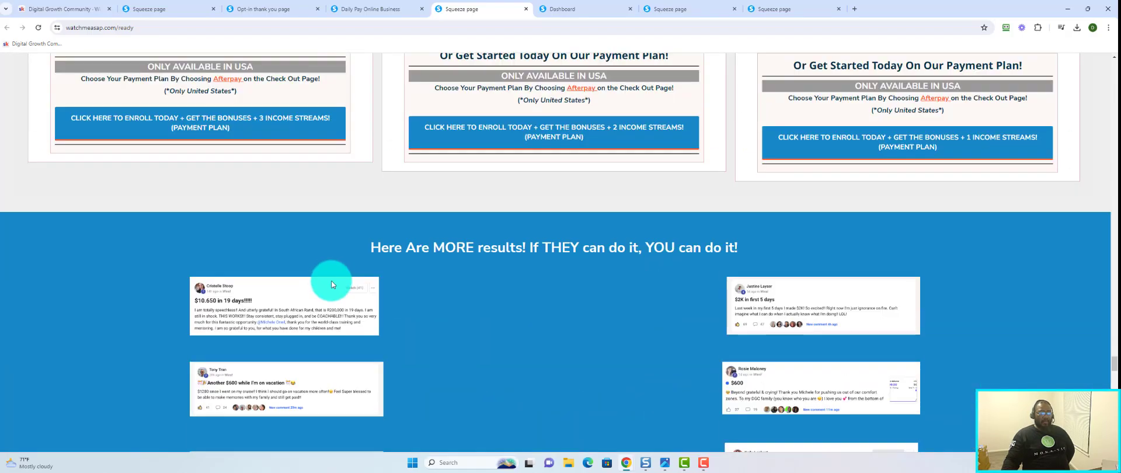
pyautogui.scroll(-3)
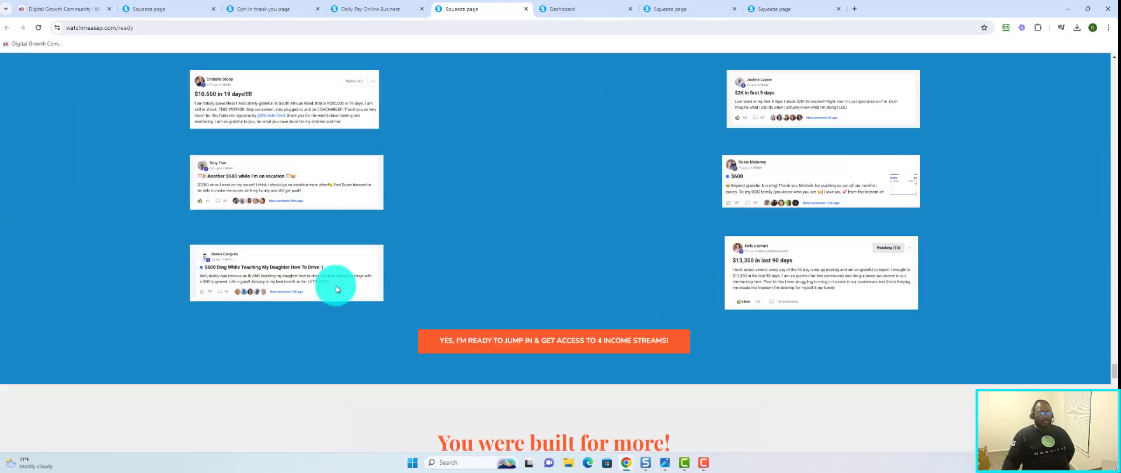
pyautogui.scroll(3)
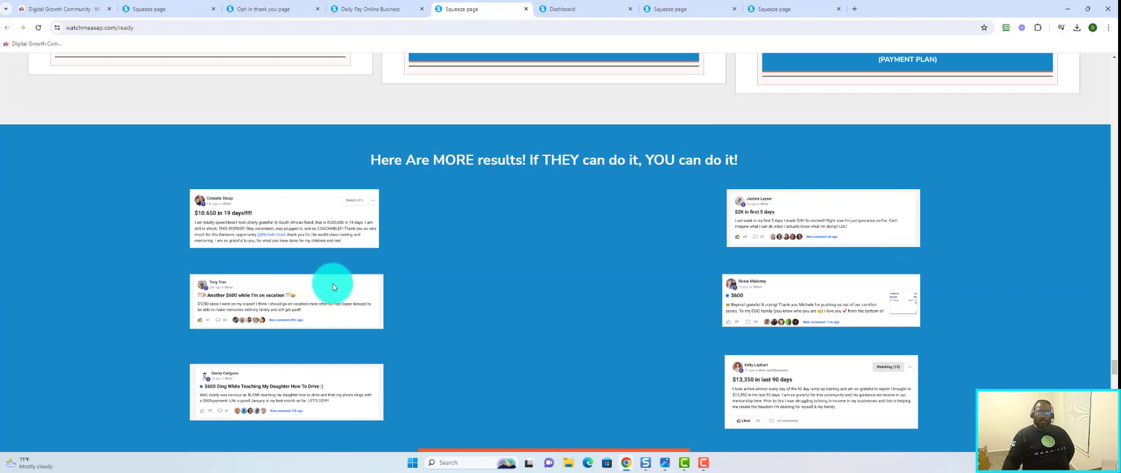
pyautogui.moveTo(339, 273)
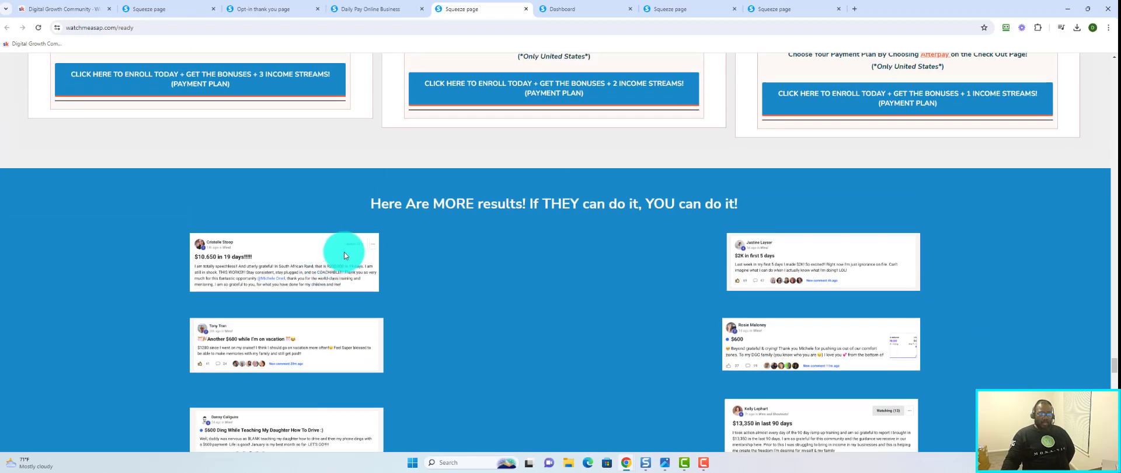
pyautogui.moveTo(344, 250)
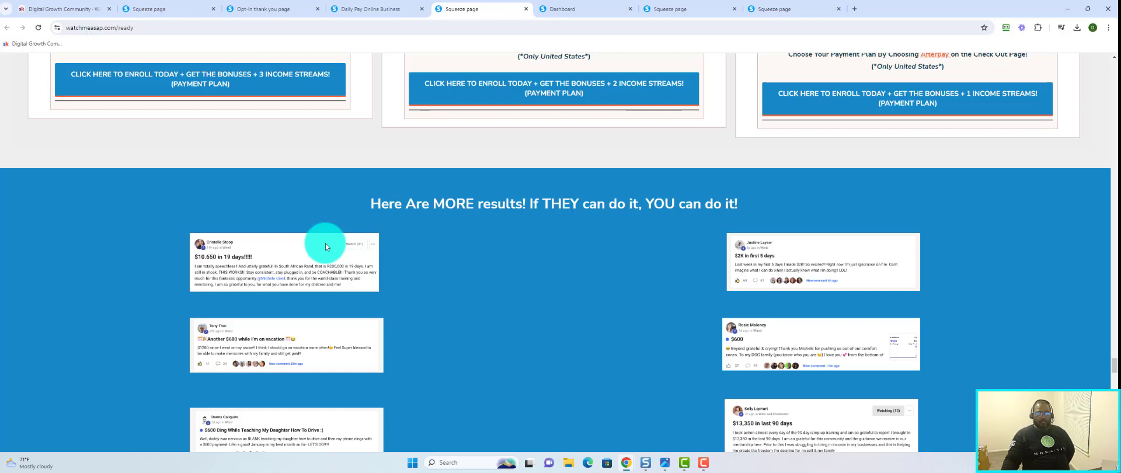
pyautogui.moveTo(346, 128)
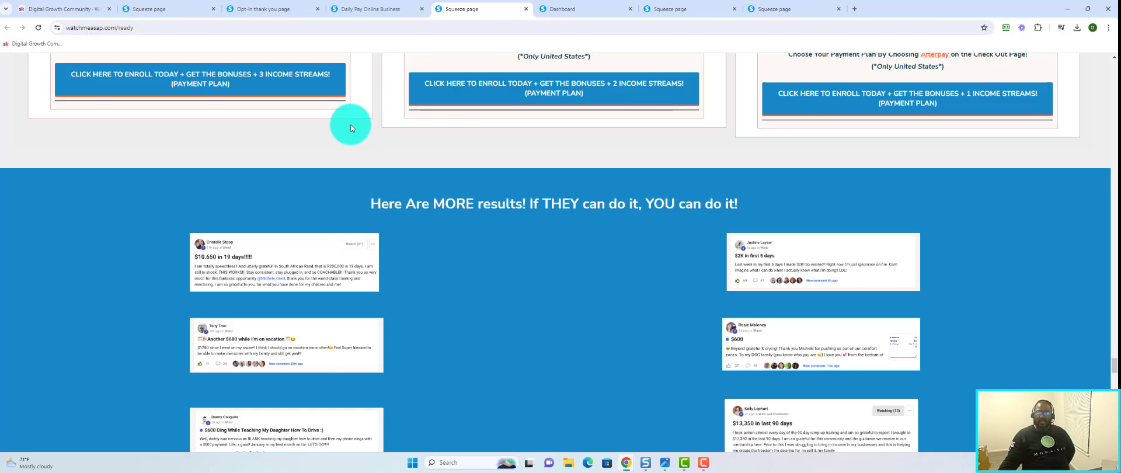
pyautogui.moveTo(556, 110)
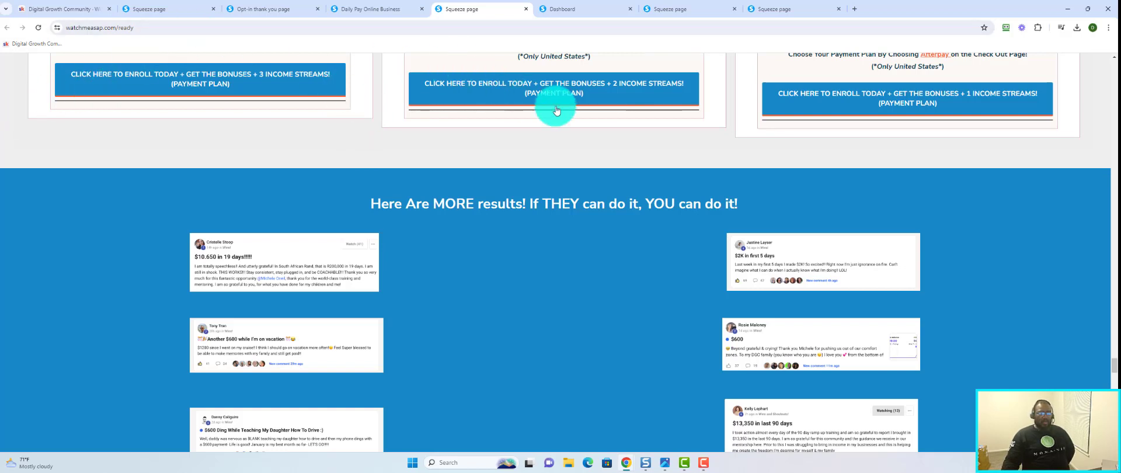
pyautogui.scroll(-3)
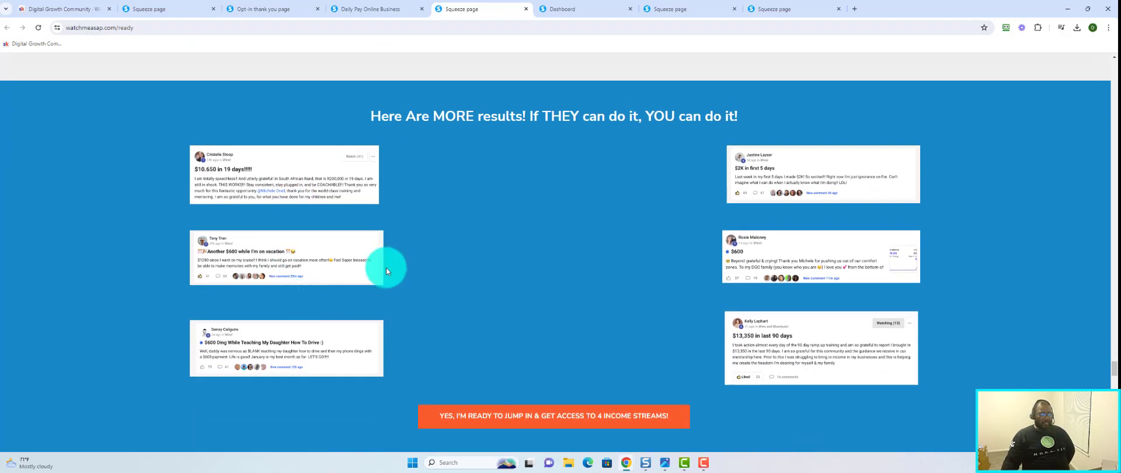
pyautogui.click(169, 8)
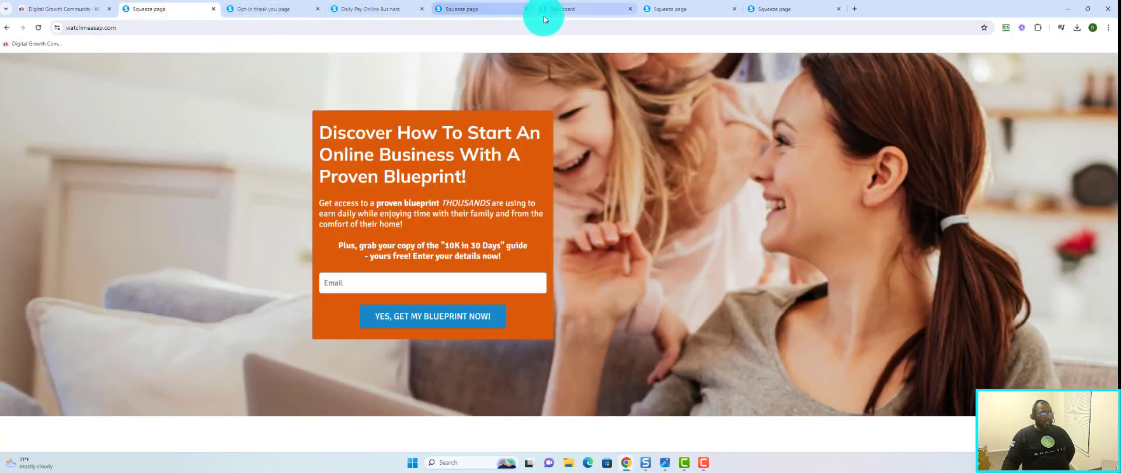
pyautogui.click(461, 8)
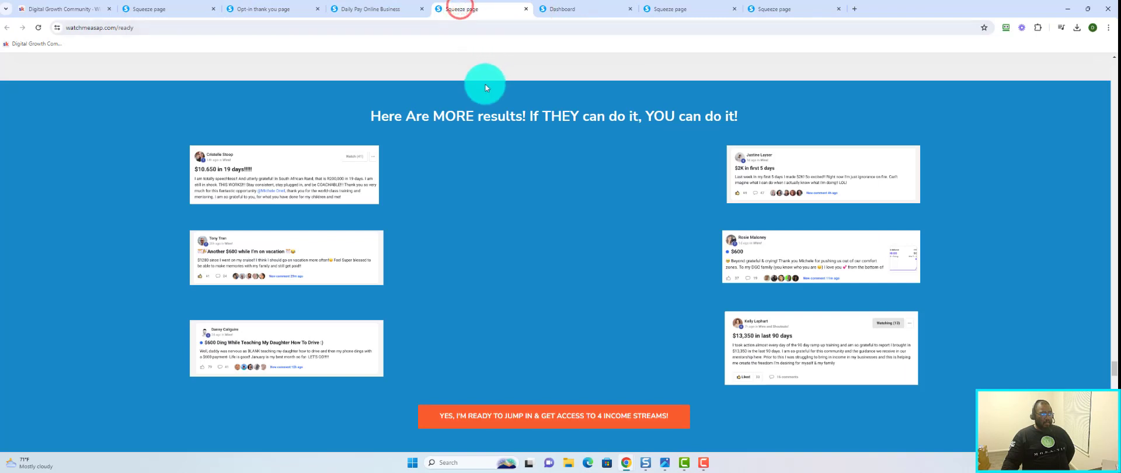
pyautogui.moveTo(441, 286)
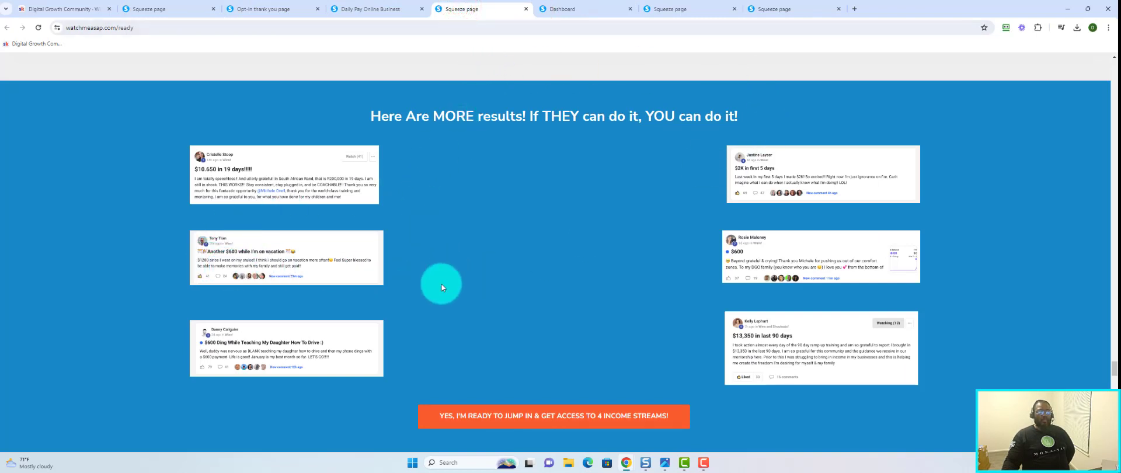
pyautogui.moveTo(550, 432)
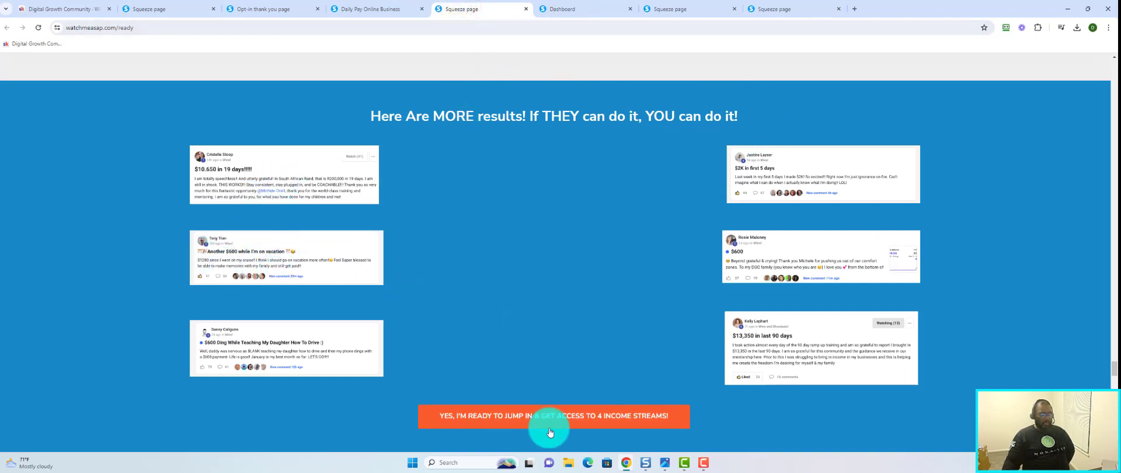
pyautogui.moveTo(208, 21)
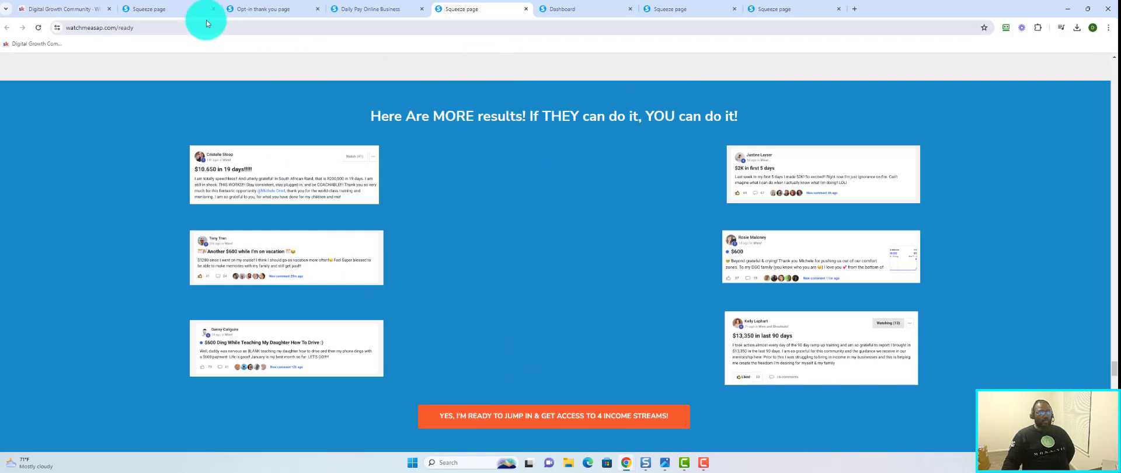
pyautogui.moveTo(146, 8)
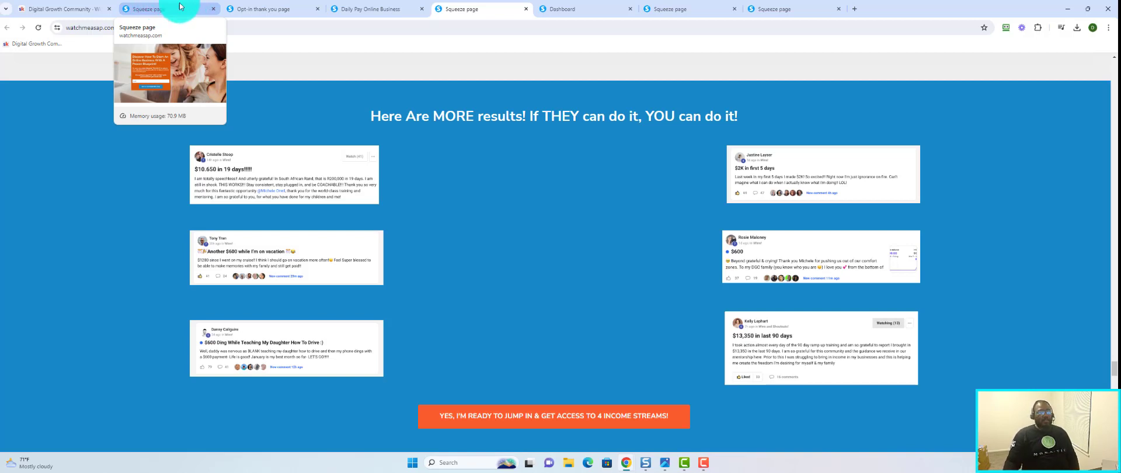
pyautogui.click(61, 9)
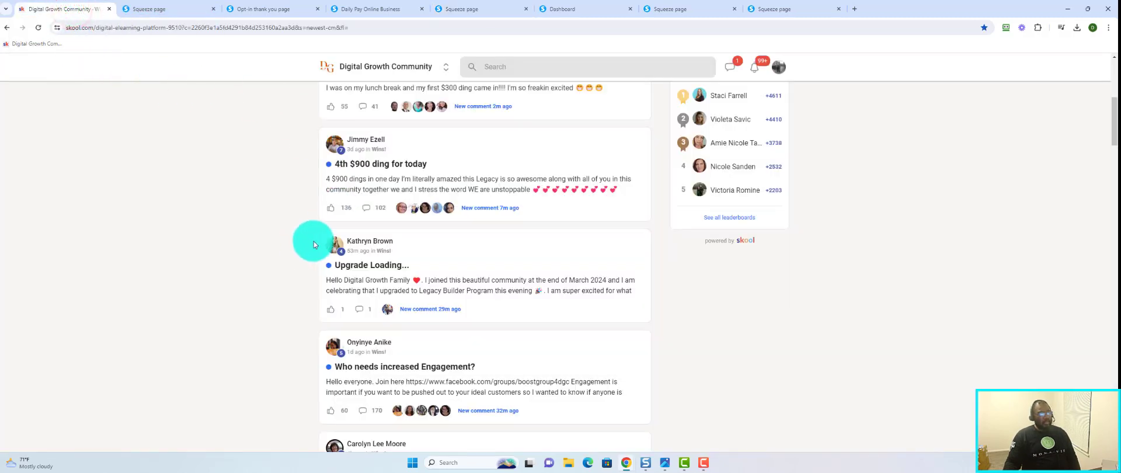
pyautogui.scroll(3)
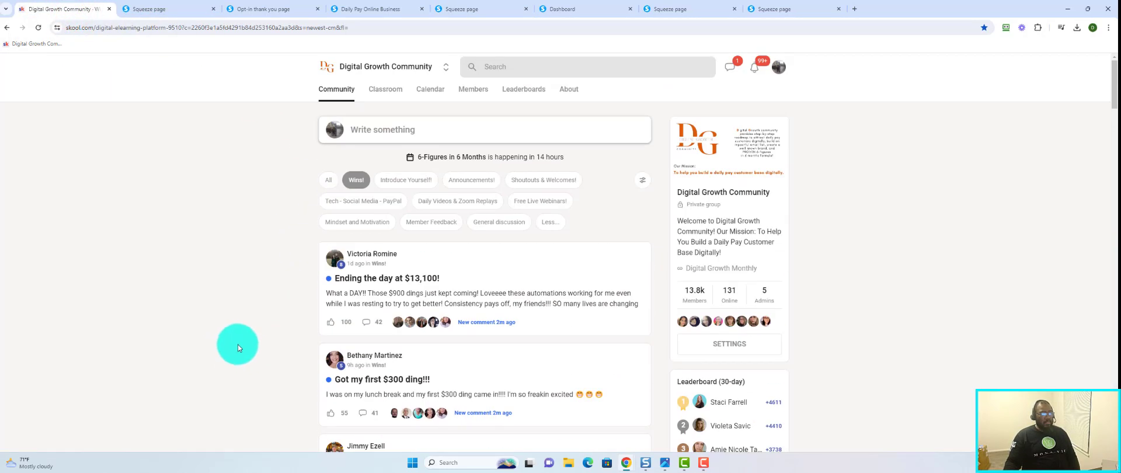
pyautogui.moveTo(34, 26)
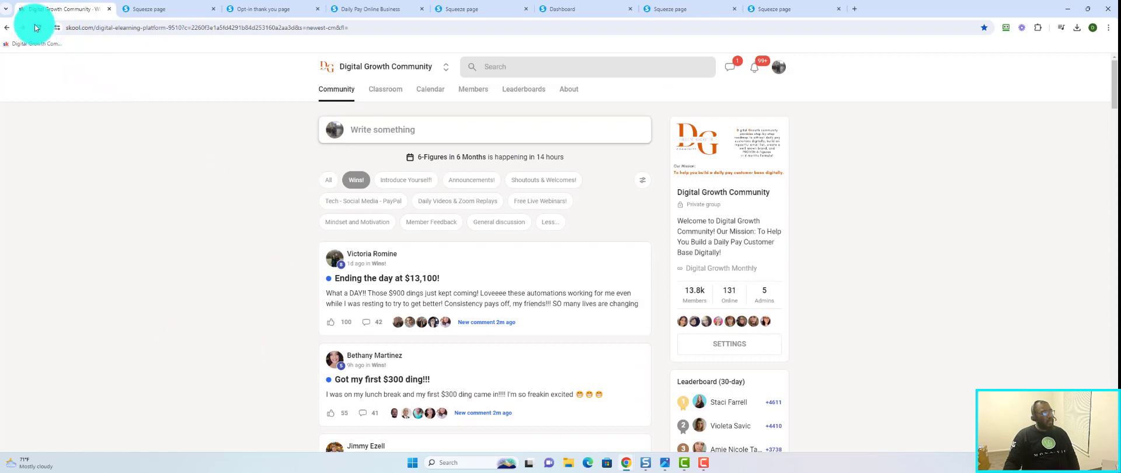
pyautogui.scroll(-3)
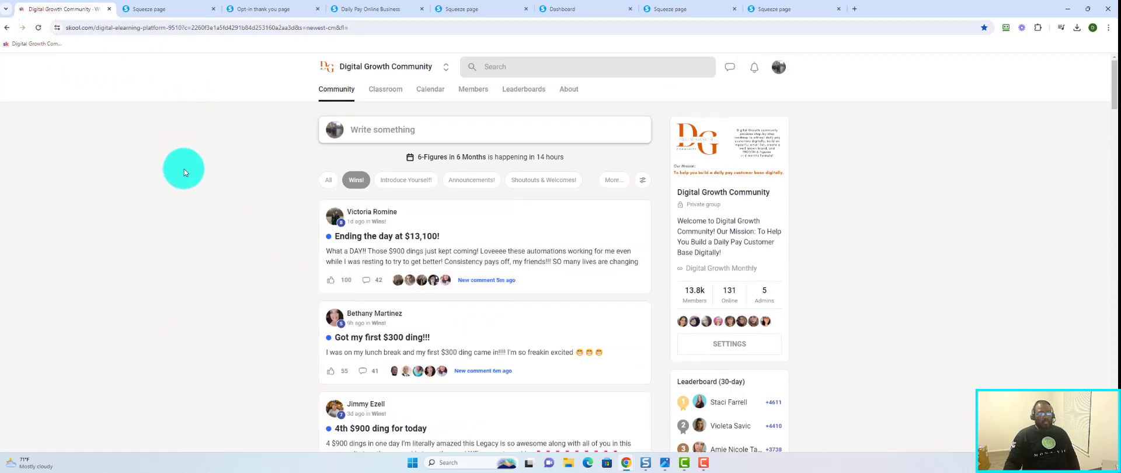
pyautogui.scroll(-3)
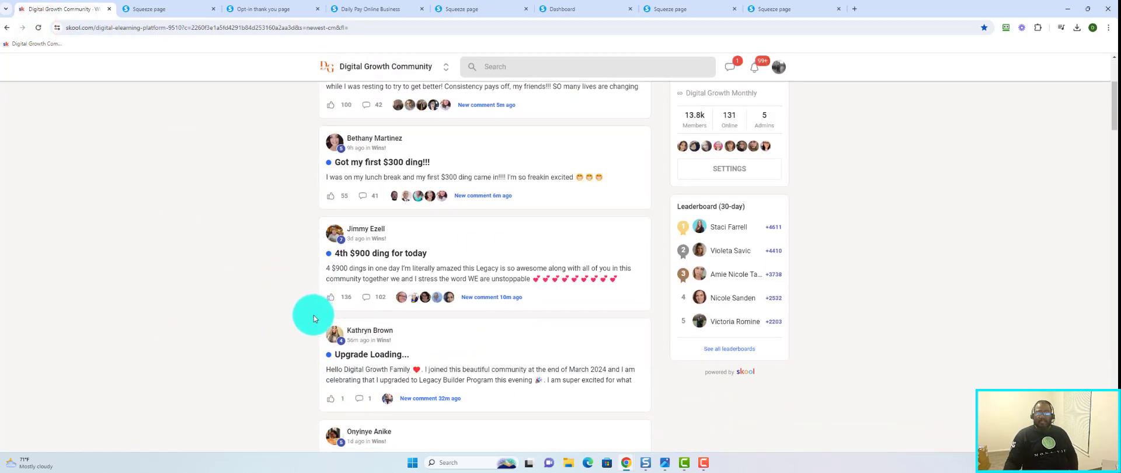
pyautogui.moveTo(307, 319)
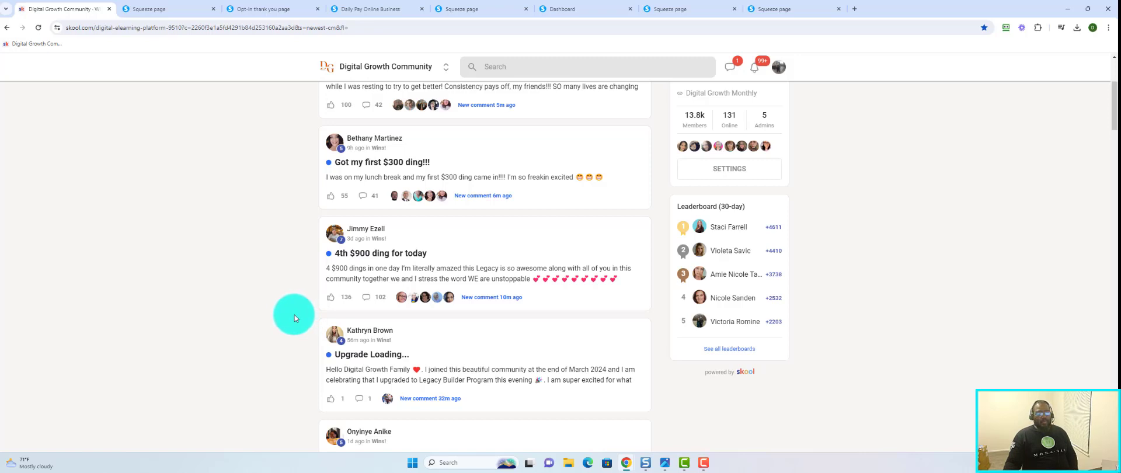
pyautogui.moveTo(273, 315)
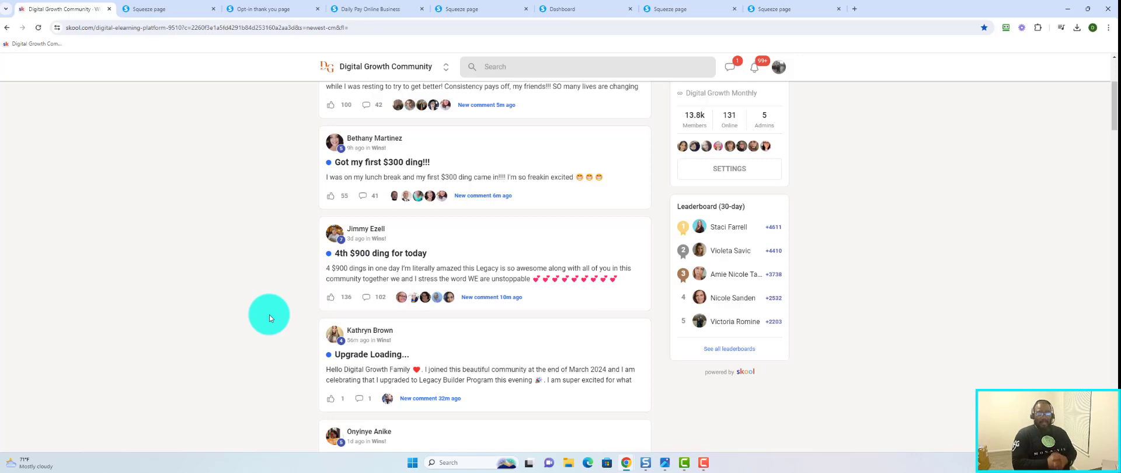
pyautogui.moveTo(252, 276)
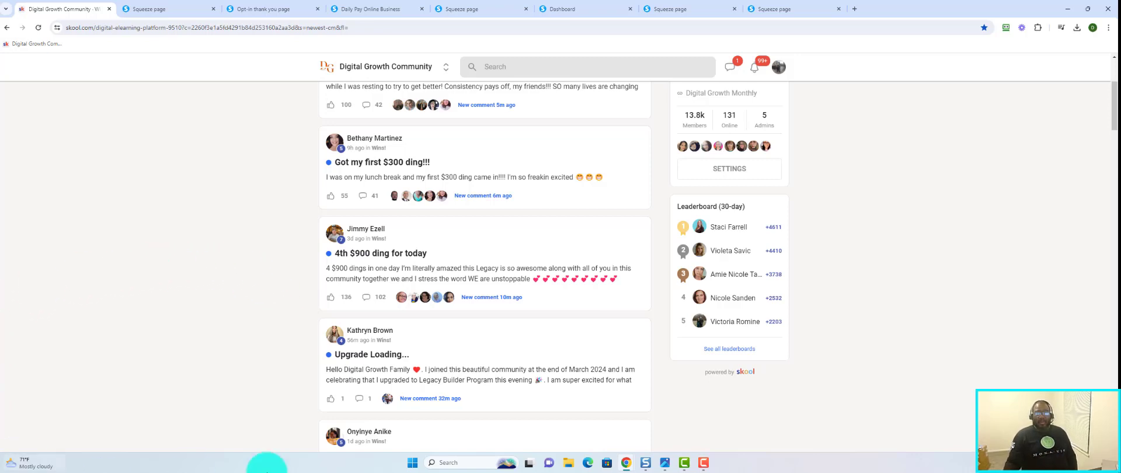
pyautogui.moveTo(138, 312)
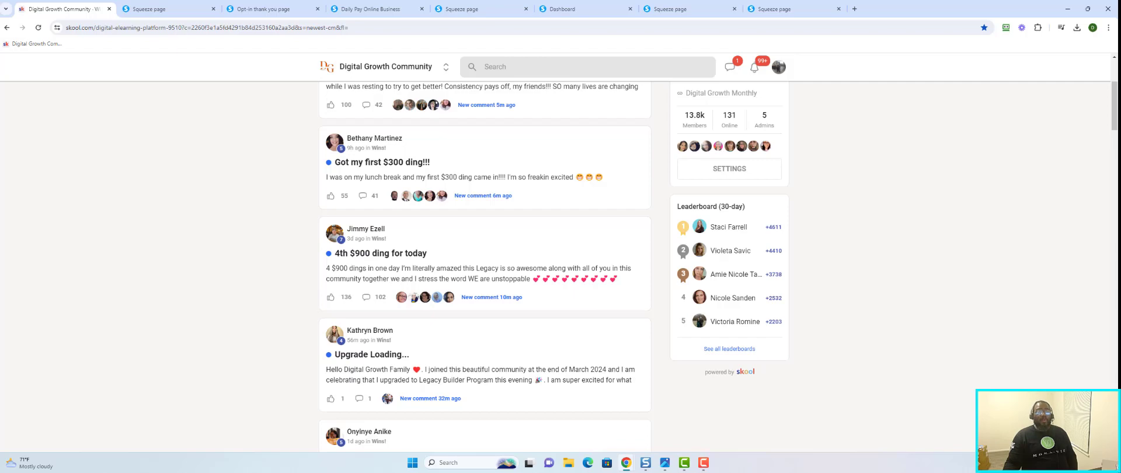
pyautogui.moveTo(1057, 118)
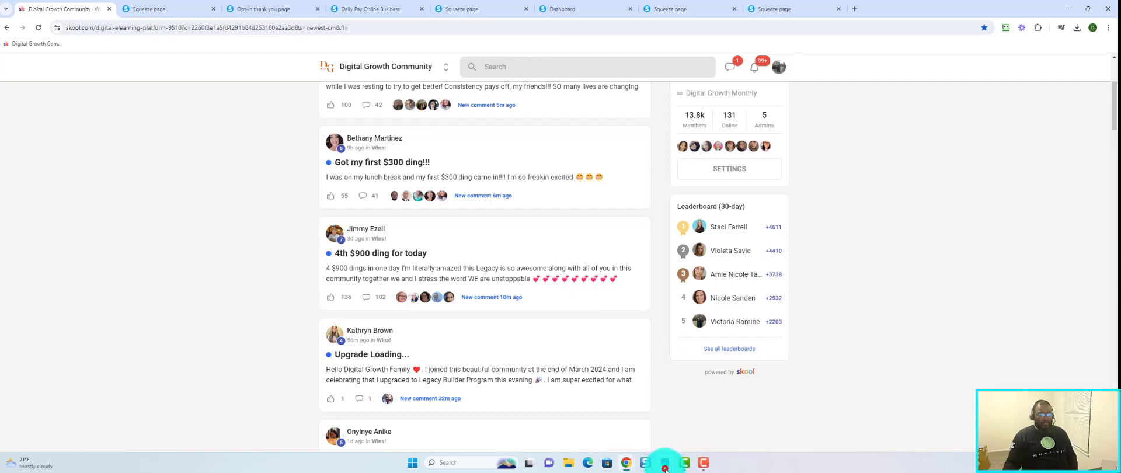
# Display DGC Proof.JPG, the 'Make up to $900 like this' Stripe payment image, in Photos
pyautogui.click(663, 462)
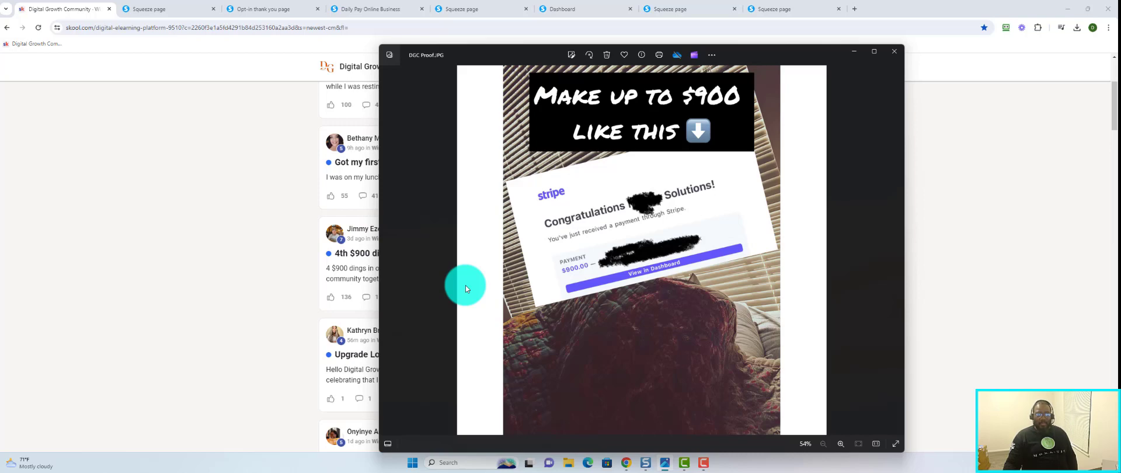
pyautogui.moveTo(542, 246)
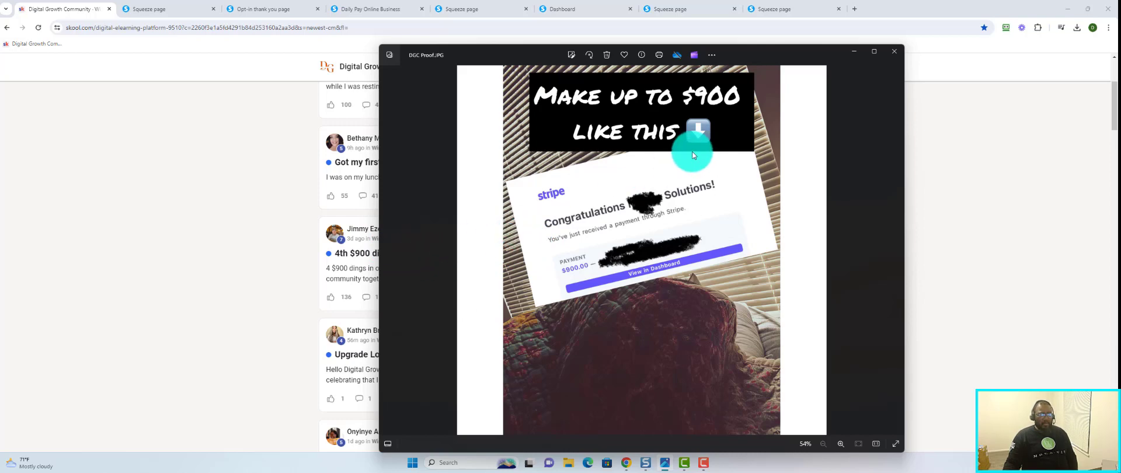
pyautogui.moveTo(611, 119)
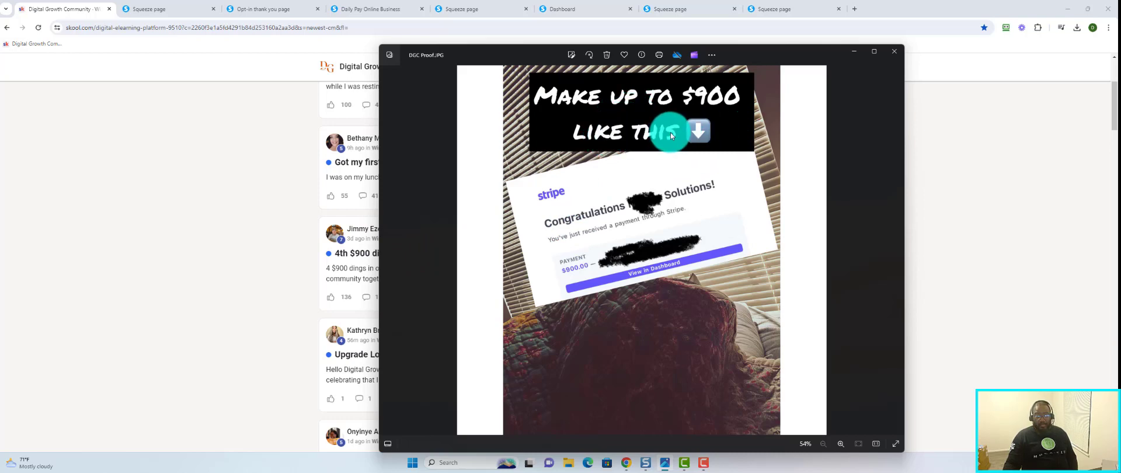
pyautogui.moveTo(586, 242)
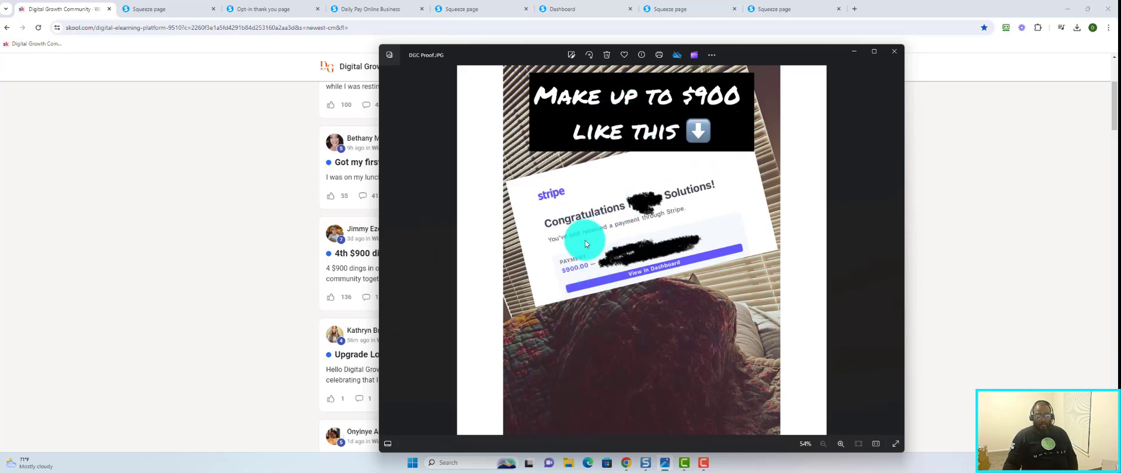
pyautogui.moveTo(583, 288)
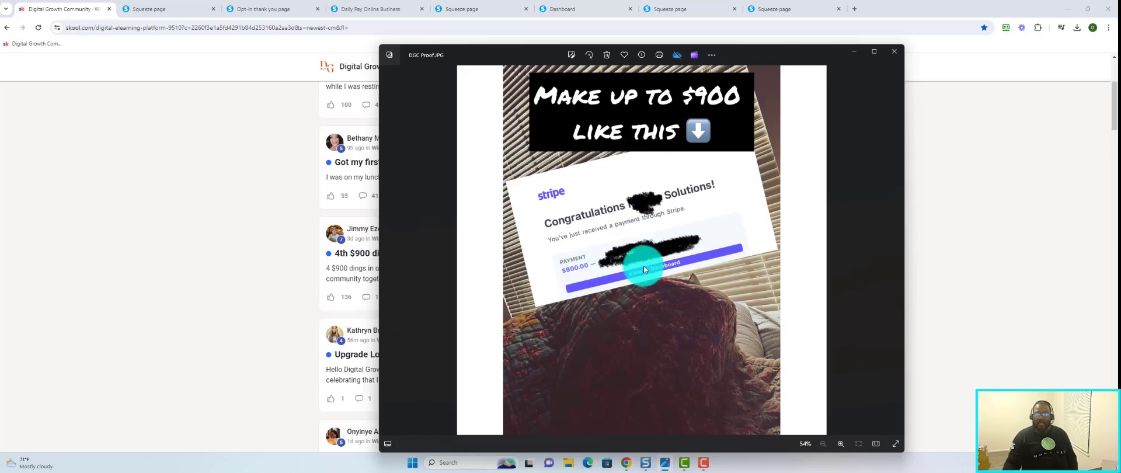
pyautogui.moveTo(644, 264)
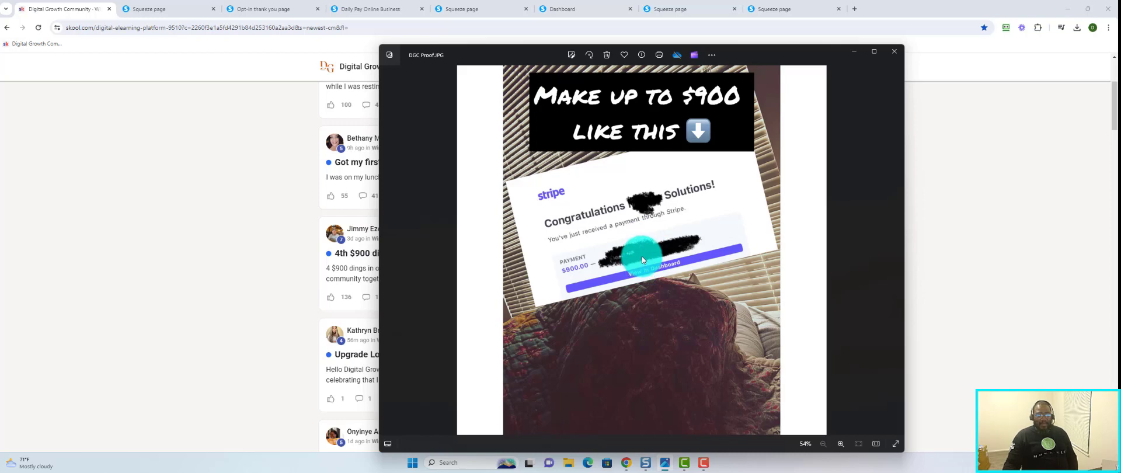
pyautogui.moveTo(579, 229)
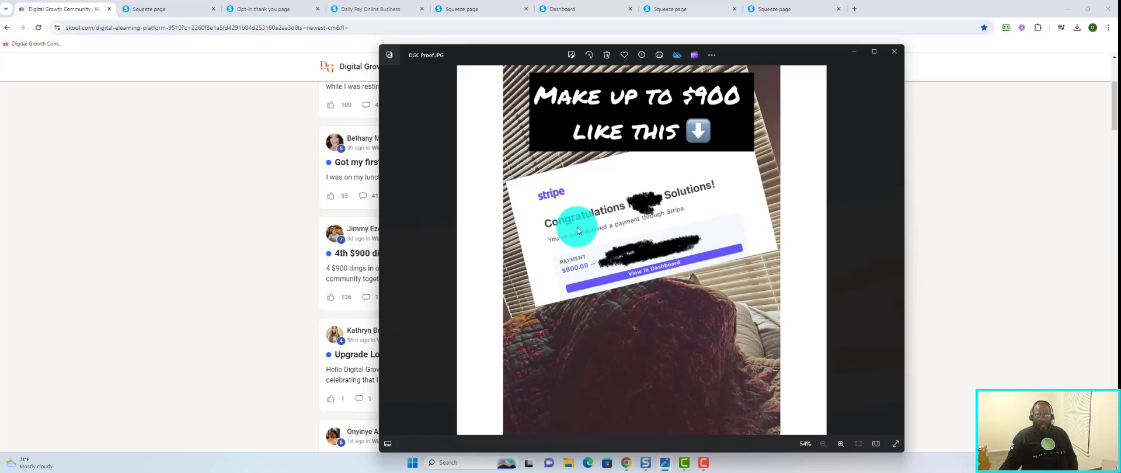
pyautogui.moveTo(701, 243)
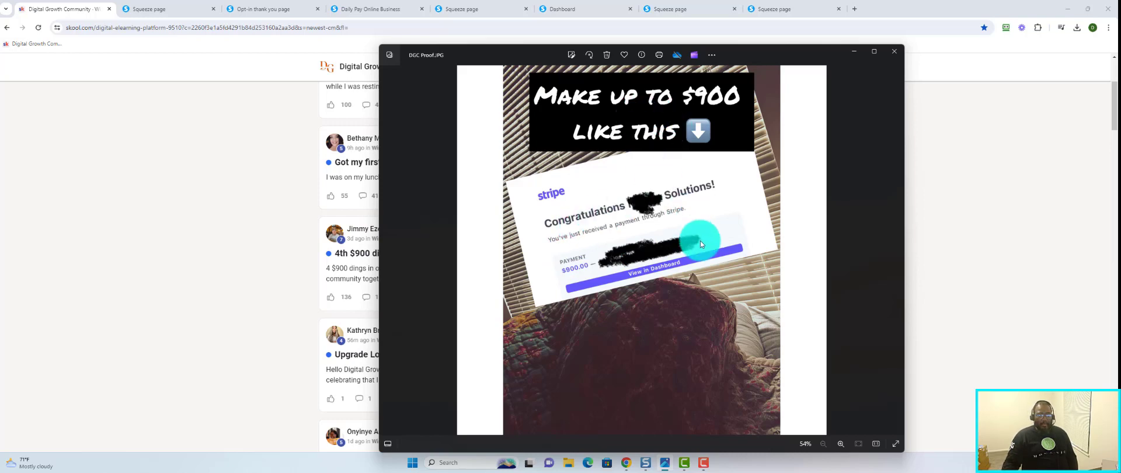
pyautogui.moveTo(596, 299)
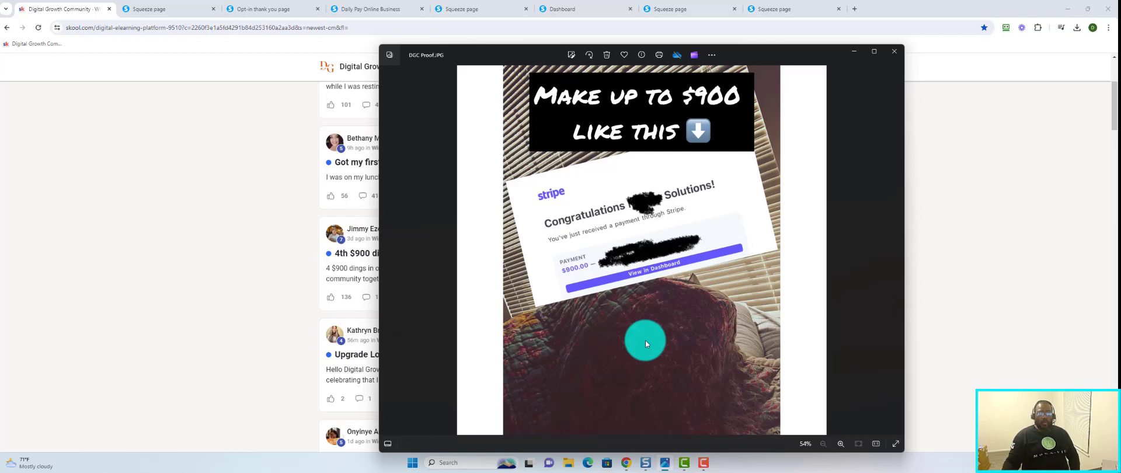
pyautogui.moveTo(572, 341)
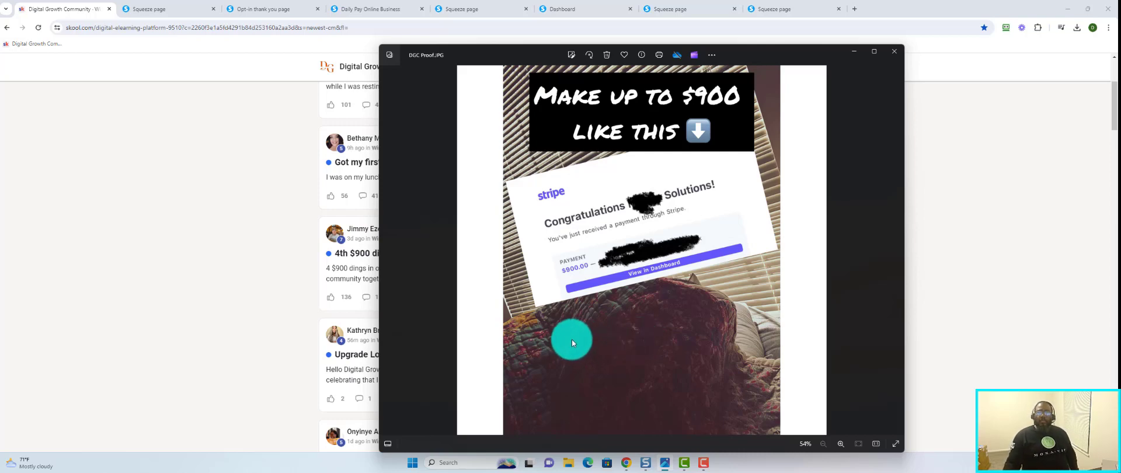
pyautogui.moveTo(539, 324)
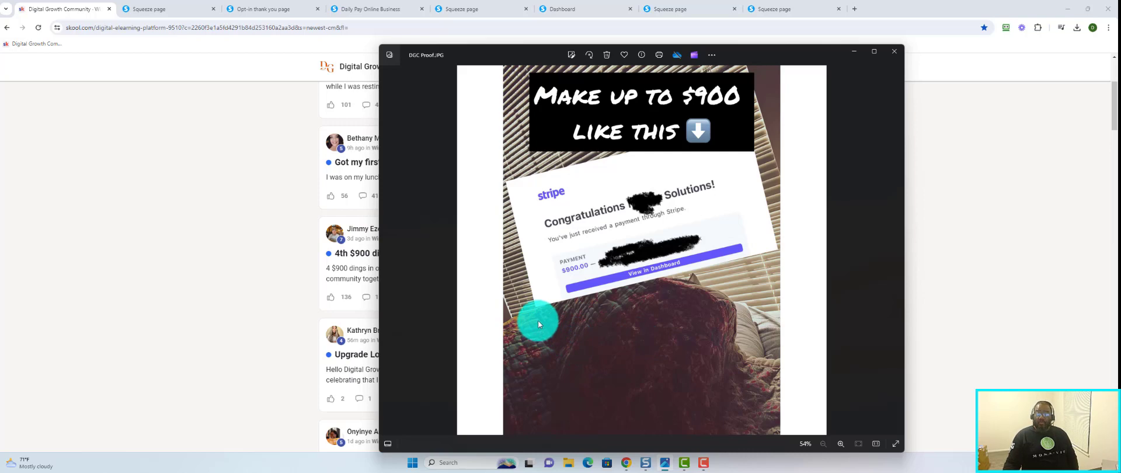
pyautogui.moveTo(541, 320)
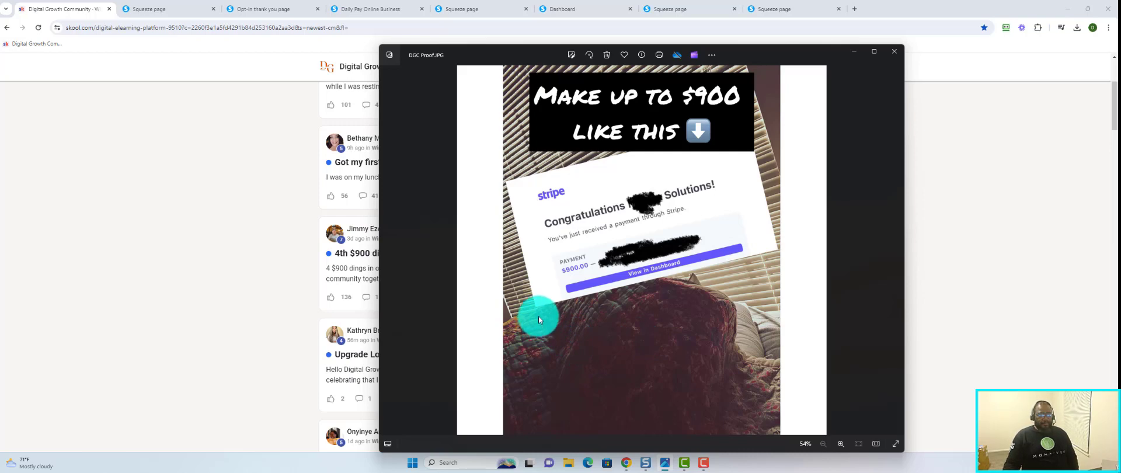
pyautogui.moveTo(326, 279)
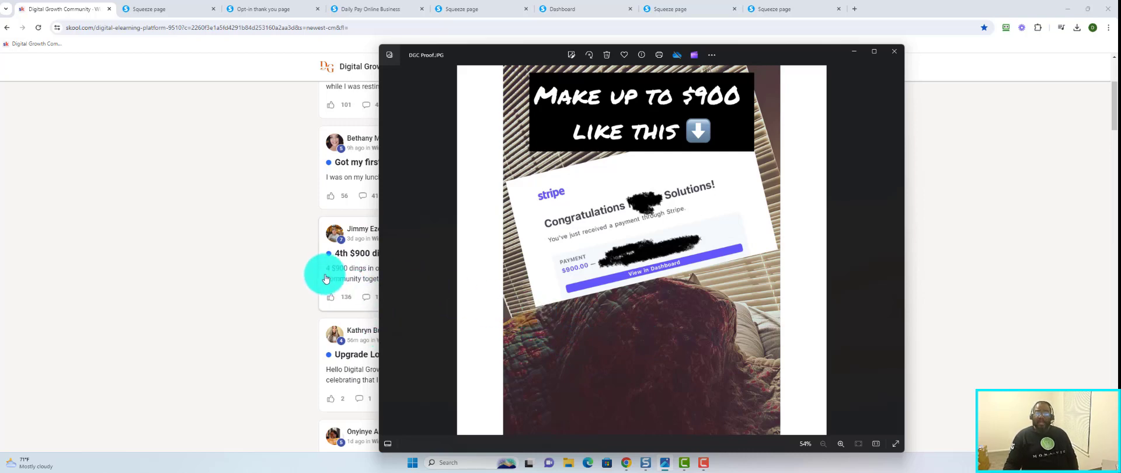
pyautogui.moveTo(270, 139)
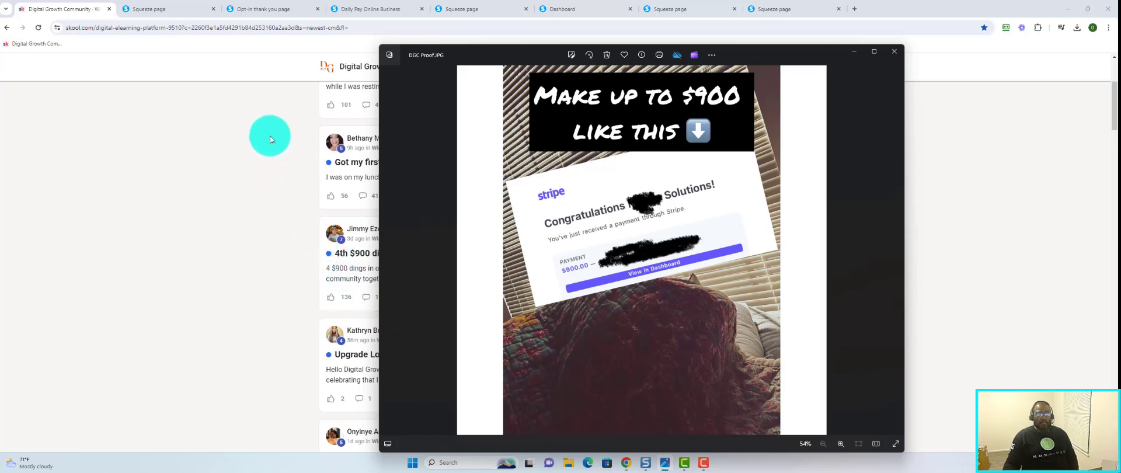
pyautogui.moveTo(276, 192)
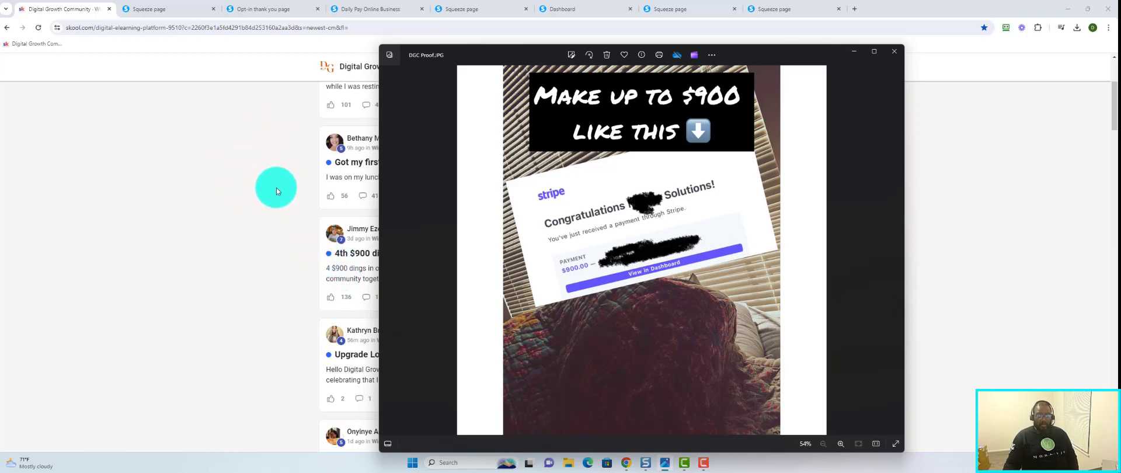
pyautogui.moveTo(413, 60)
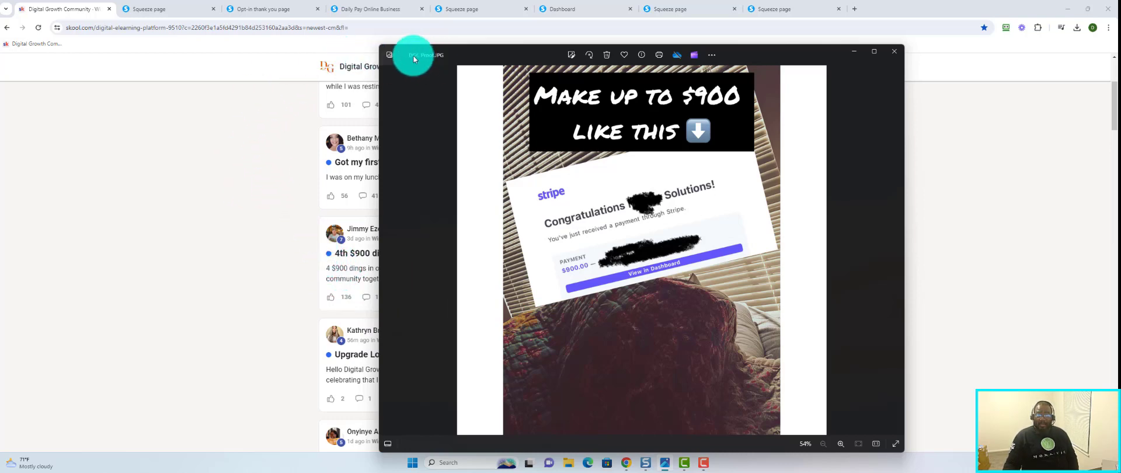
pyautogui.moveTo(387, 54)
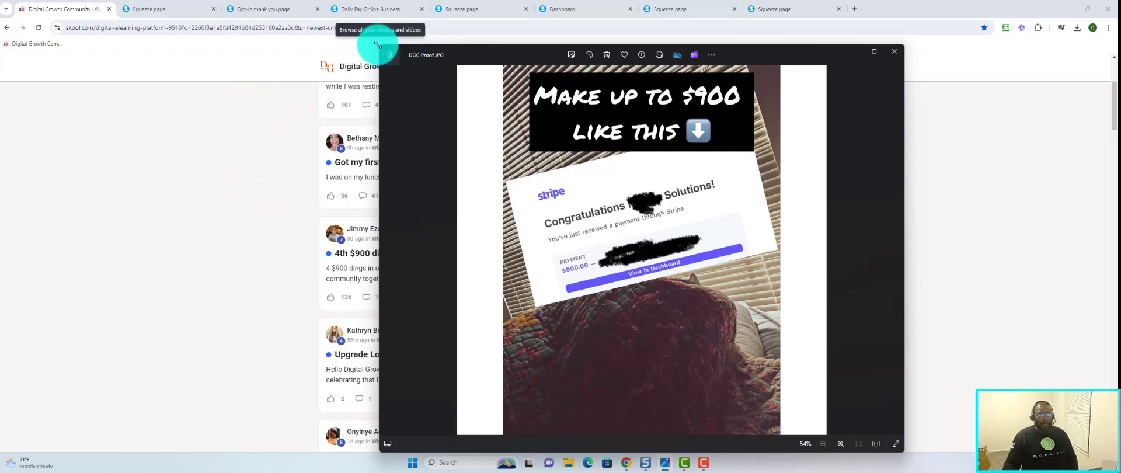
pyautogui.moveTo(394, 56)
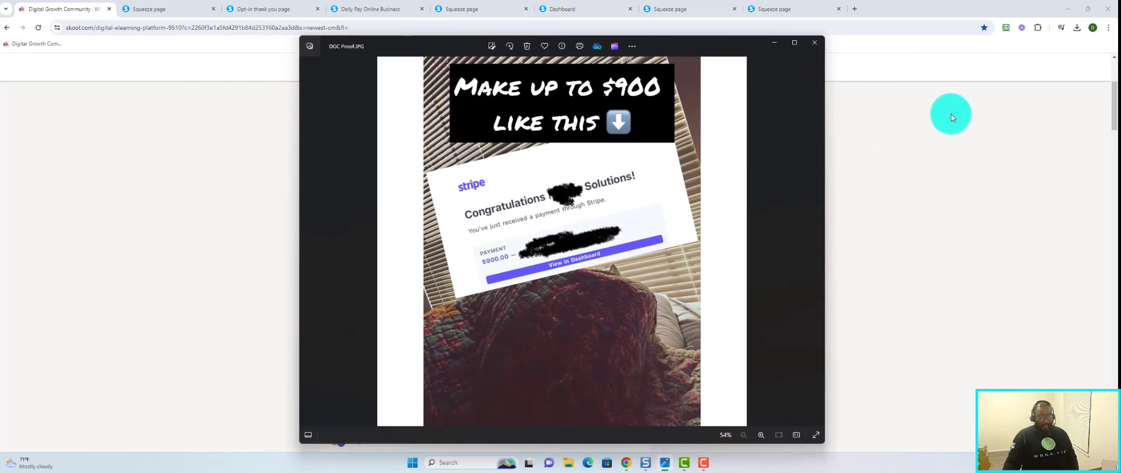
pyautogui.moveTo(648, 268)
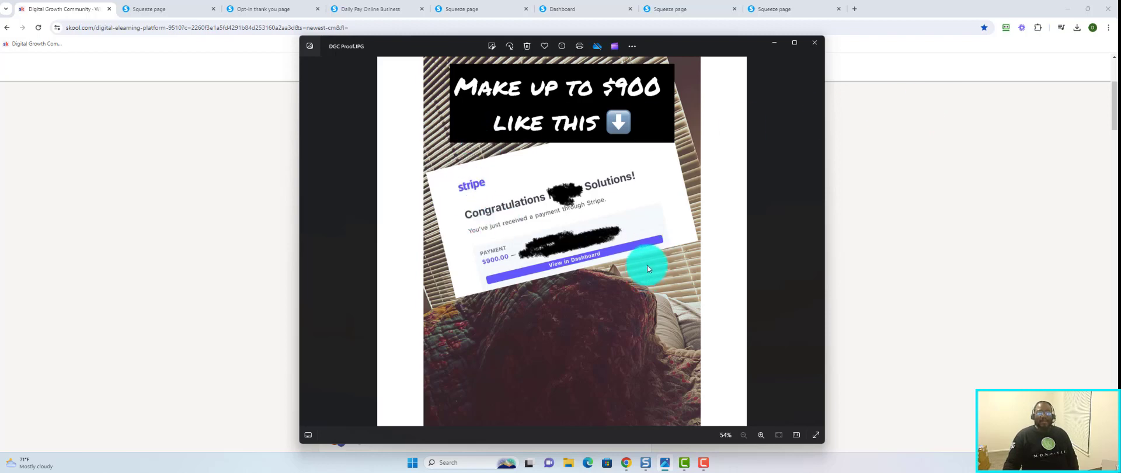
pyautogui.moveTo(643, 240)
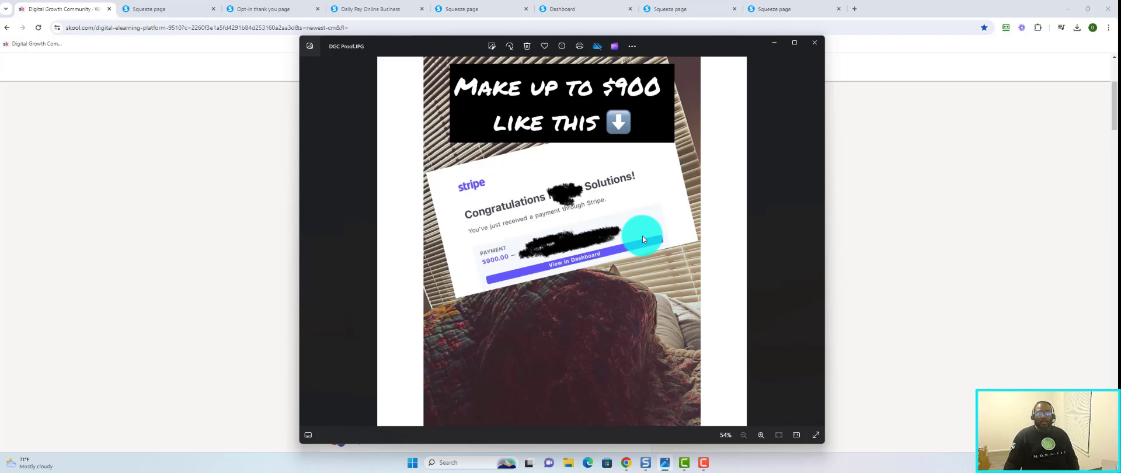
pyautogui.moveTo(370, 248)
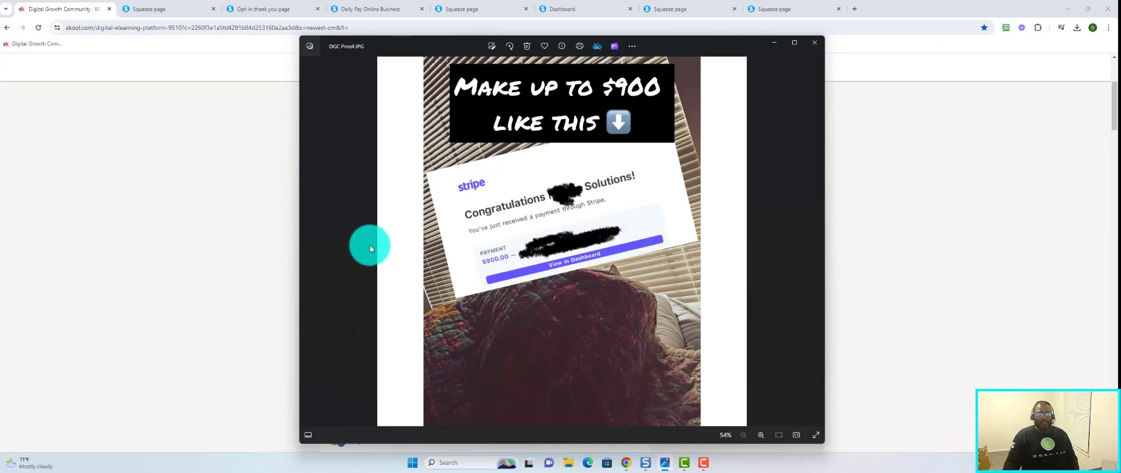
pyautogui.moveTo(362, 248)
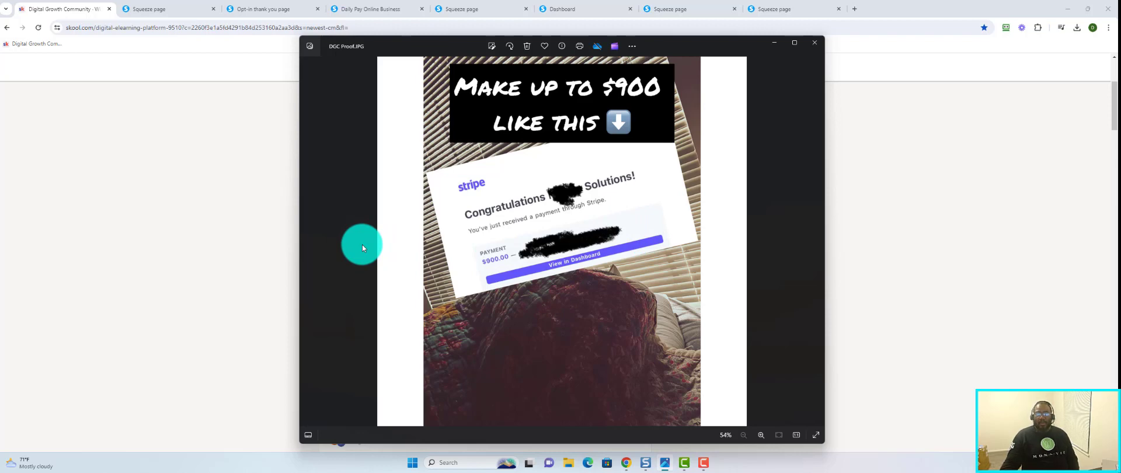
pyautogui.moveTo(362, 248)
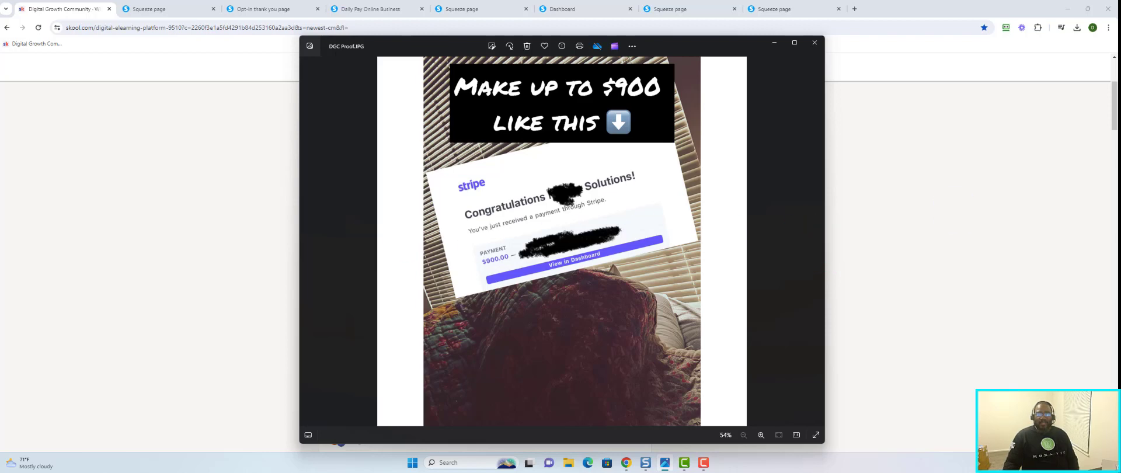